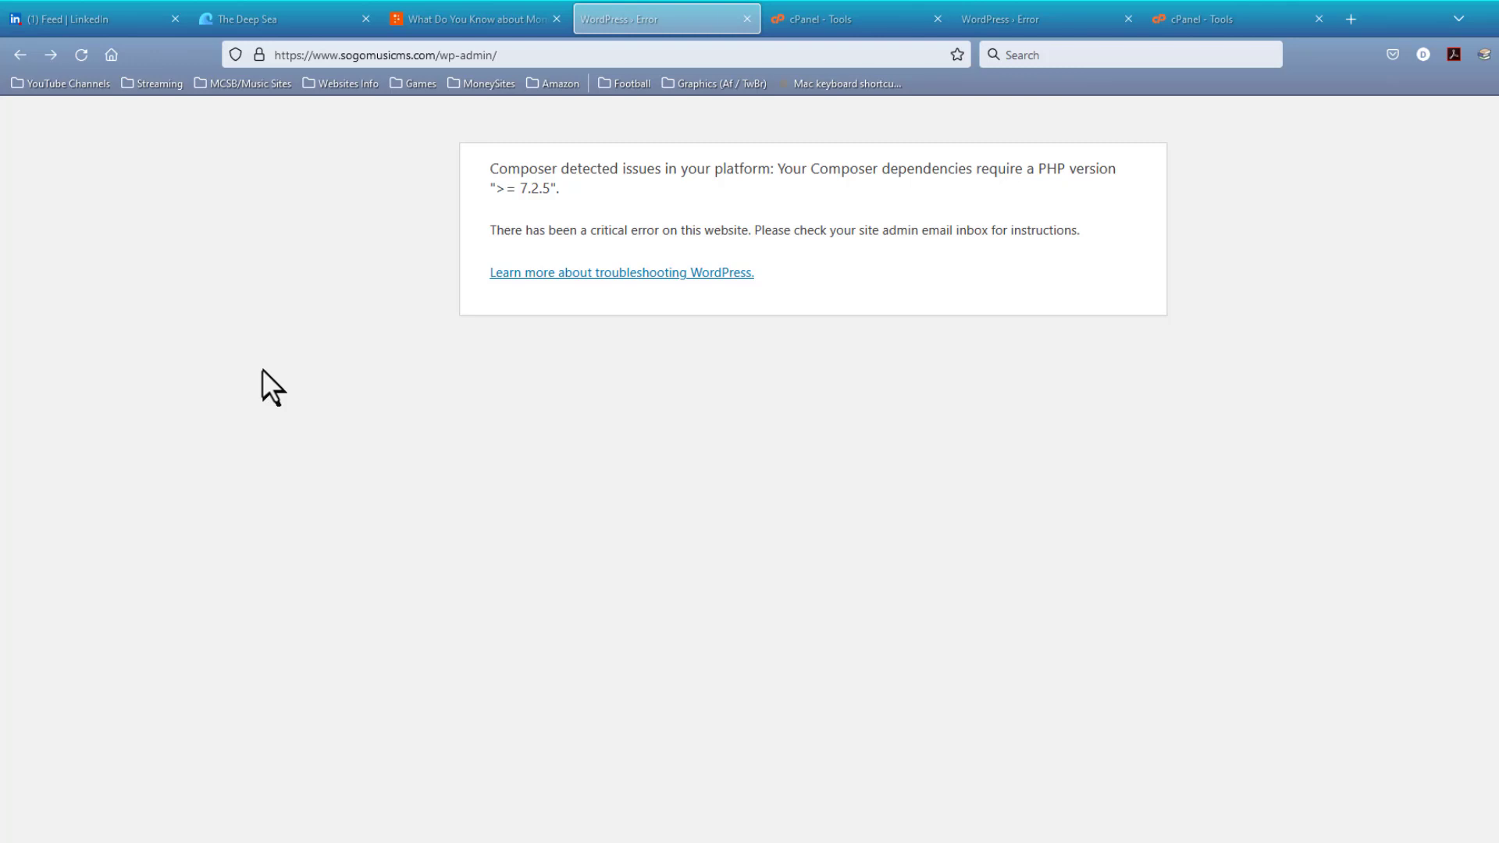
{"action": "mouse_move", "coordinate": [253, 180]}
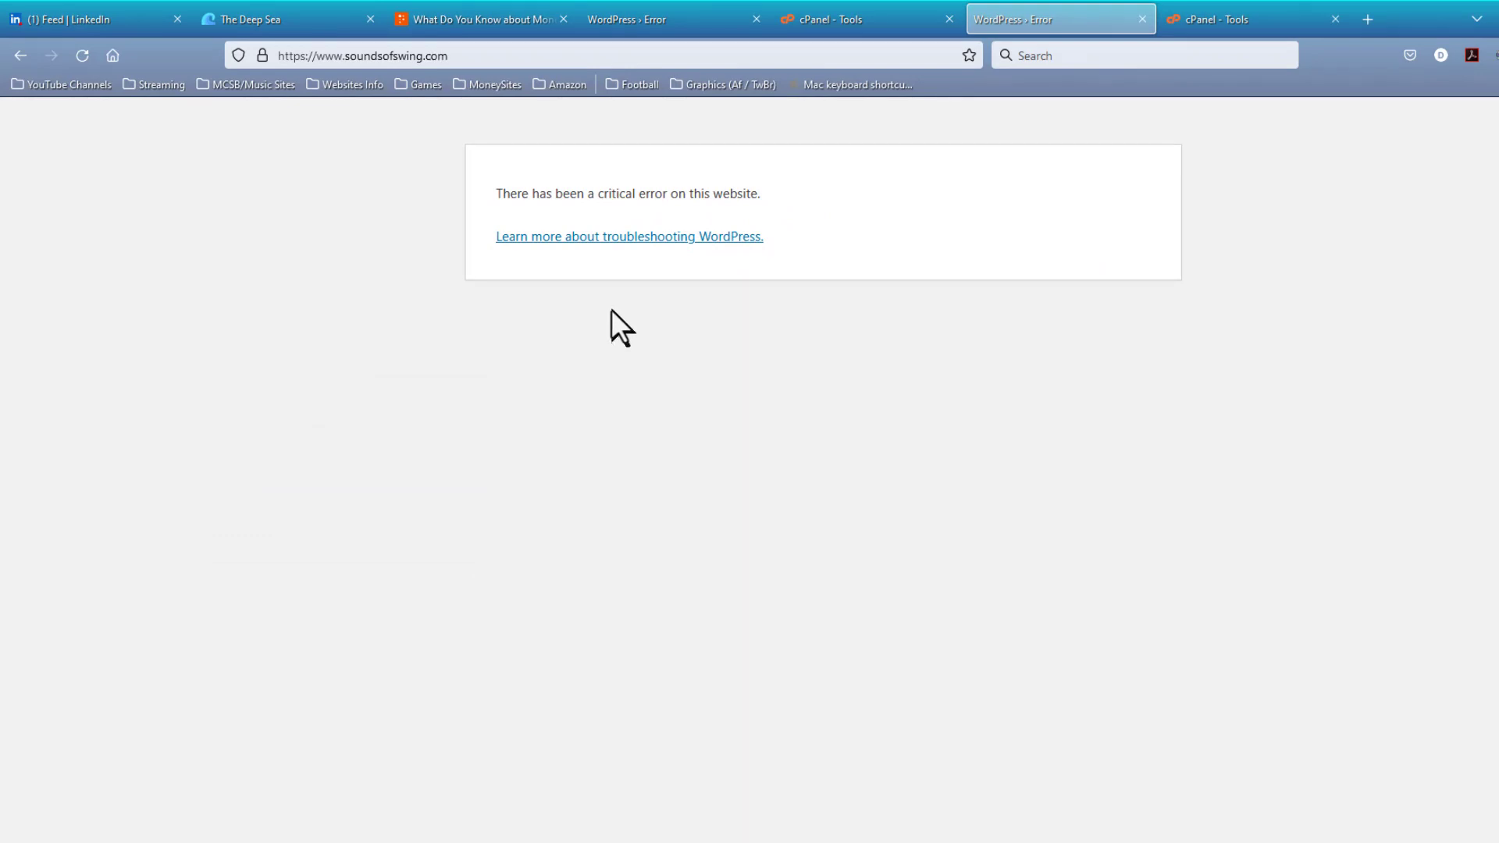
{"action": "mouse_move", "coordinate": [729, 307]}
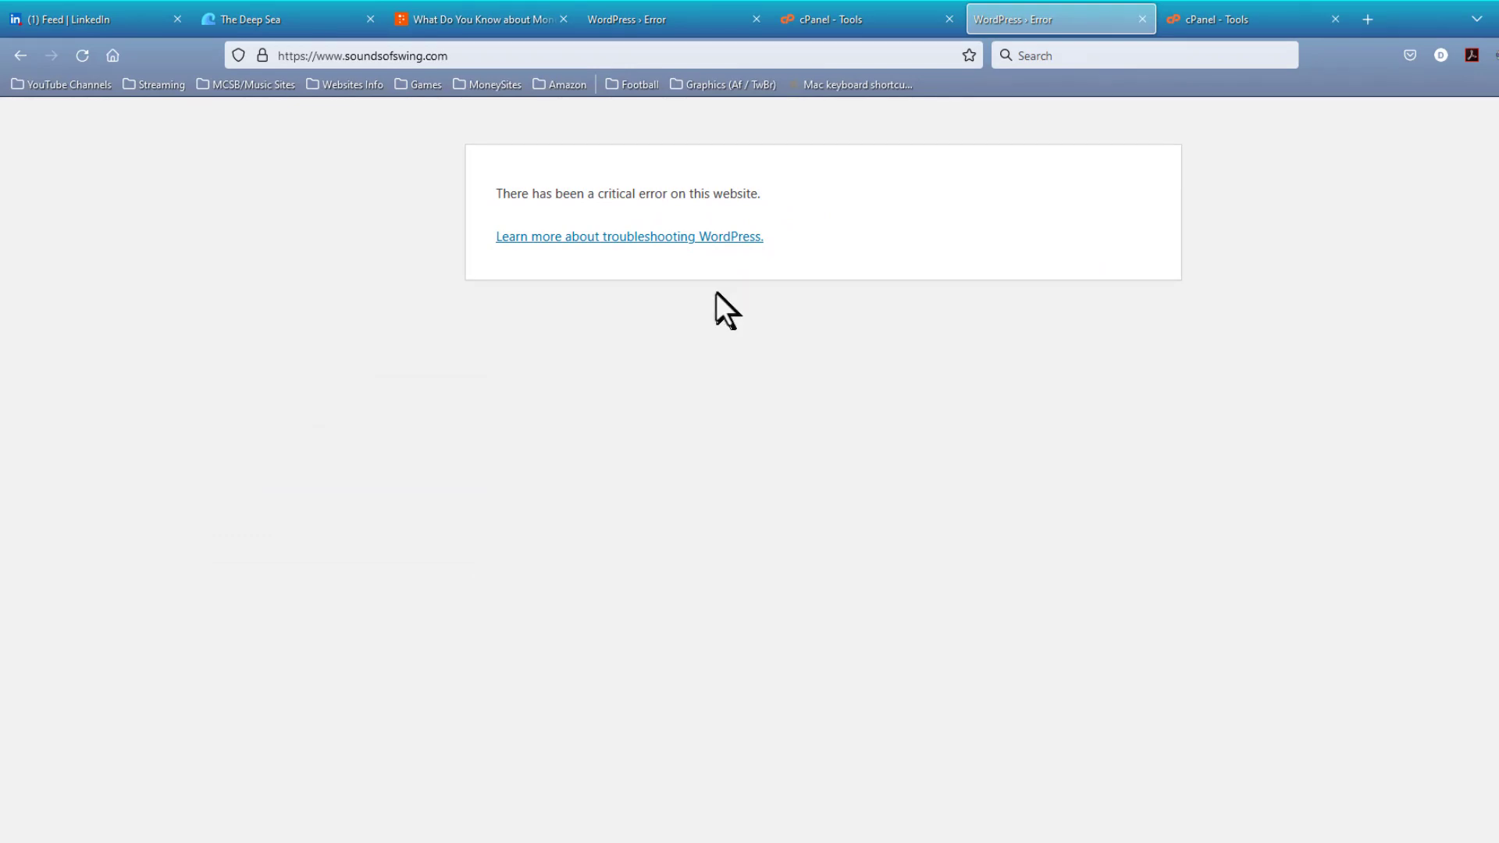
{"action": "mouse_move", "coordinate": [558, 304]}
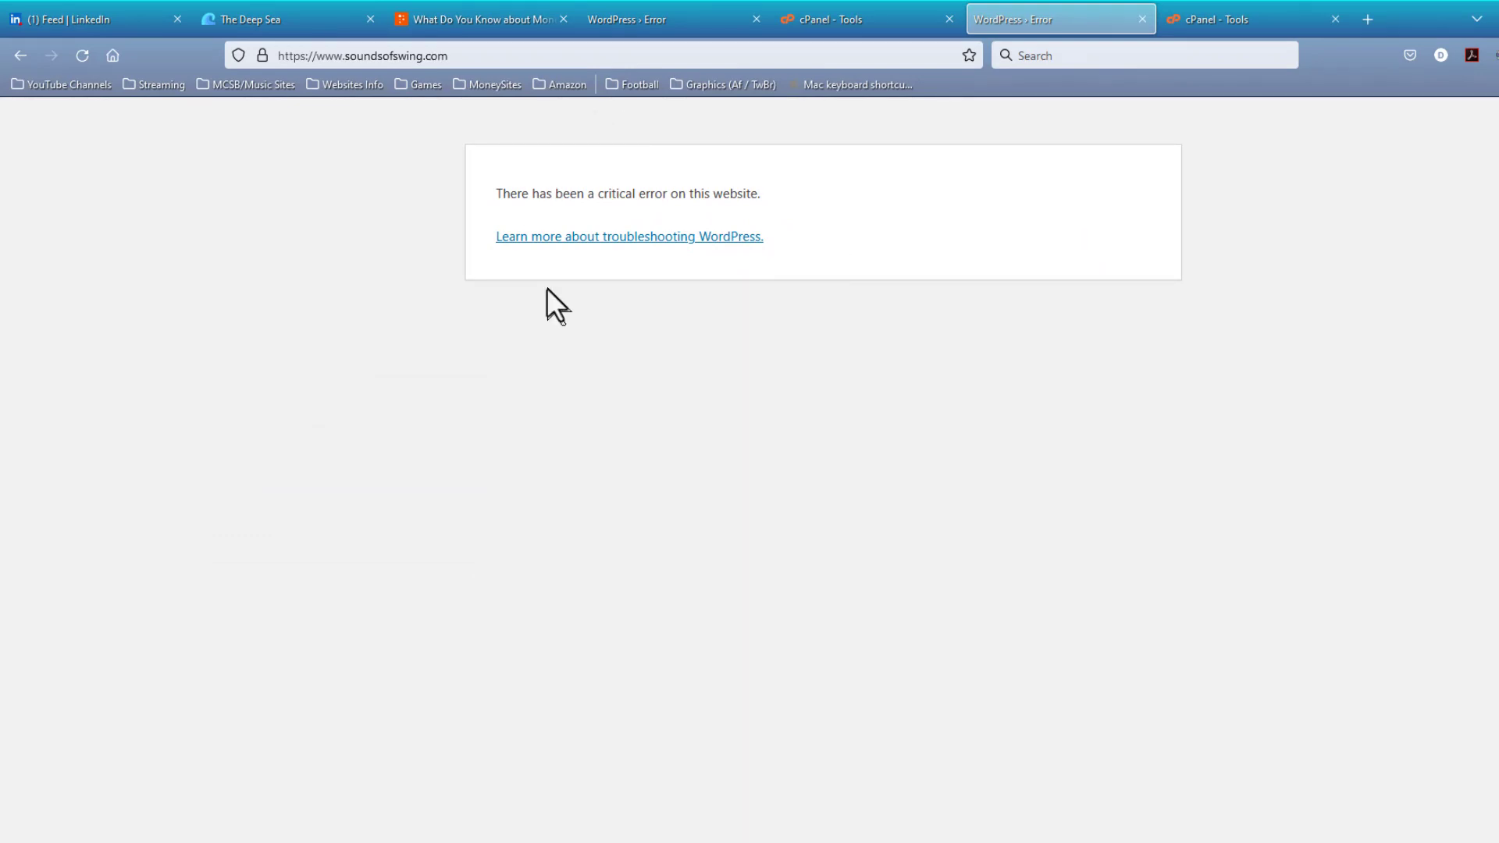
{"action": "mouse_move", "coordinate": [659, 306]}
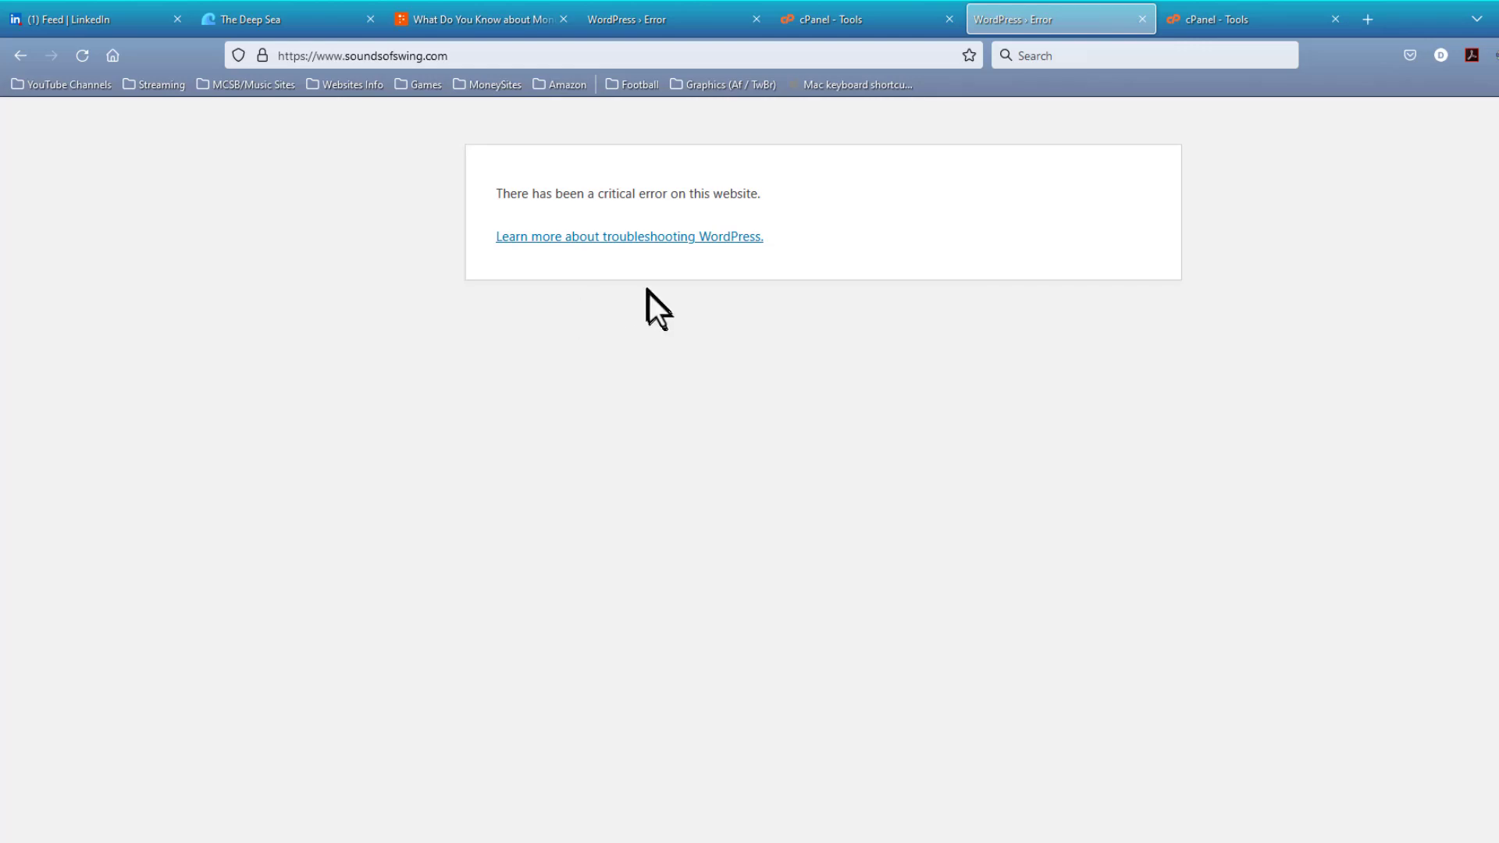
{"action": "mouse_move", "coordinate": [703, 311]}
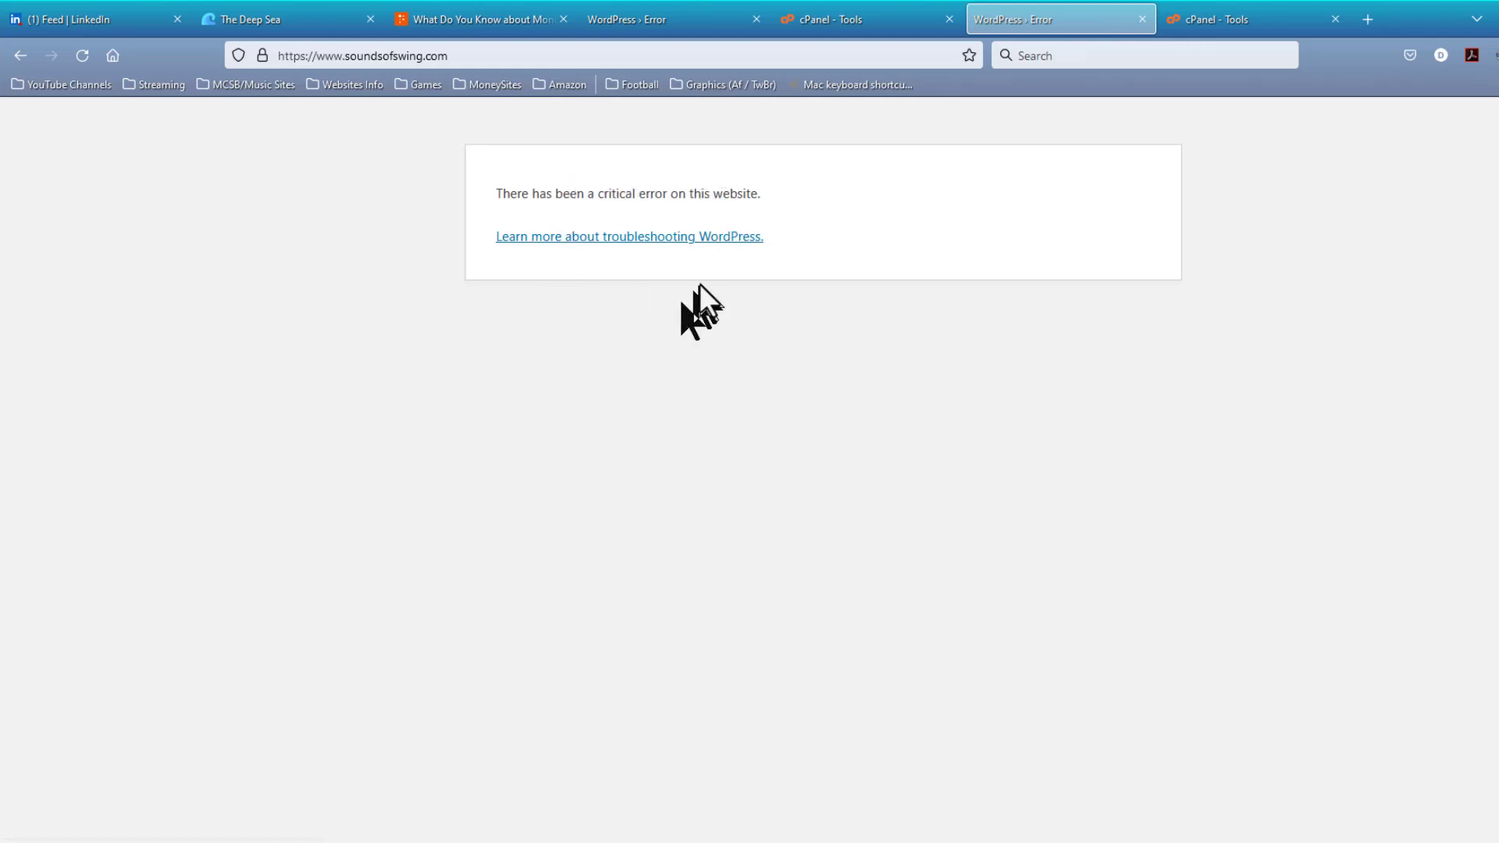
{"action": "mouse_move", "coordinate": [710, 198]}
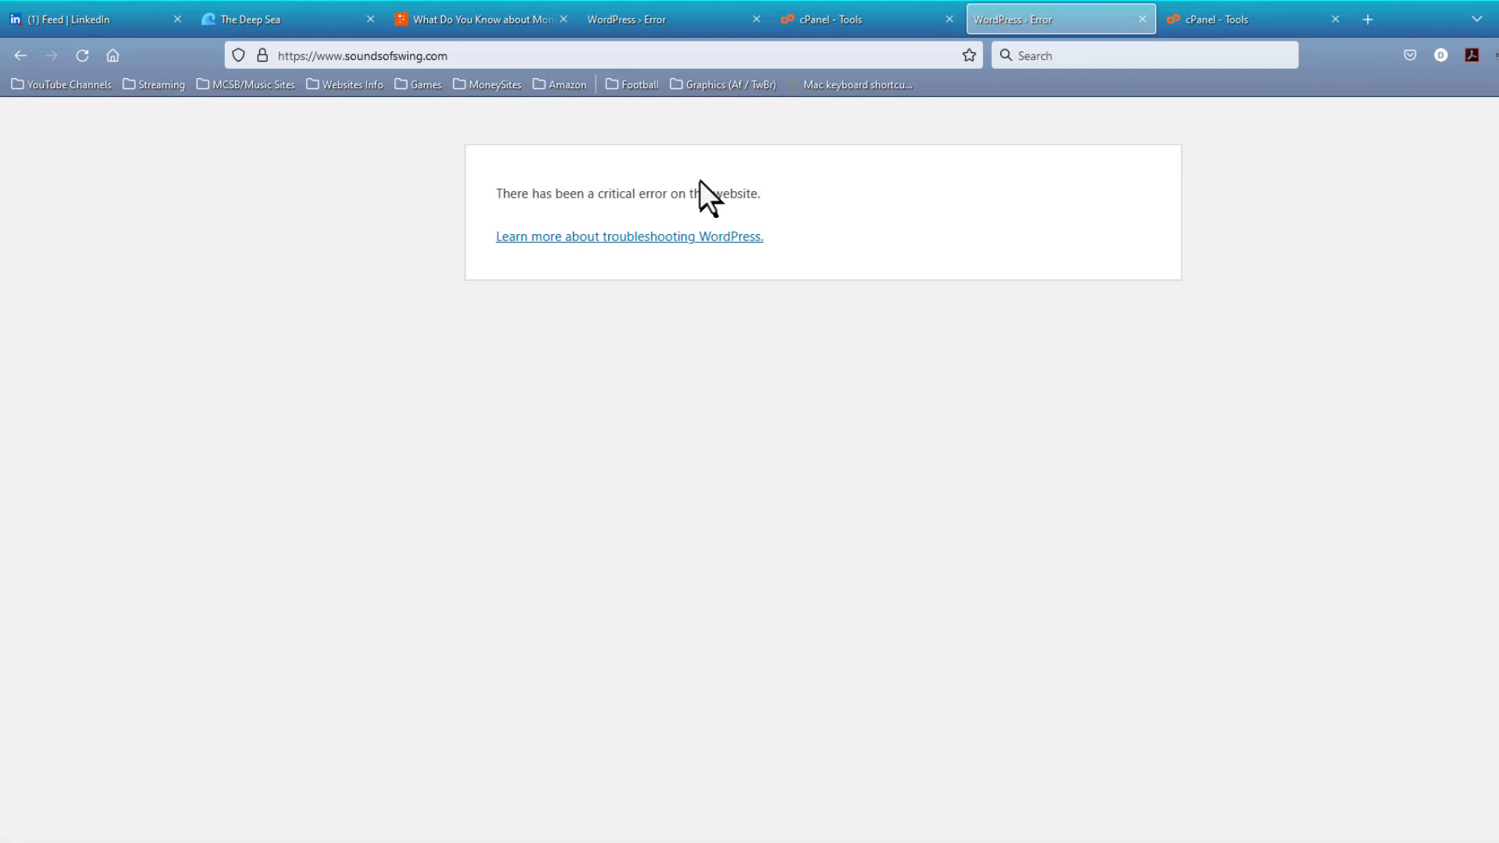
{"action": "mouse_move", "coordinate": [1051, 165]}
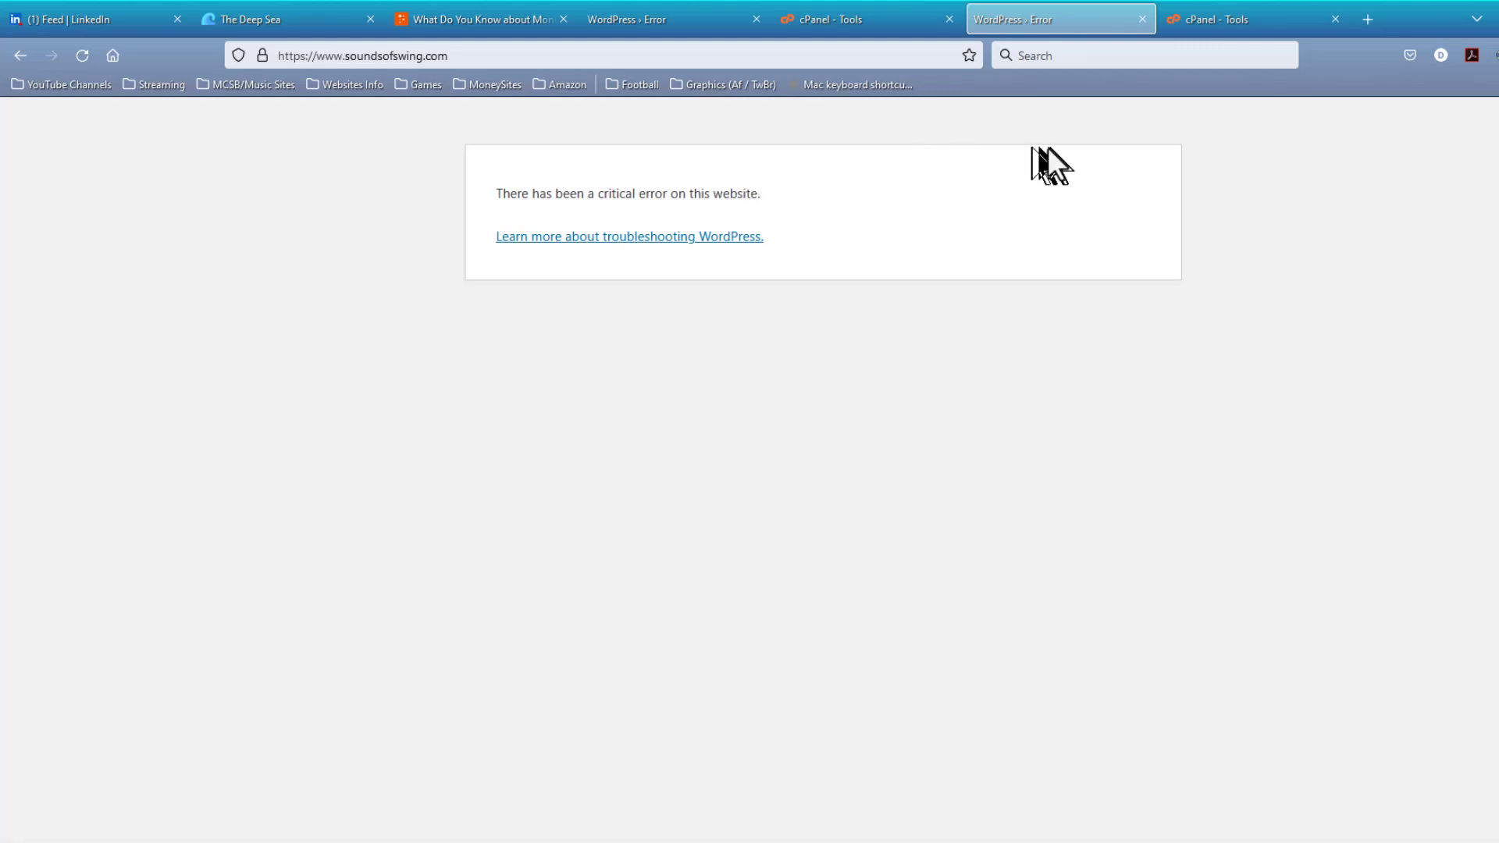
{"action": "mouse_move", "coordinate": [1066, 158]}
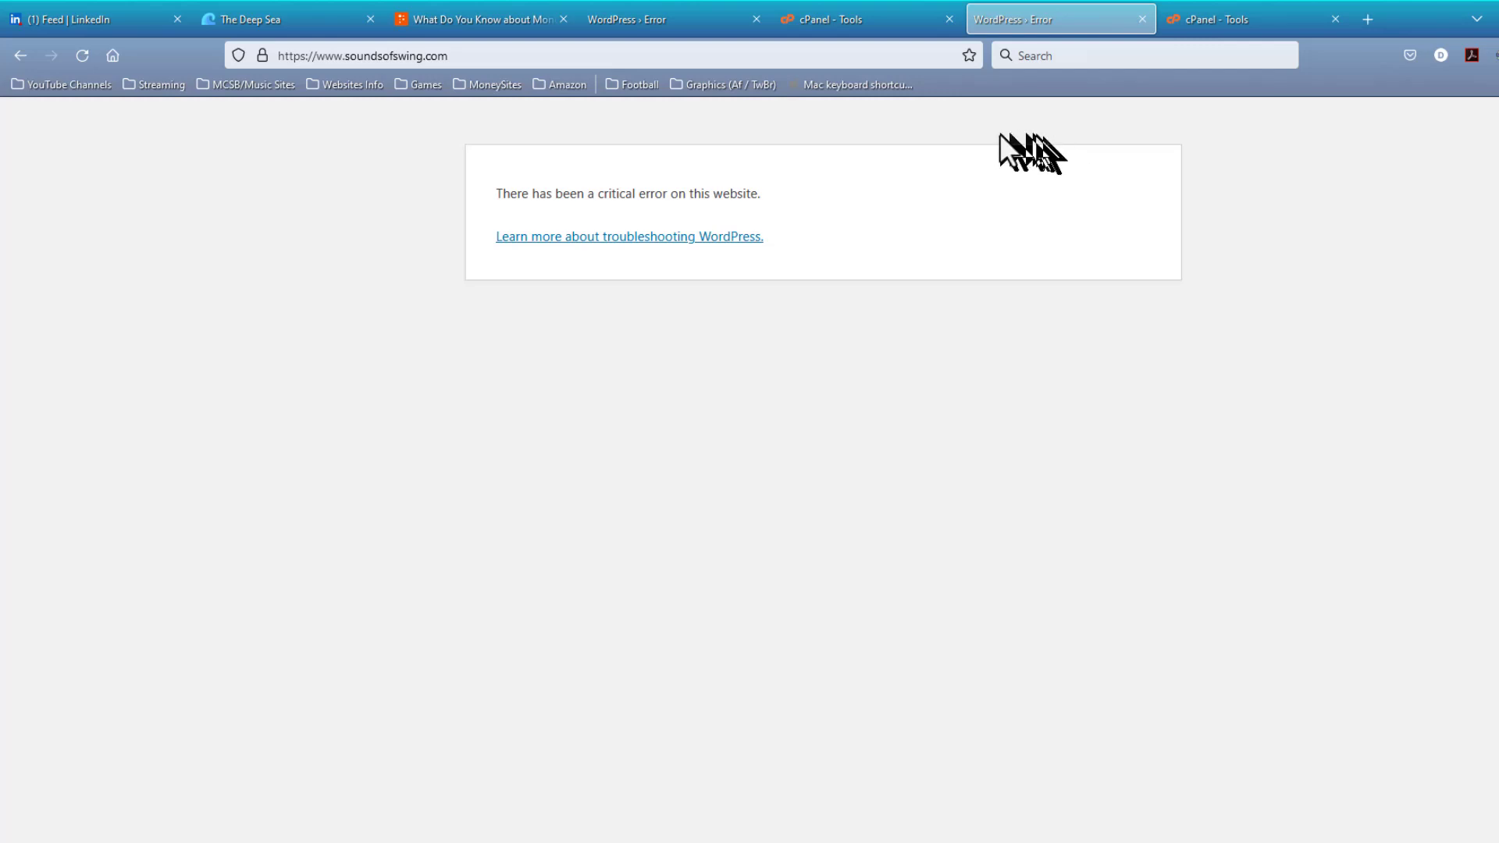
{"action": "mouse_move", "coordinate": [956, 151]}
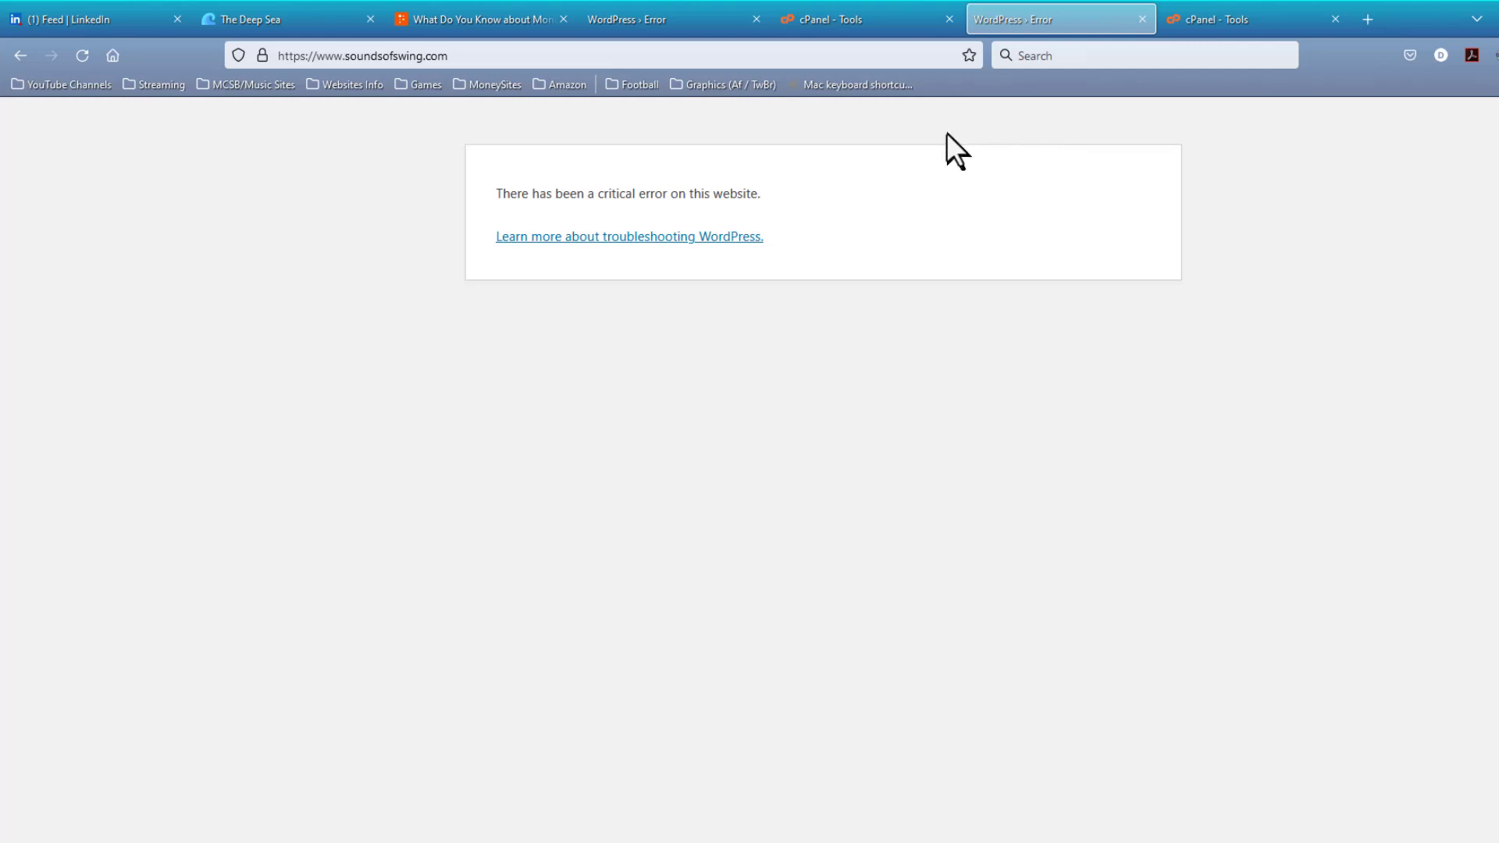
{"action": "mouse_move", "coordinate": [1234, 29]}
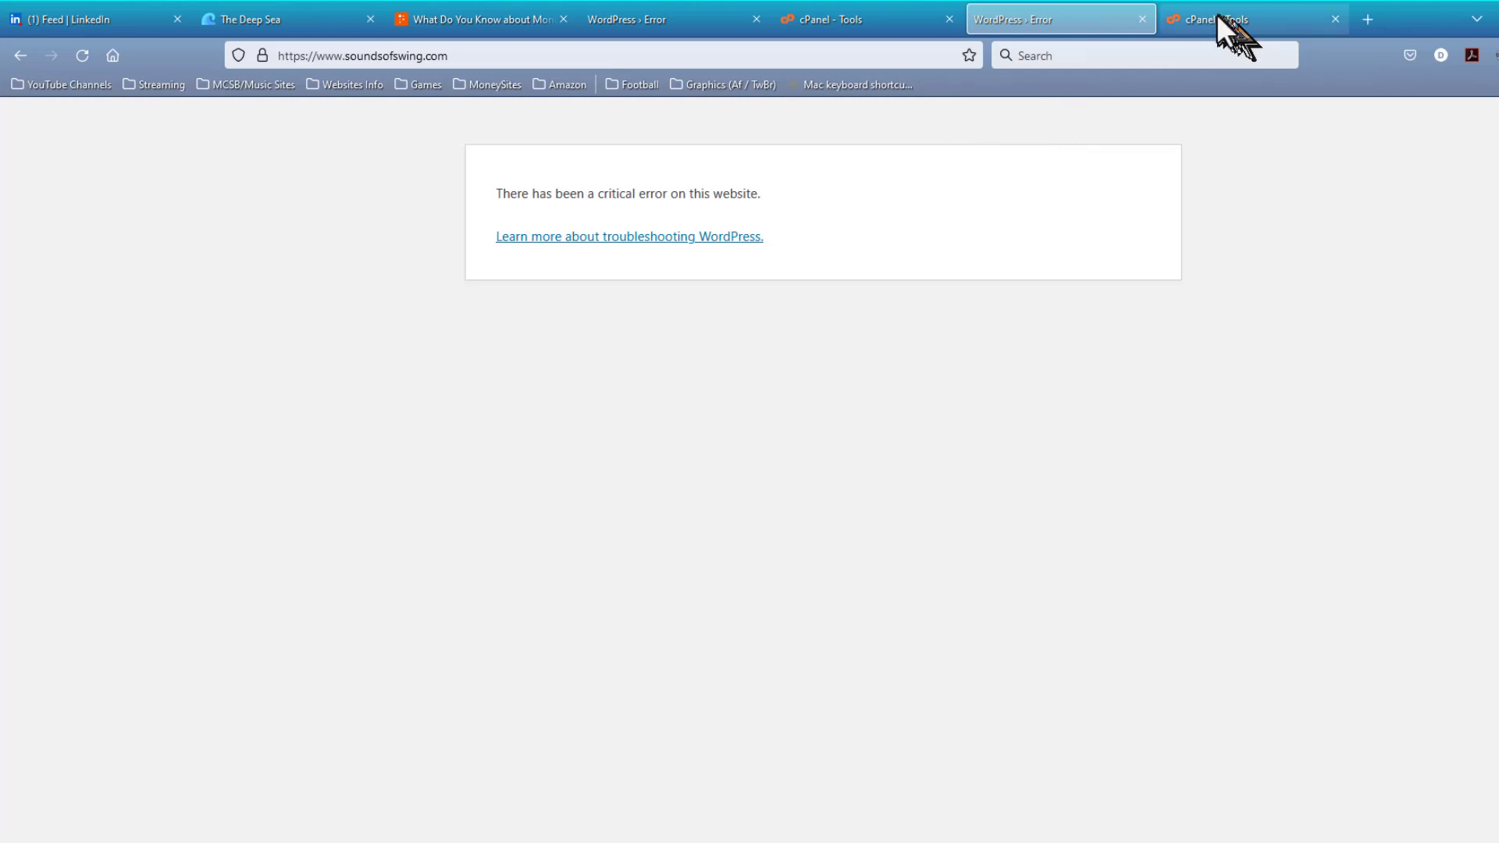
Step: Open File Manager from the Files section of the soundsofswing.com cPanel account
{"action": "left_click", "coordinate": [1234, 18]}
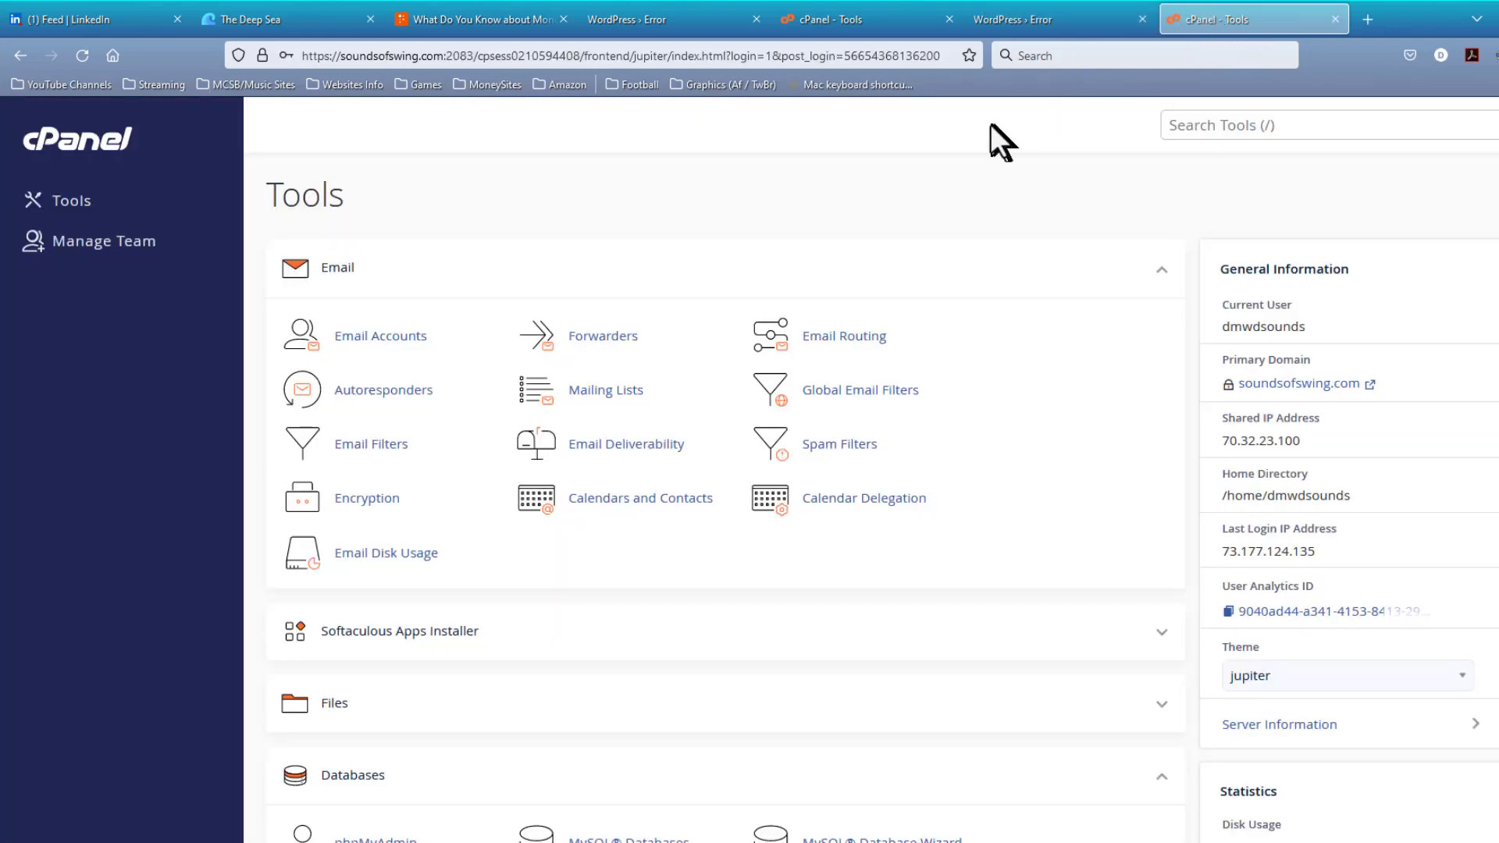
{"action": "mouse_move", "coordinate": [440, 251]}
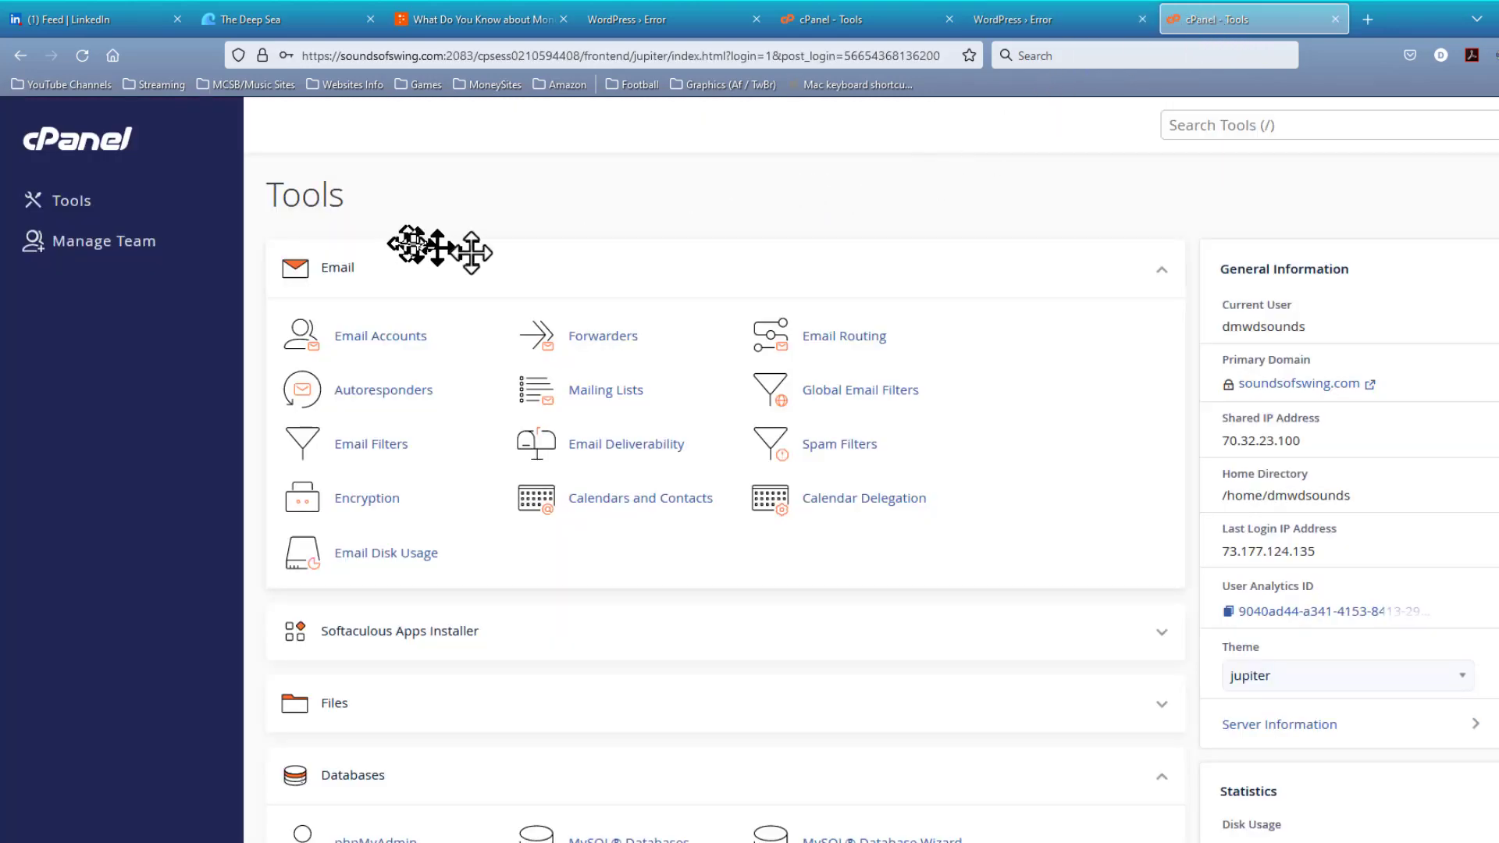
{"action": "scroll", "scroll_direction": "down", "scroll_amount": 3}
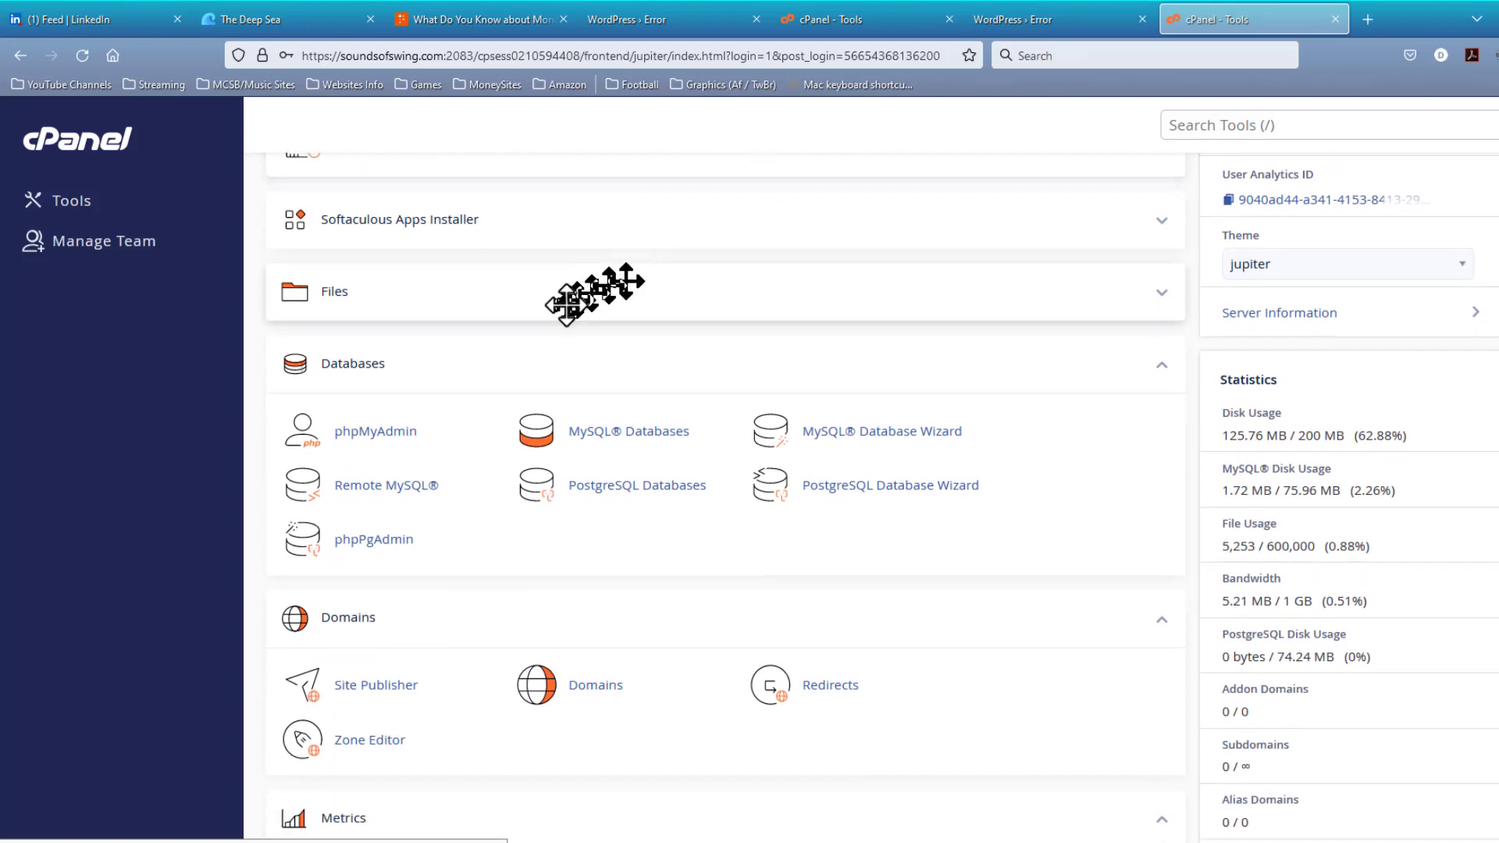
{"action": "mouse_move", "coordinate": [1168, 307]}
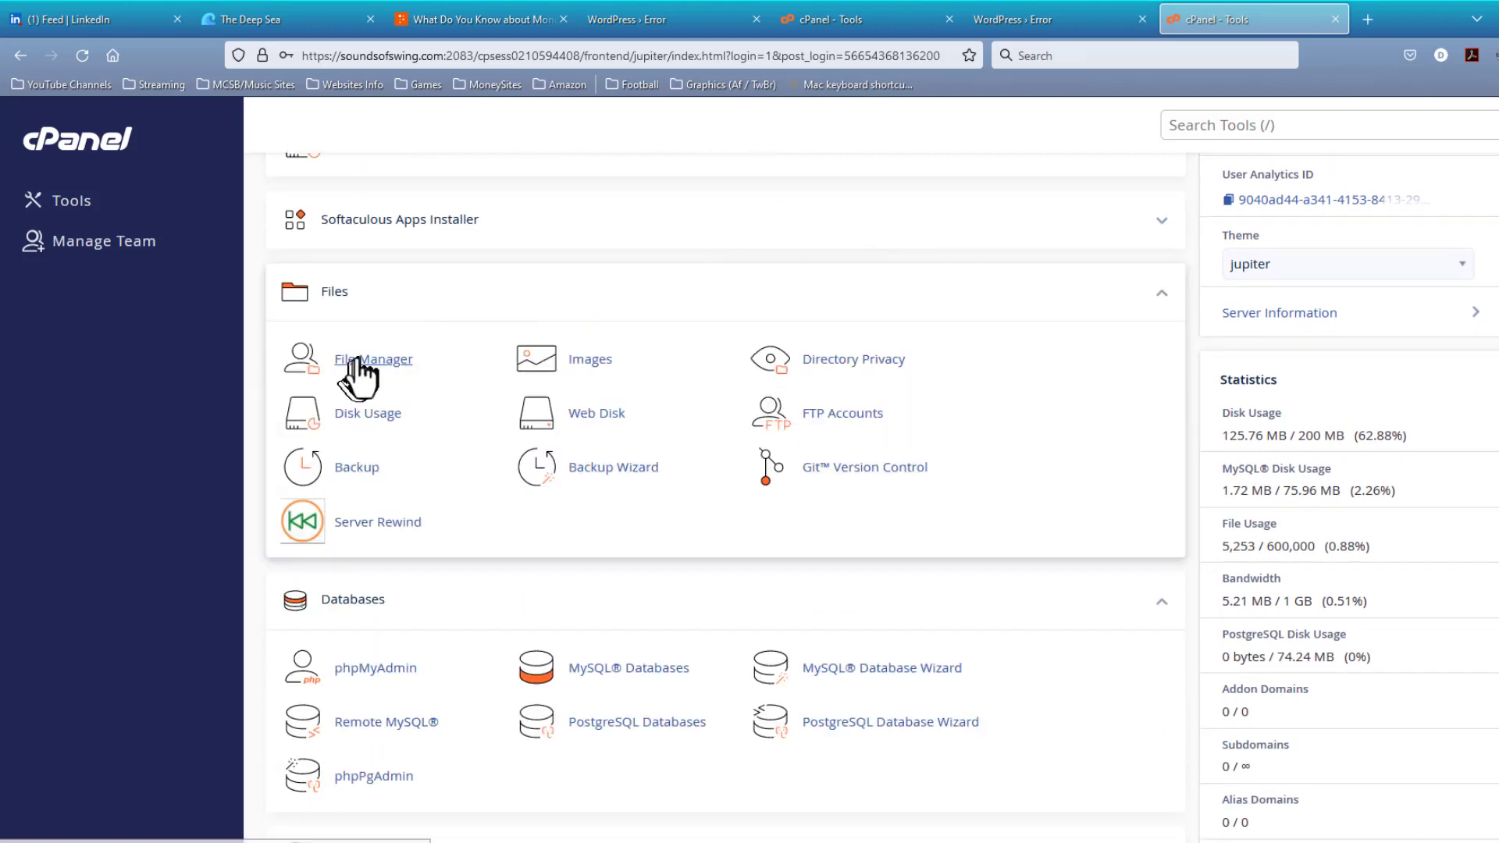
{"action": "left_click", "coordinate": [373, 359]}
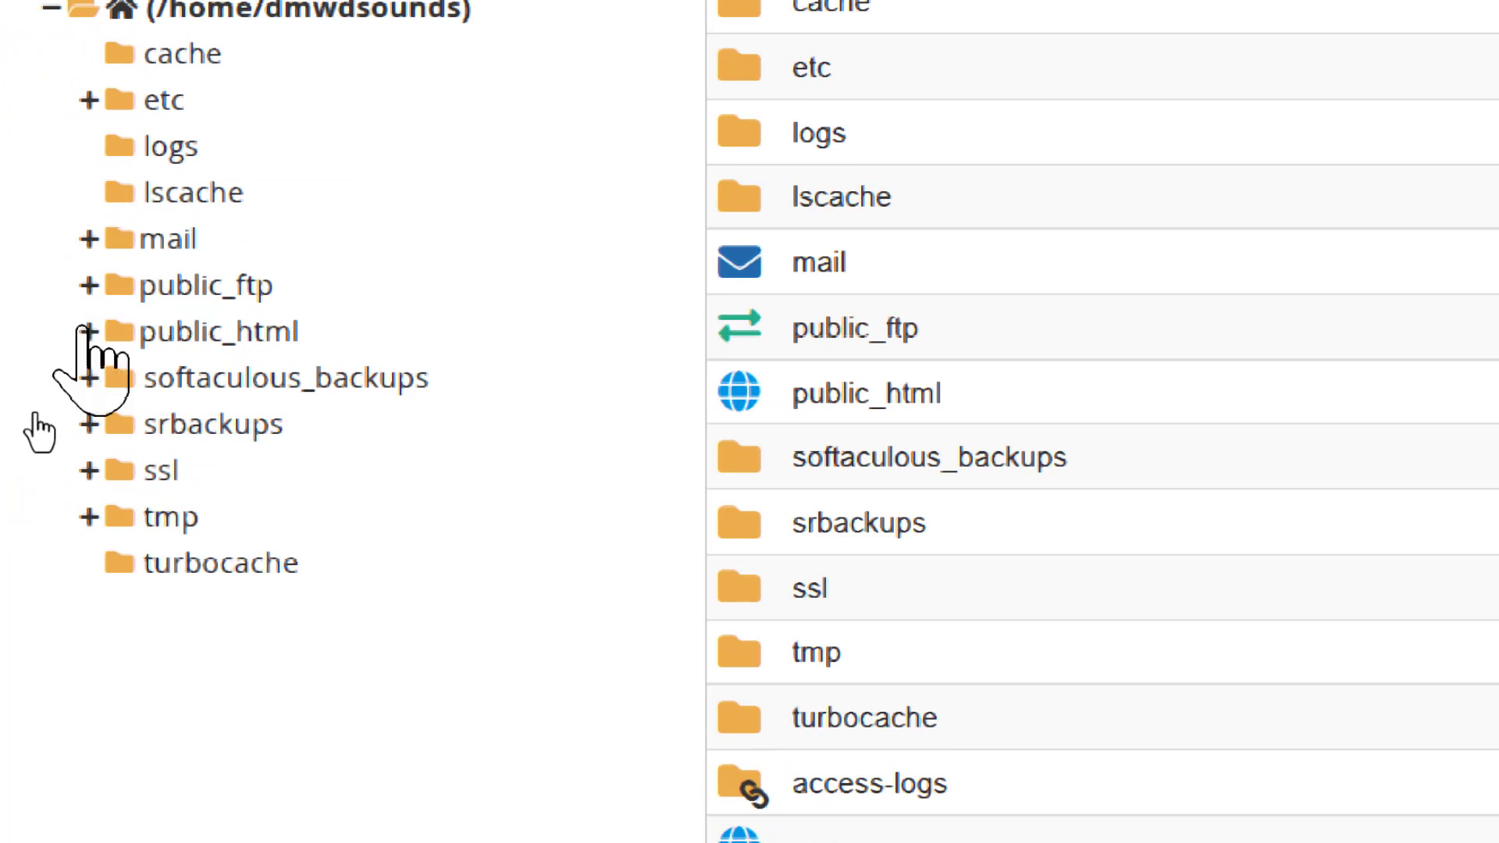
Step: Browse to public_html/wp-content/plugins to list the installed plugin folders
{"action": "left_click", "coordinate": [89, 331]}
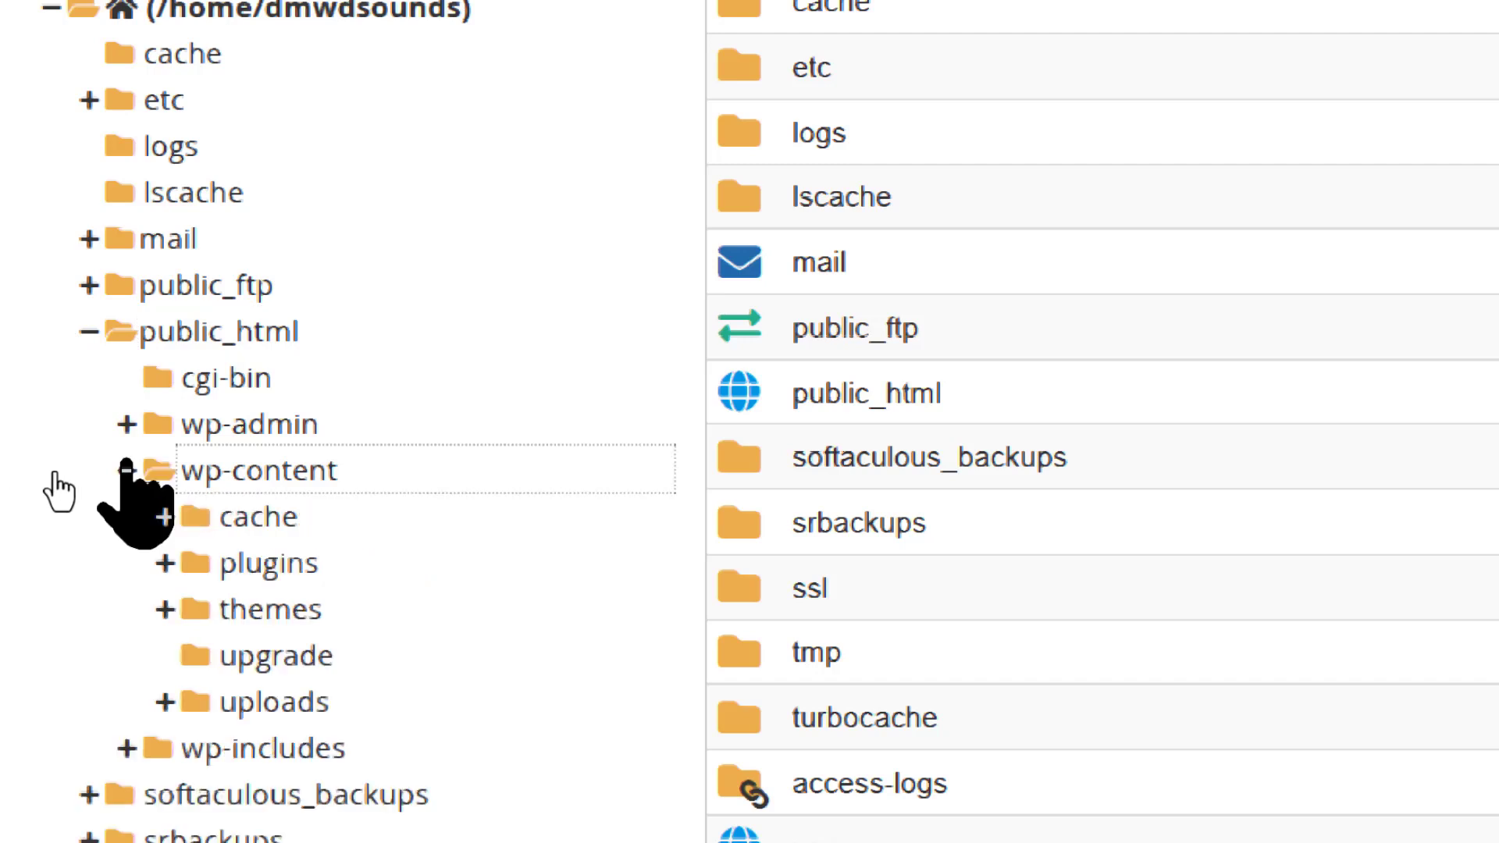
{"action": "mouse_move", "coordinate": [205, 612]}
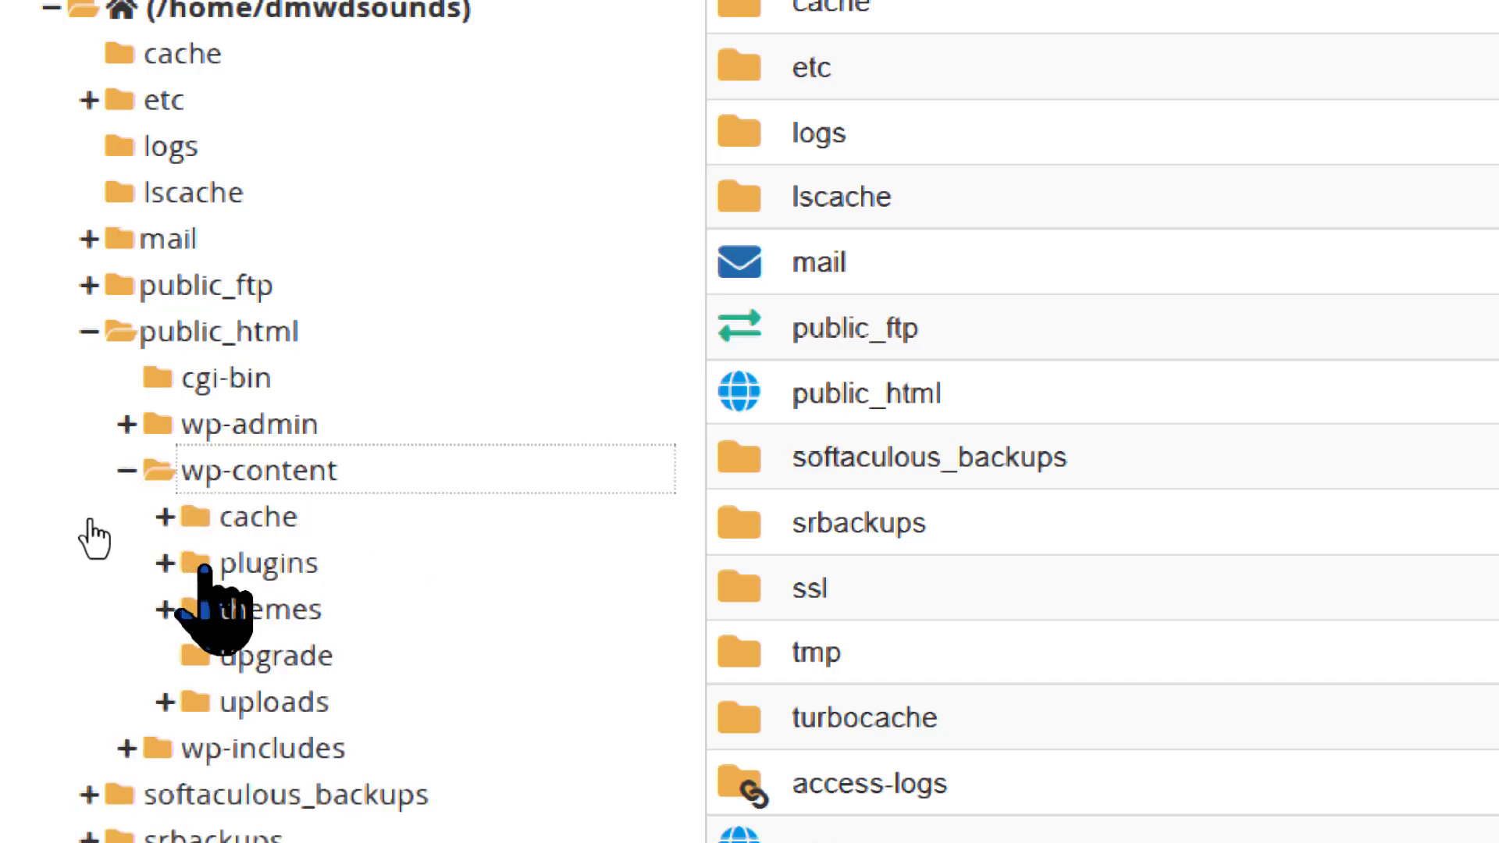
{"action": "left_click", "coordinate": [170, 562]}
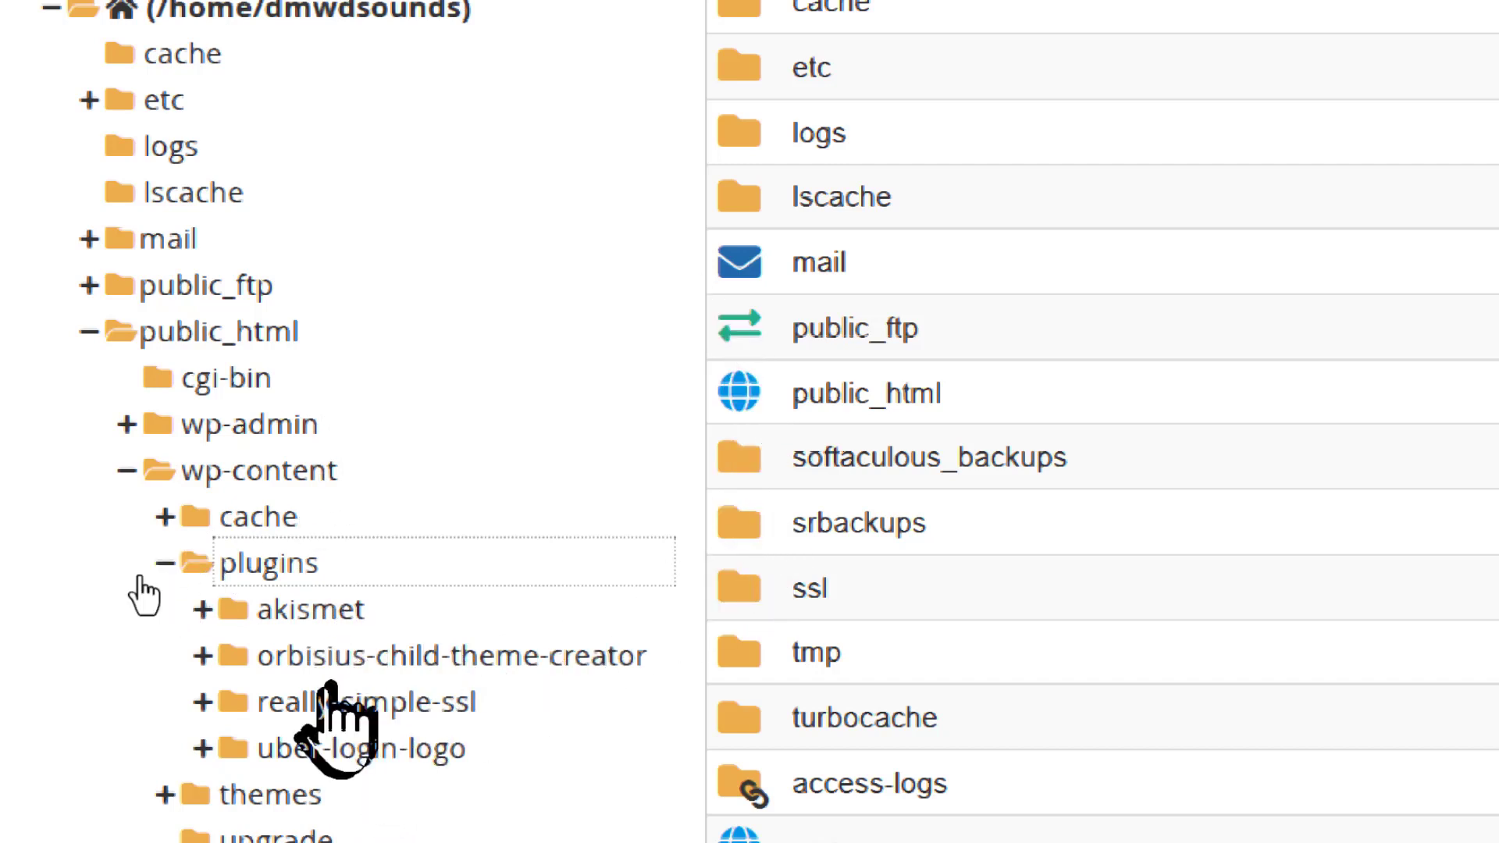
{"action": "mouse_move", "coordinate": [297, 631]}
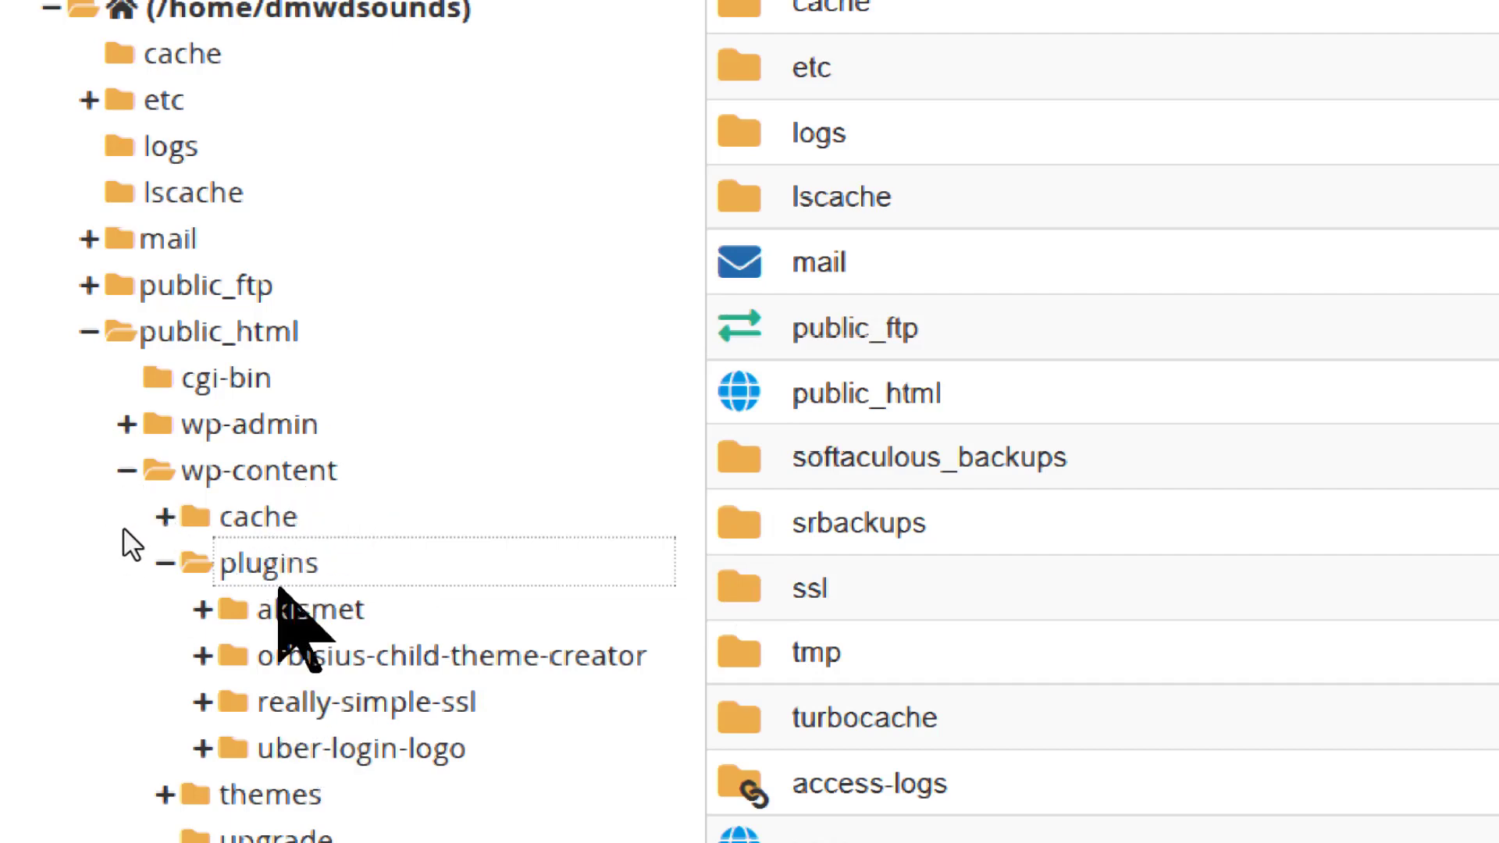
{"action": "left_click", "coordinate": [271, 562]}
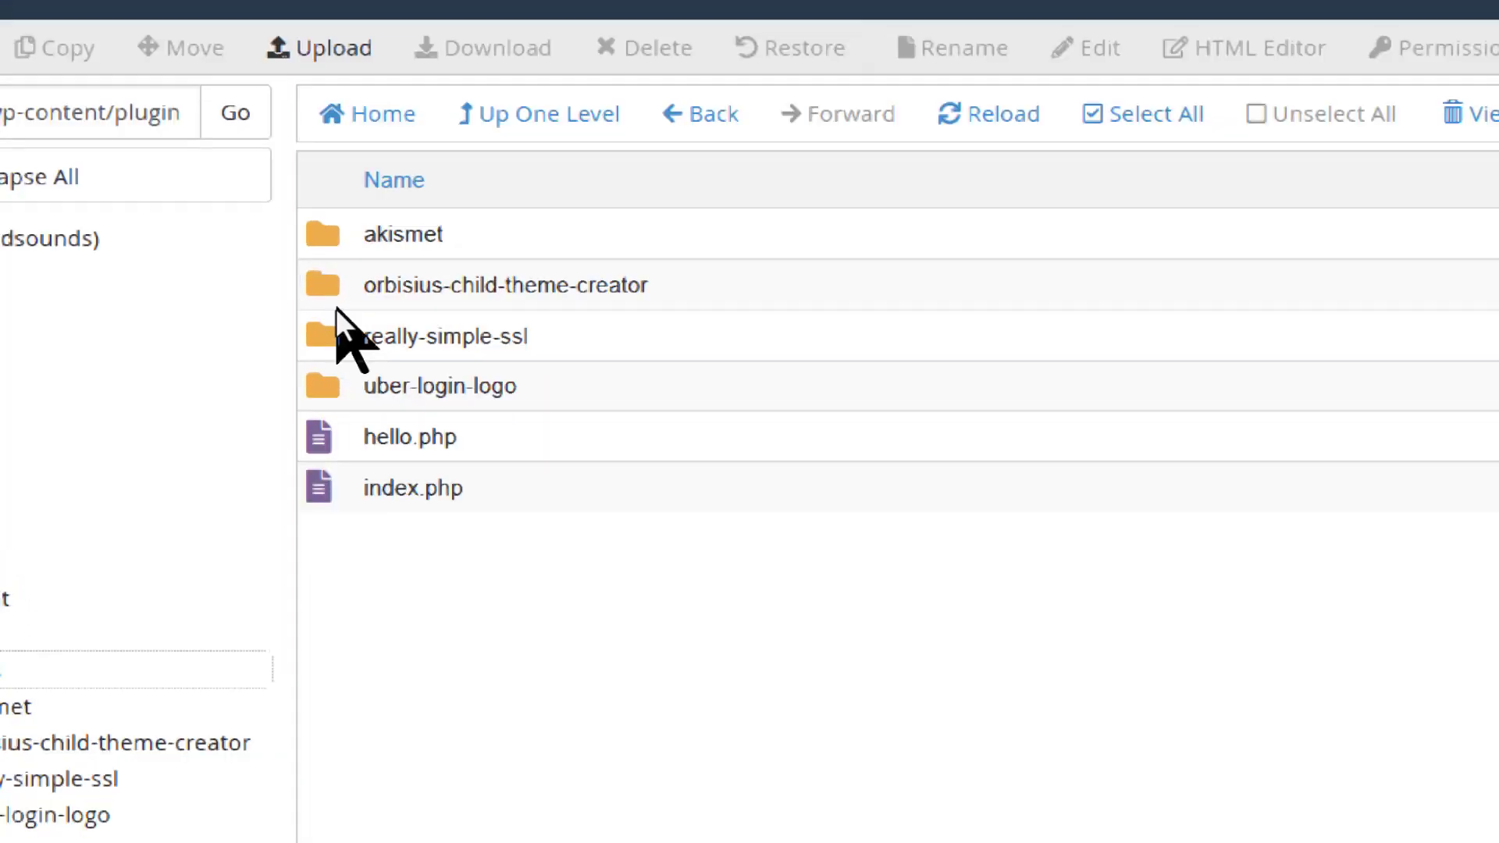
{"action": "mouse_move", "coordinate": [650, 335]}
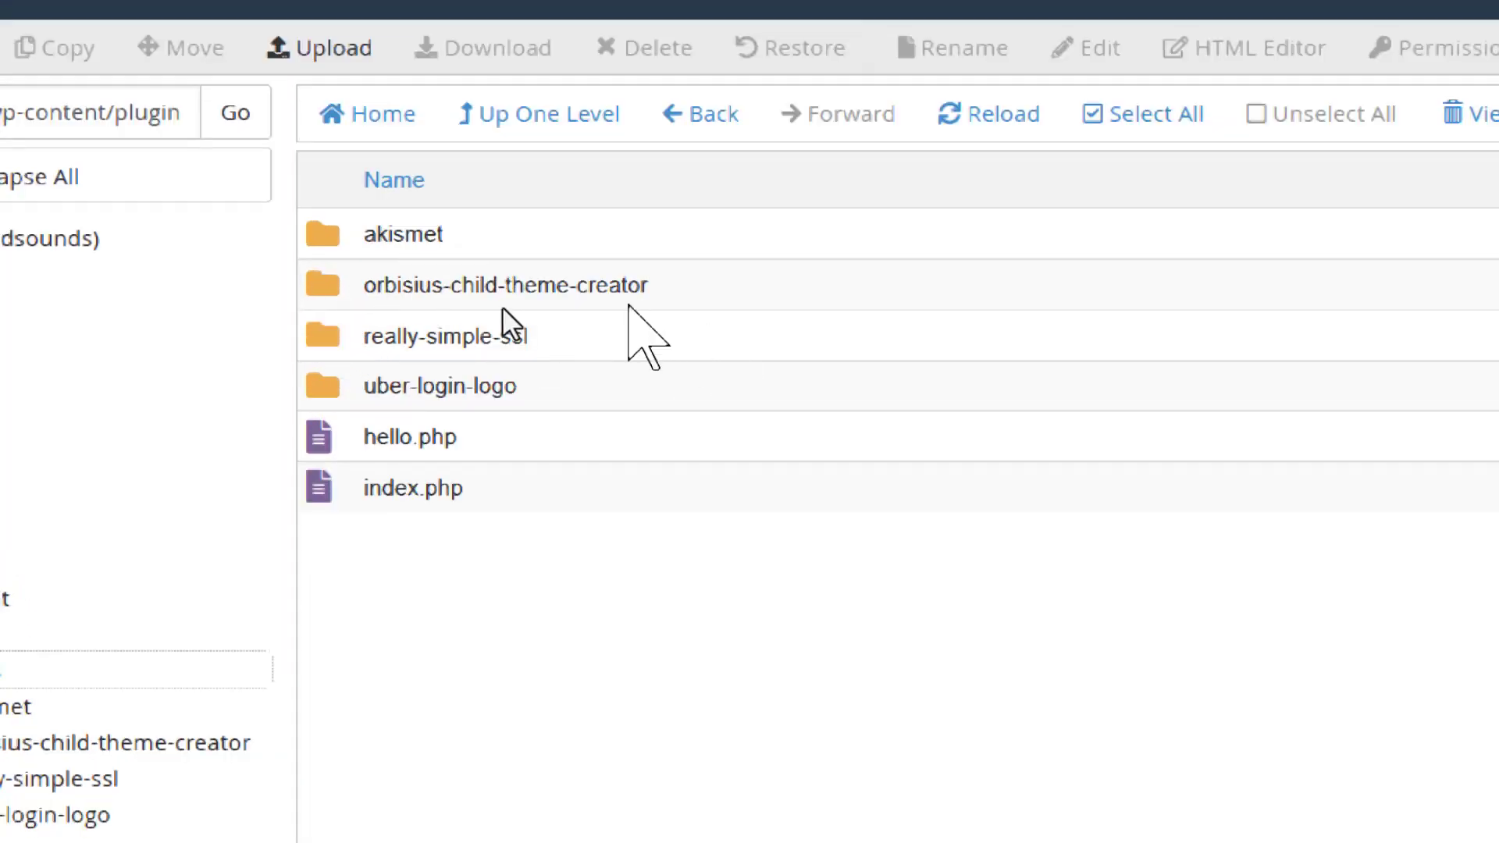
{"action": "mouse_move", "coordinate": [469, 329]}
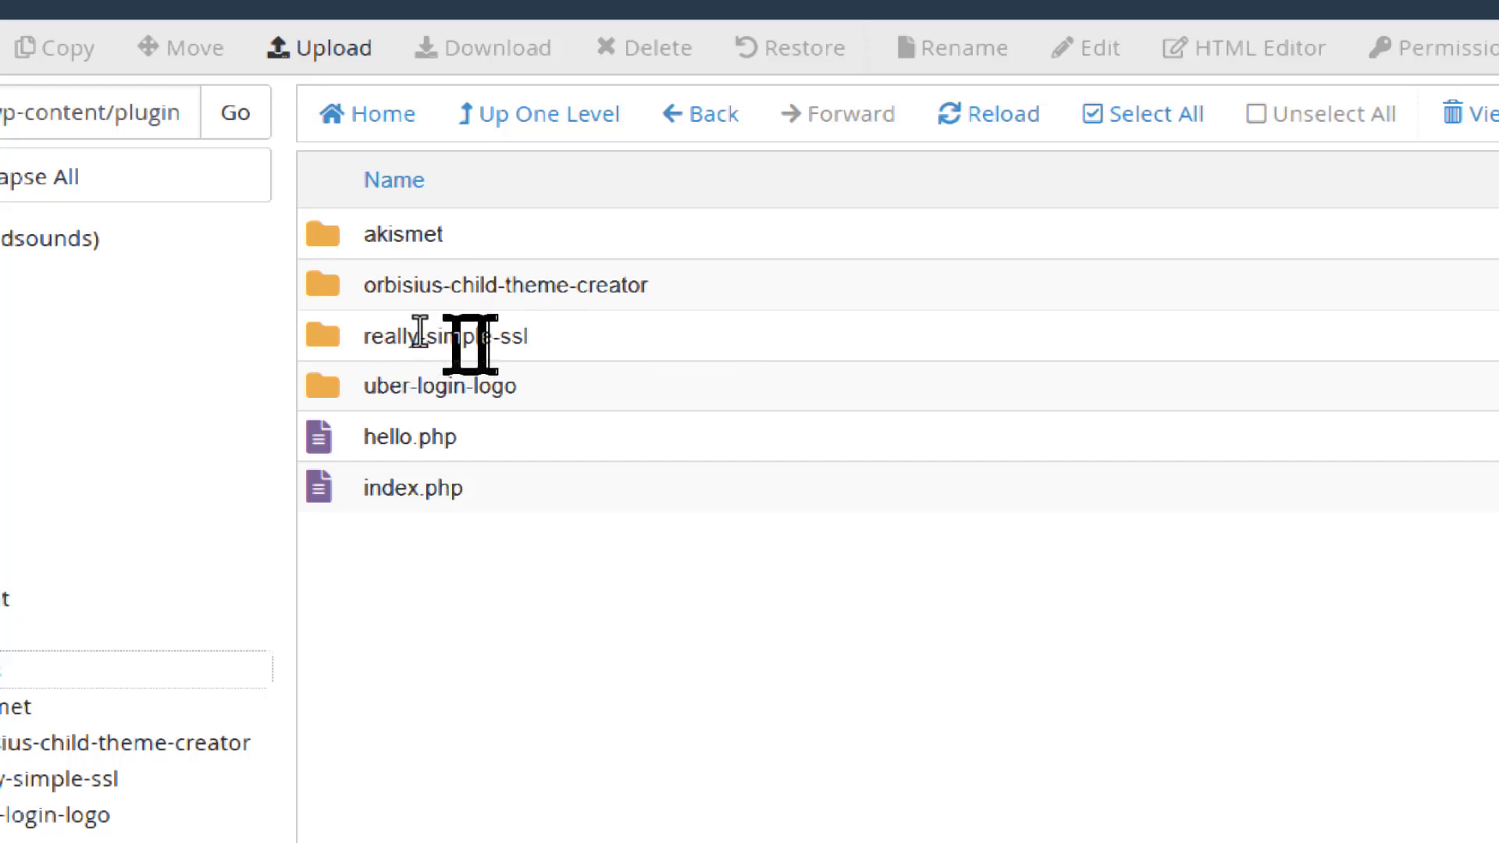
{"action": "mouse_move", "coordinate": [468, 342]}
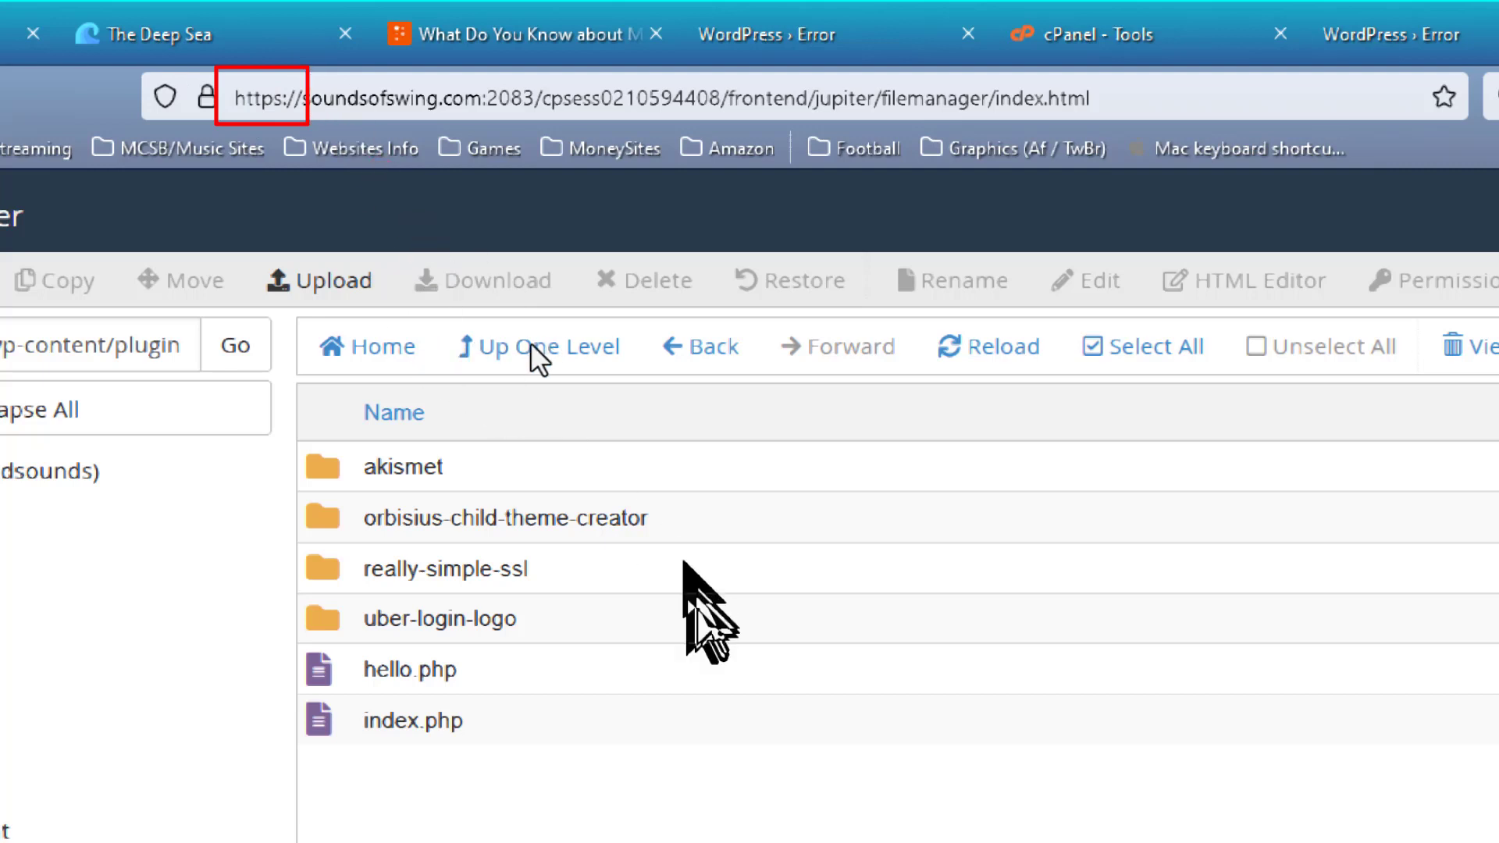
{"action": "mouse_move", "coordinate": [623, 608]}
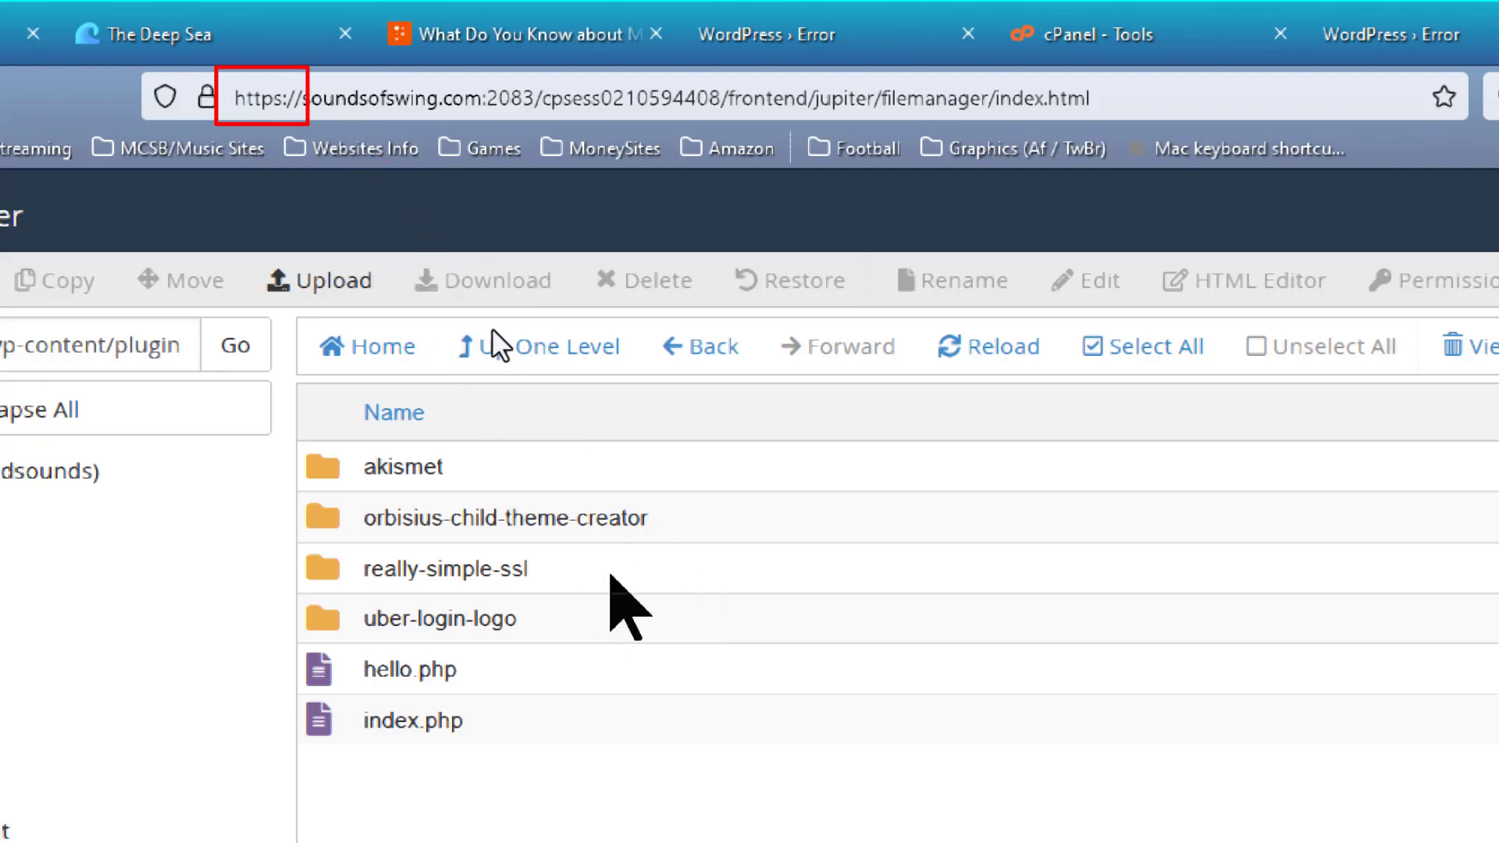
{"action": "mouse_move", "coordinate": [619, 604]}
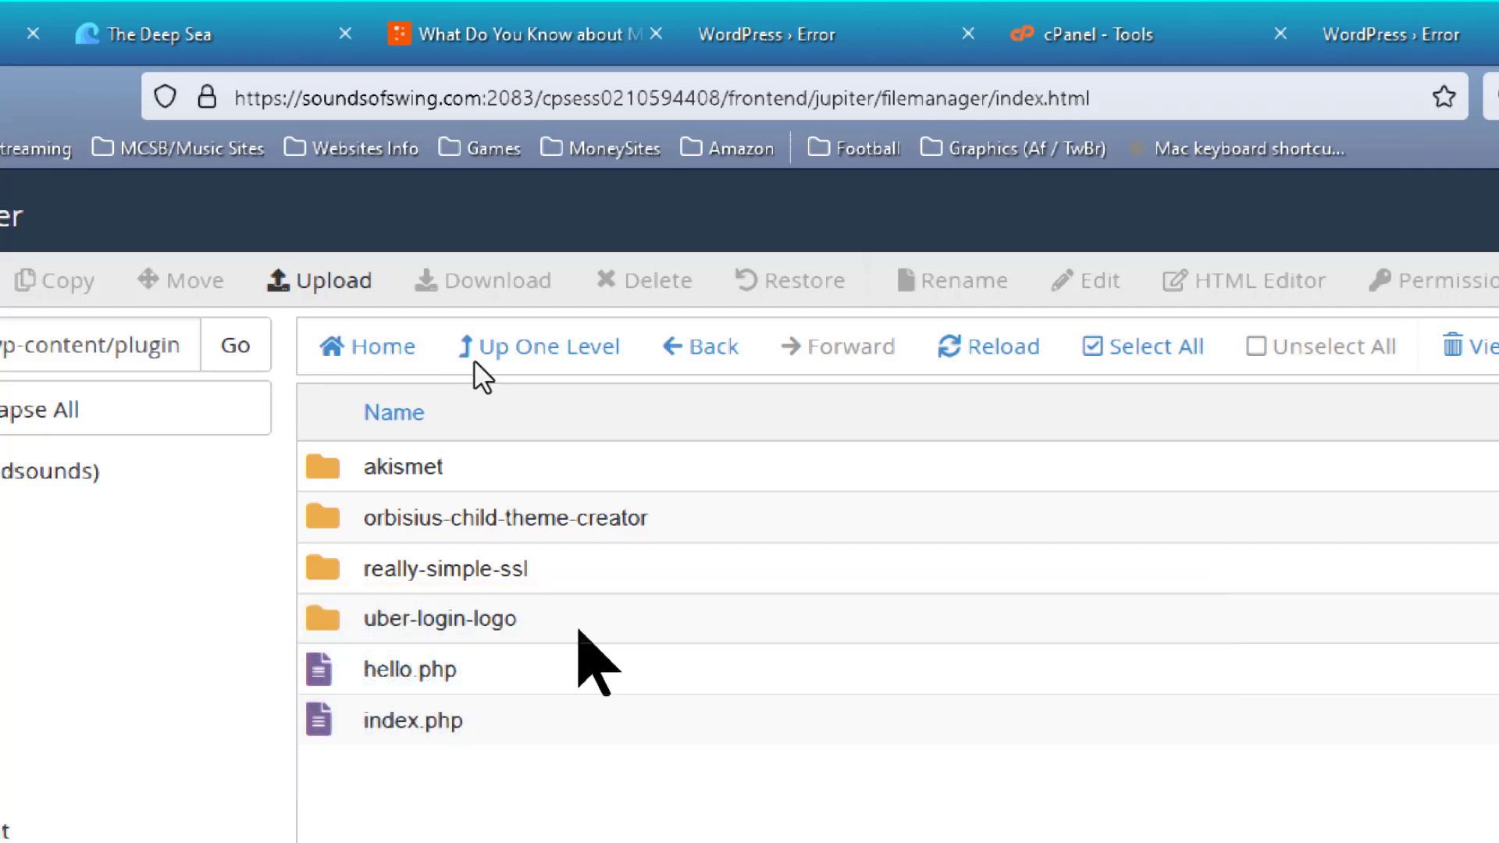
{"action": "mouse_move", "coordinate": [574, 660]}
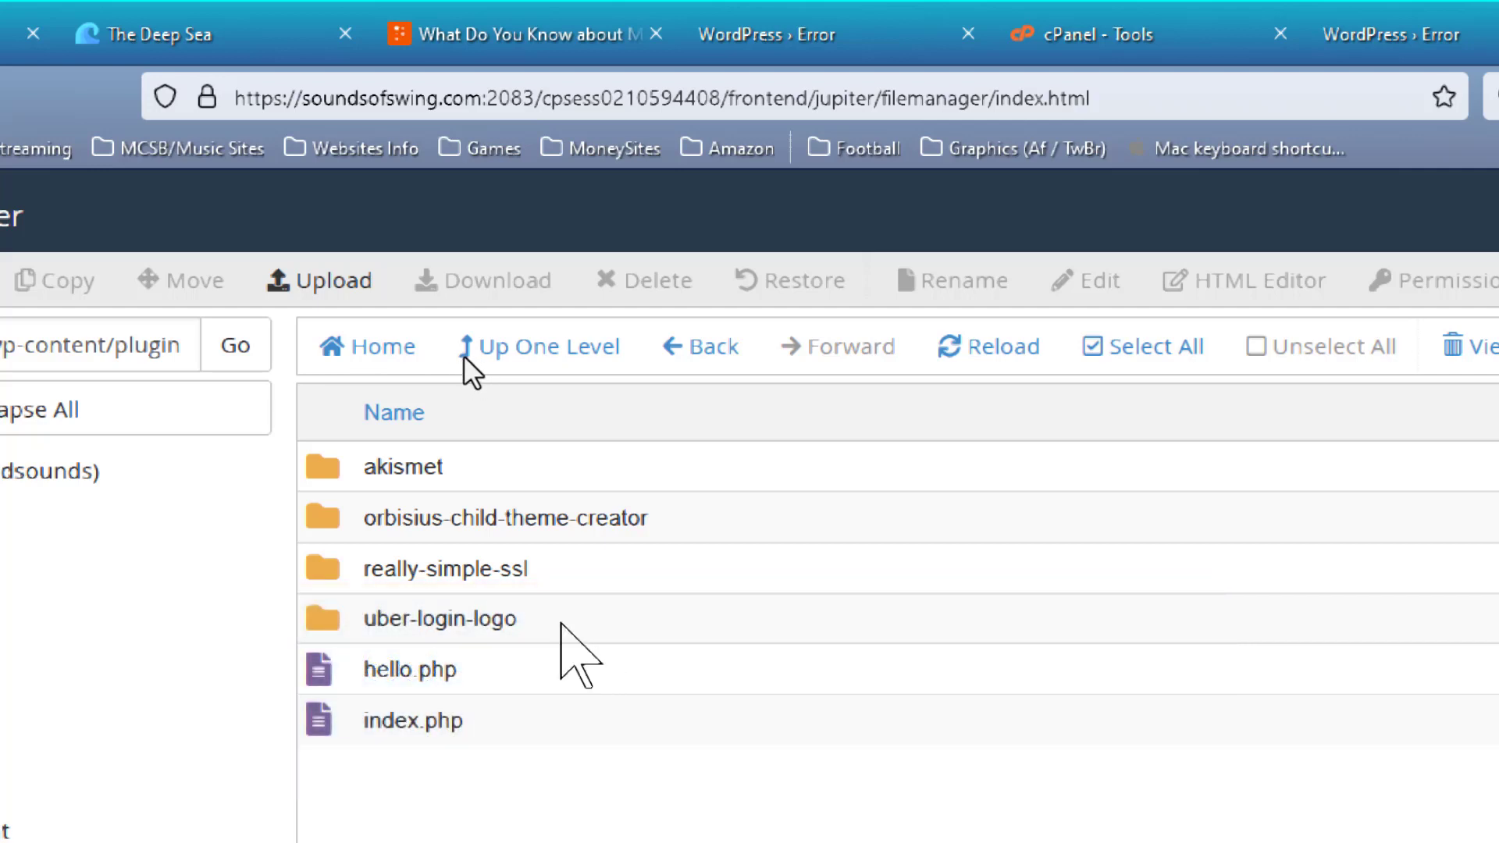
{"action": "mouse_move", "coordinate": [487, 622]}
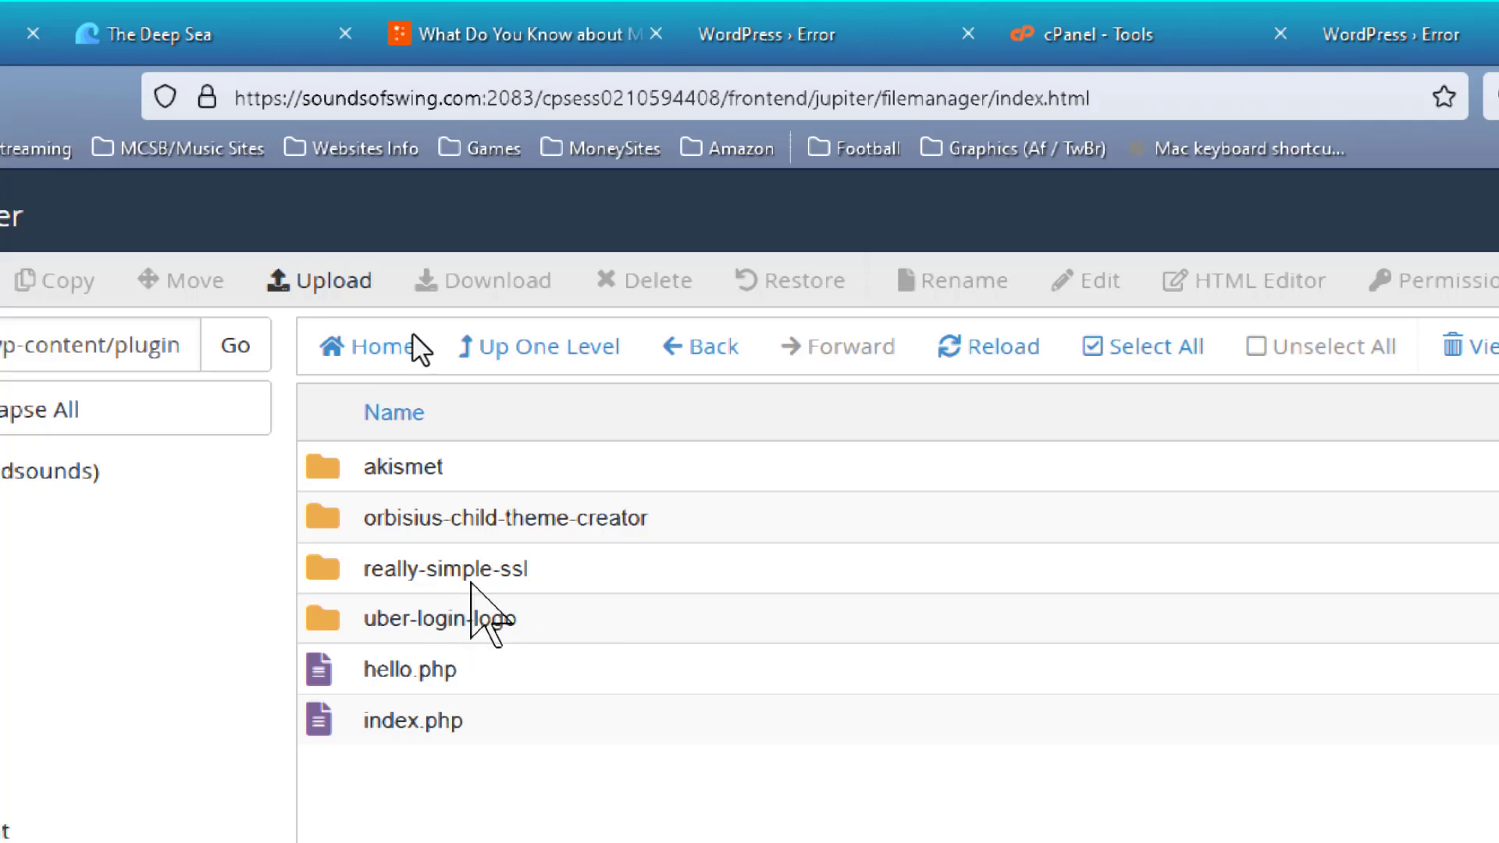
Step: Rename the really-simple-ssl folder to really-simple-sslOLD
{"action": "left_click", "coordinate": [445, 568]}
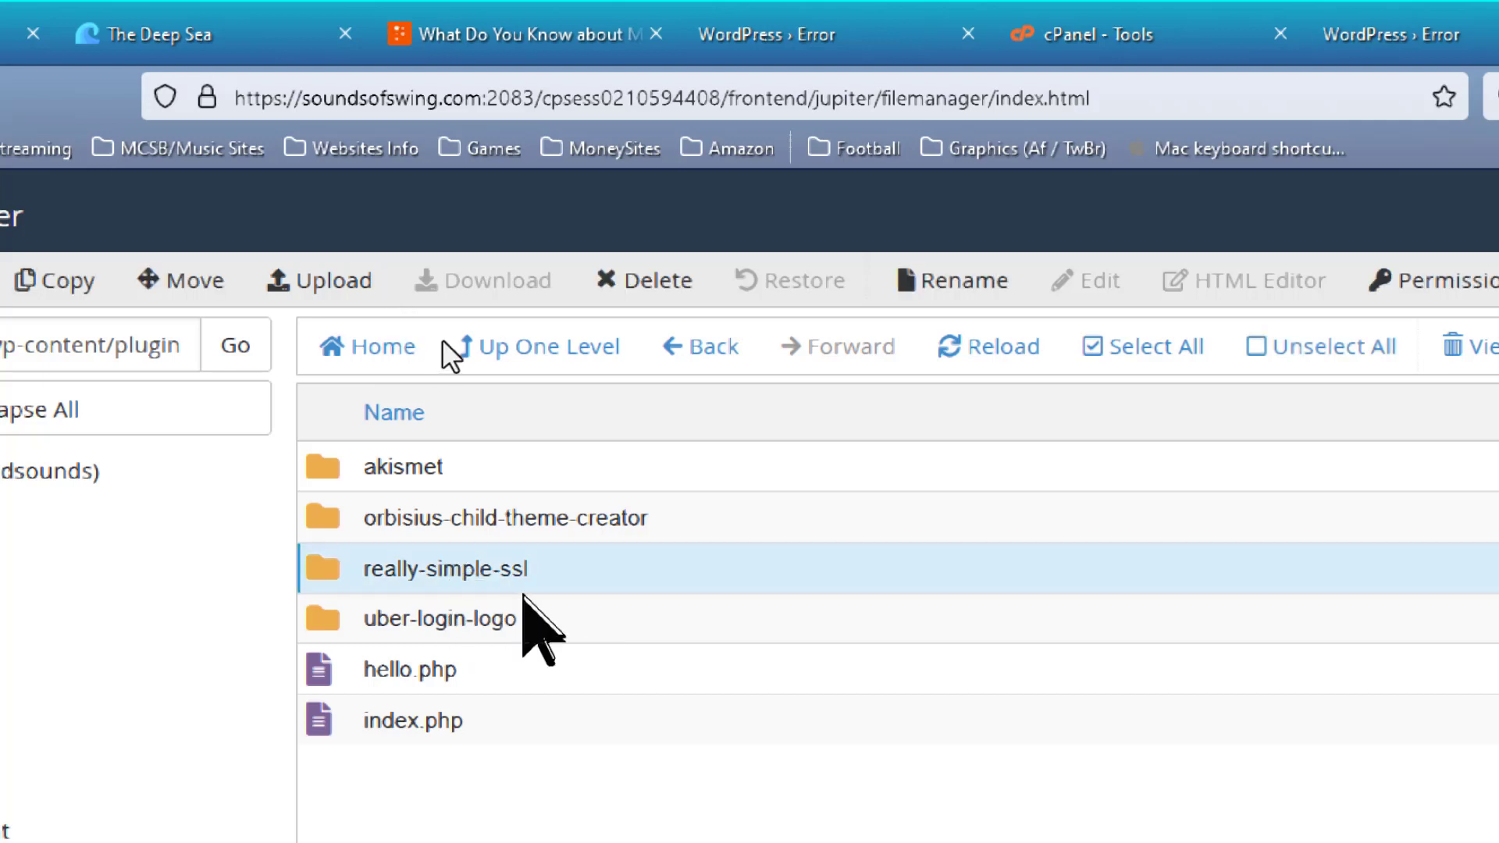
{"action": "mouse_move", "coordinate": [505, 570]}
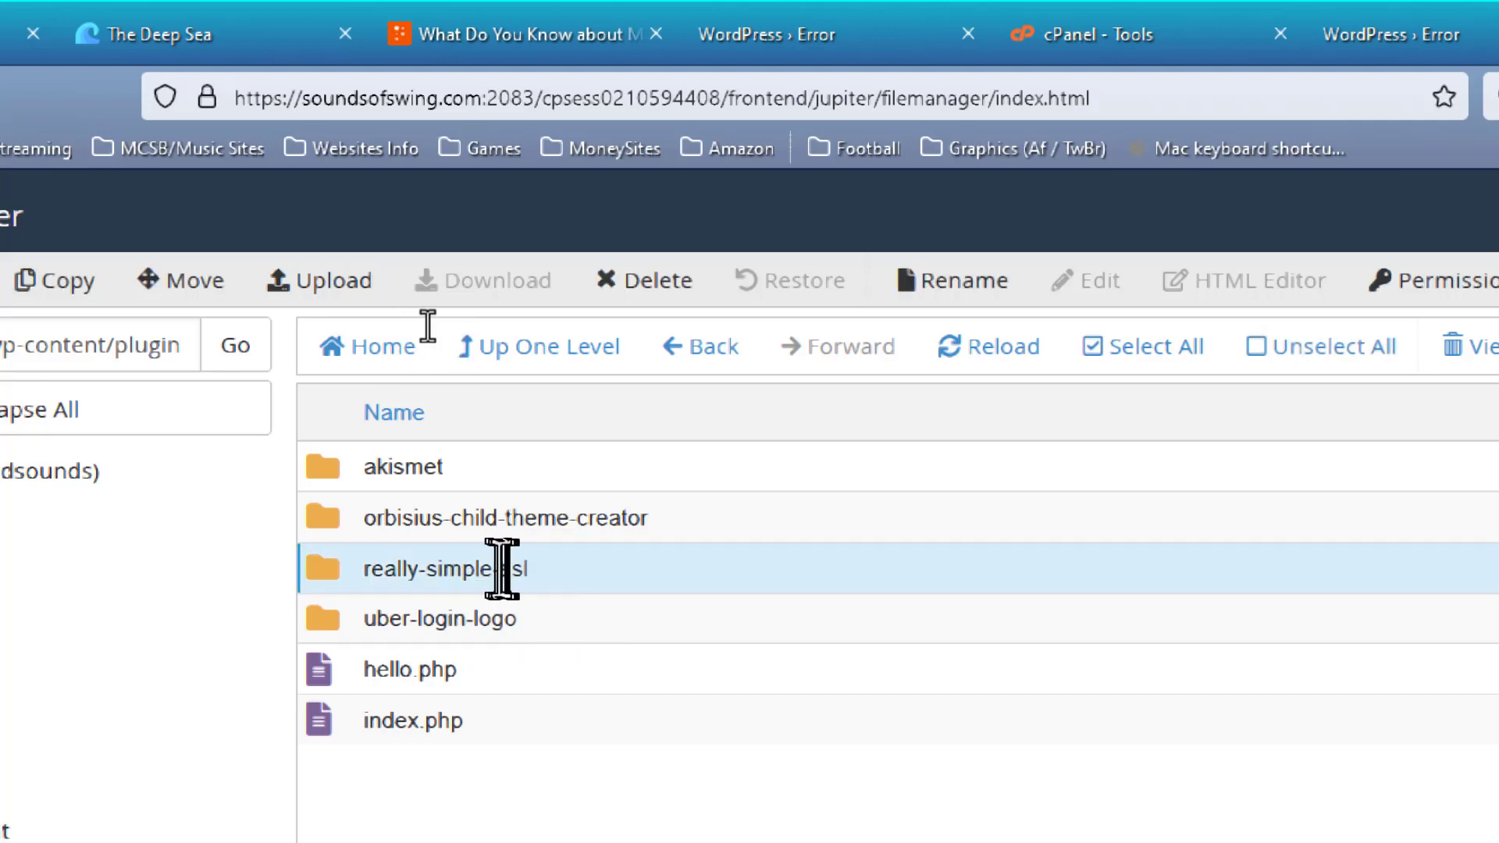
{"action": "double_click", "coordinate": [444, 570]}
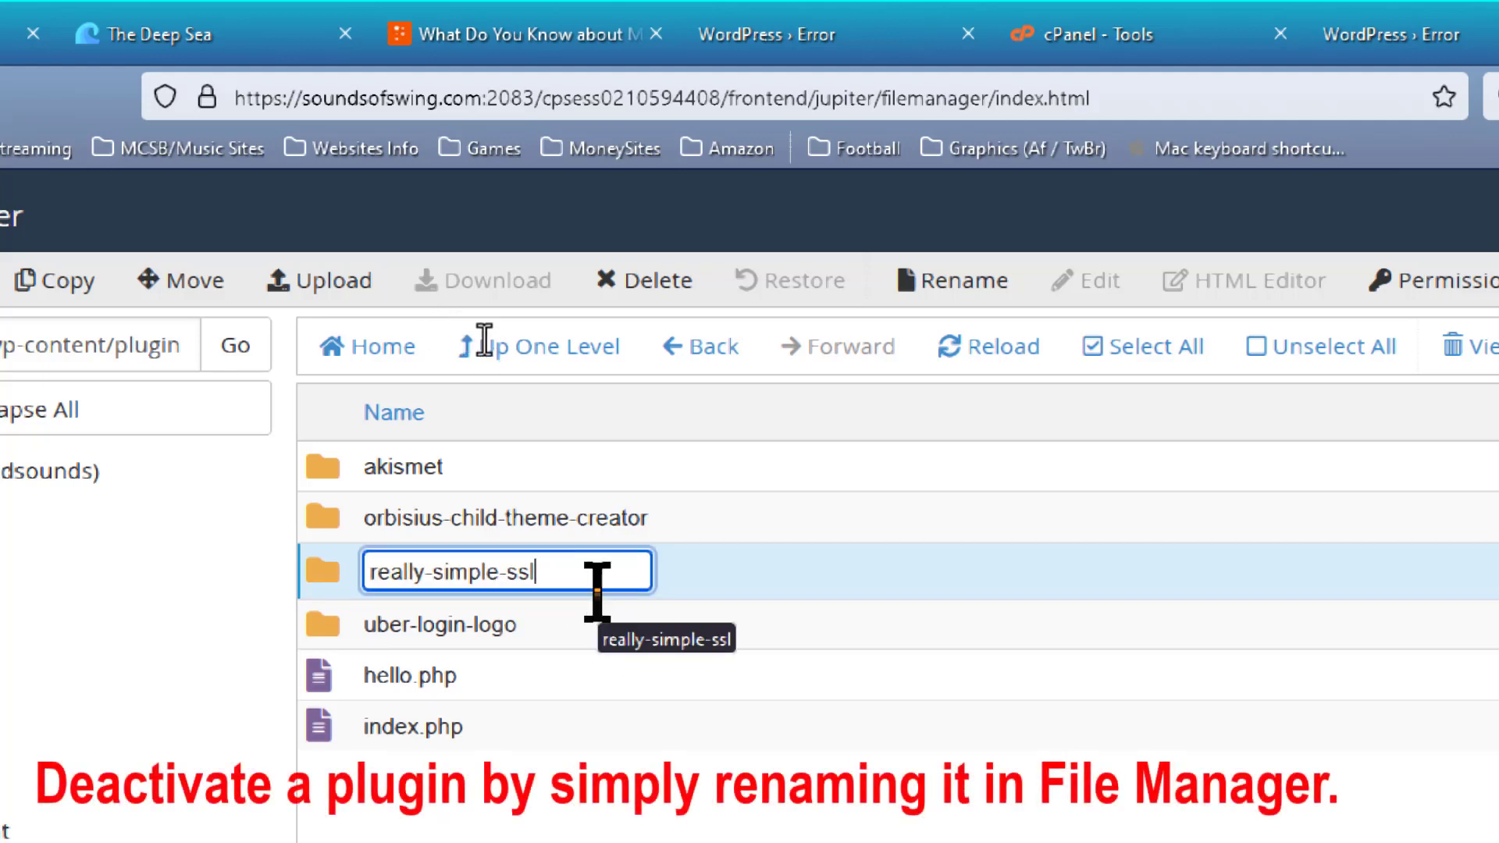
{"action": "type", "text": "OLD"}
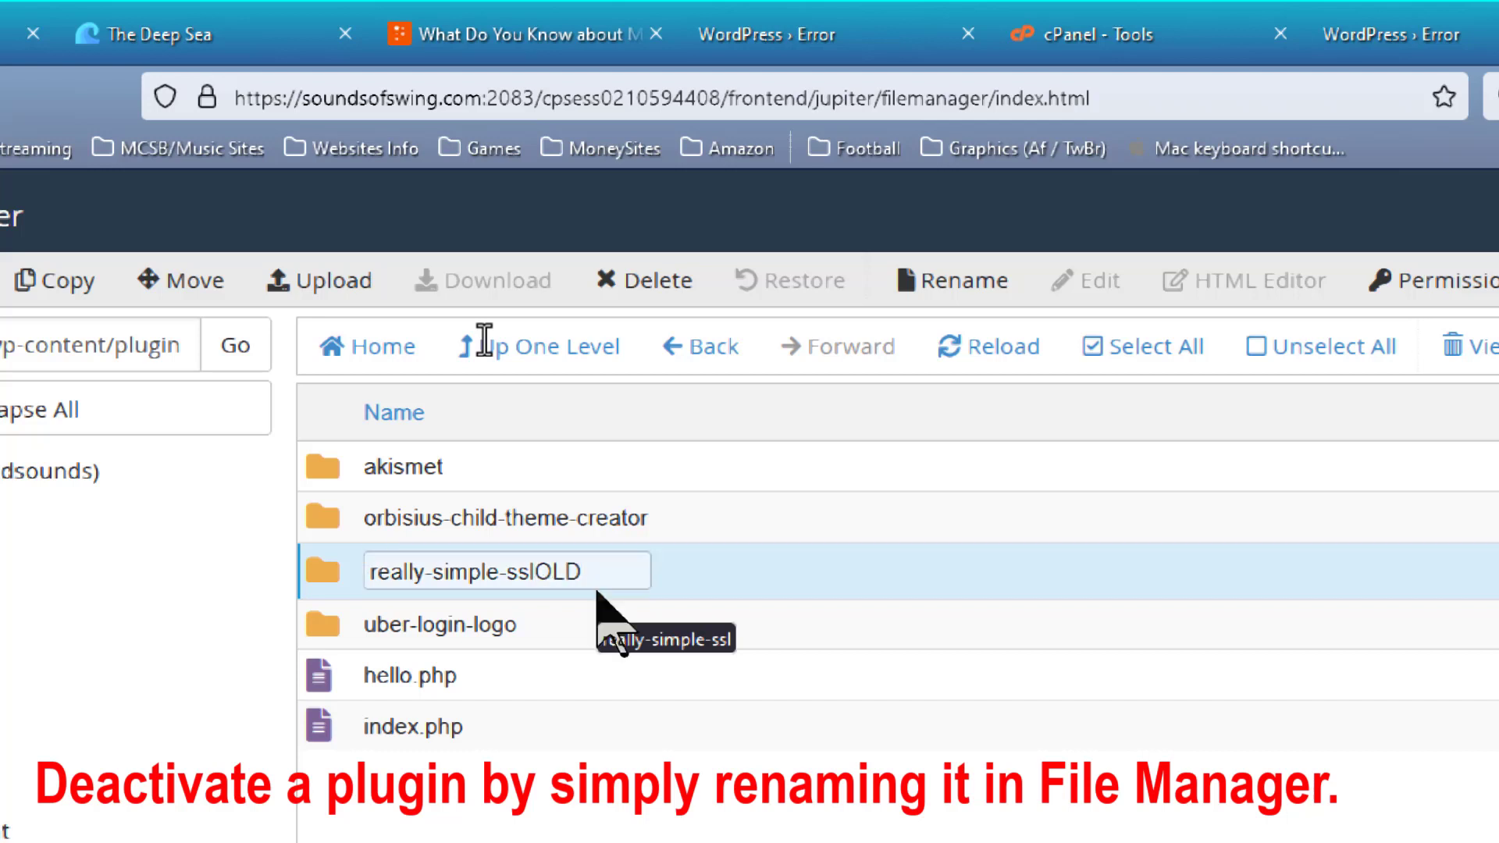
{"action": "key", "text": "Return"}
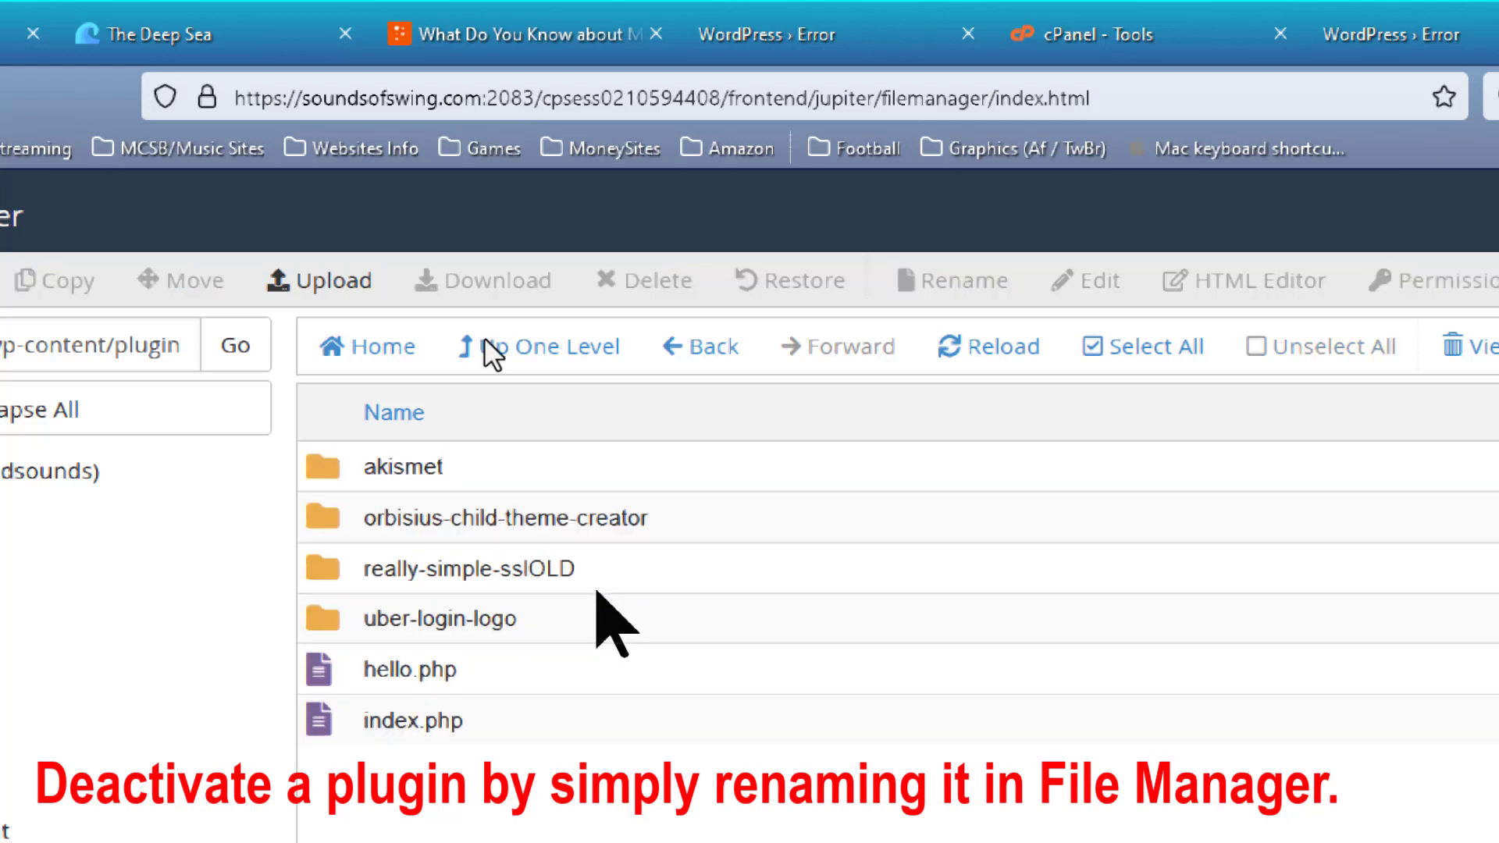
{"action": "mouse_move", "coordinate": [1013, 14]}
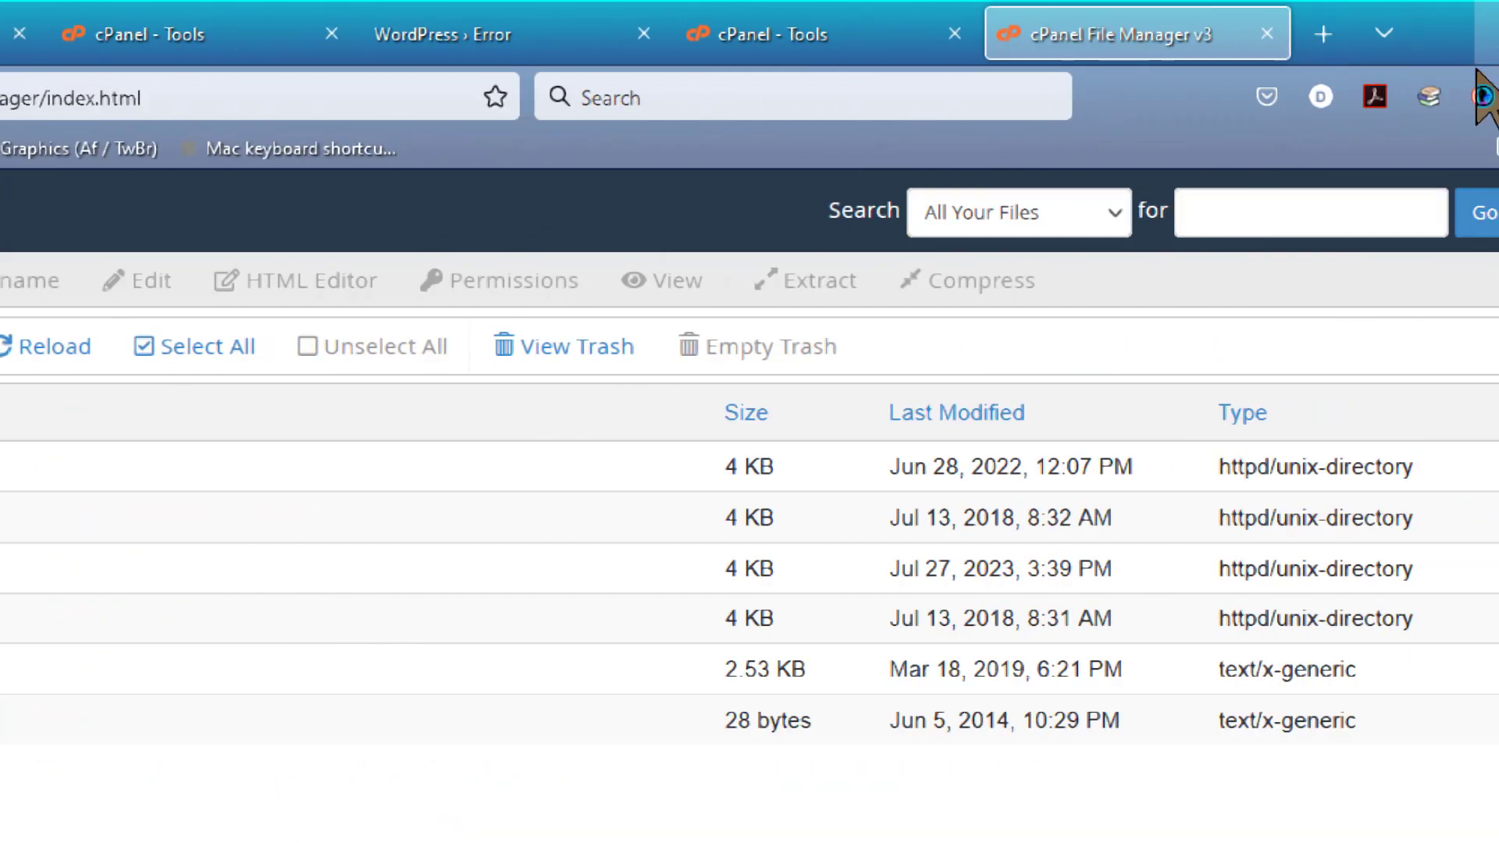
Step: View the soundsofswing.com home page, now loading with its Divi menu and footer
{"action": "left_click", "coordinate": [976, 19]}
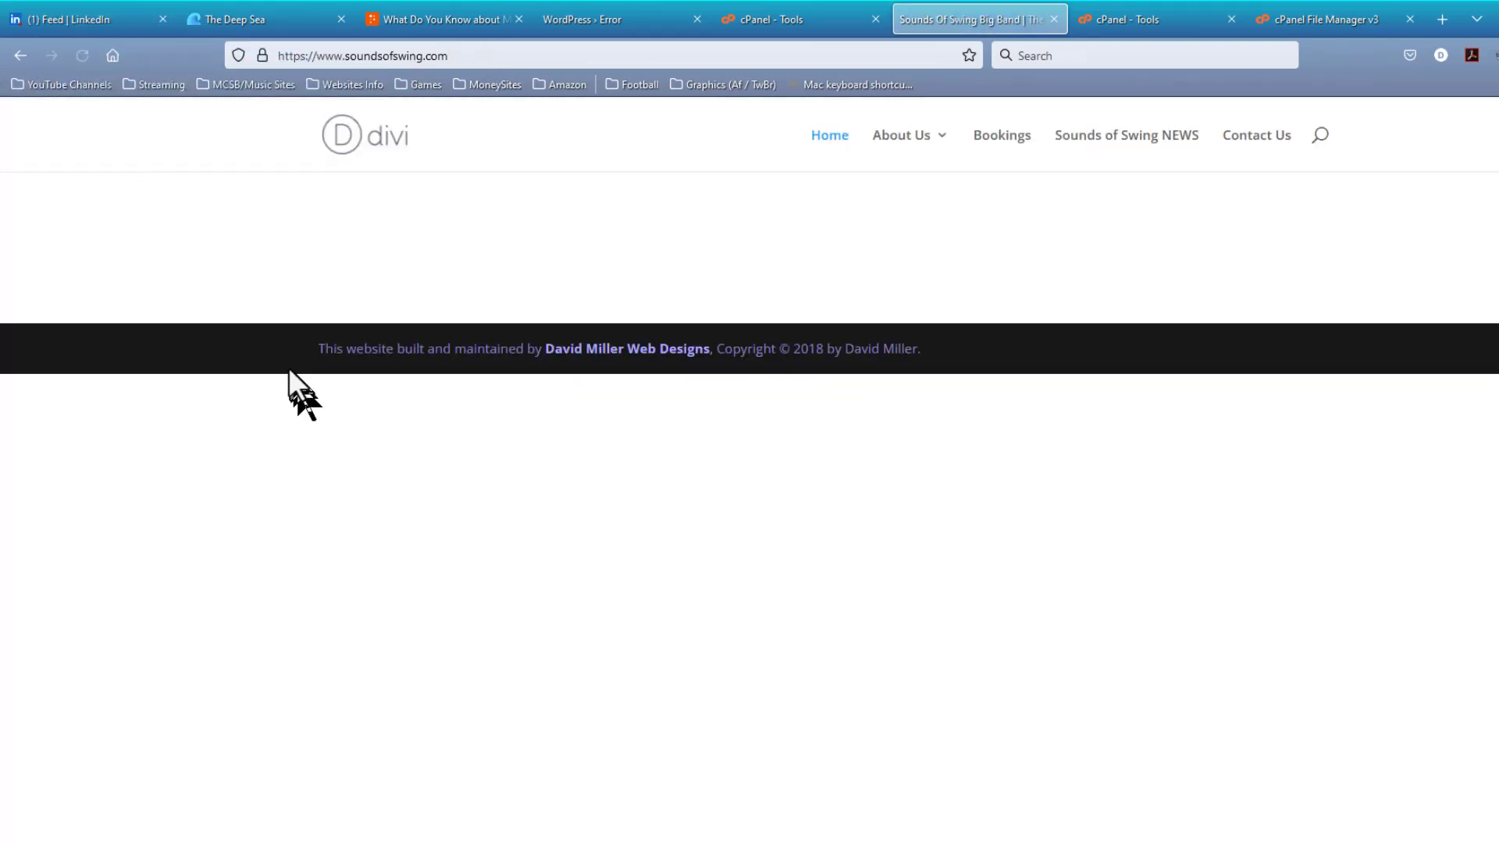
{"action": "mouse_move", "coordinate": [523, 309]}
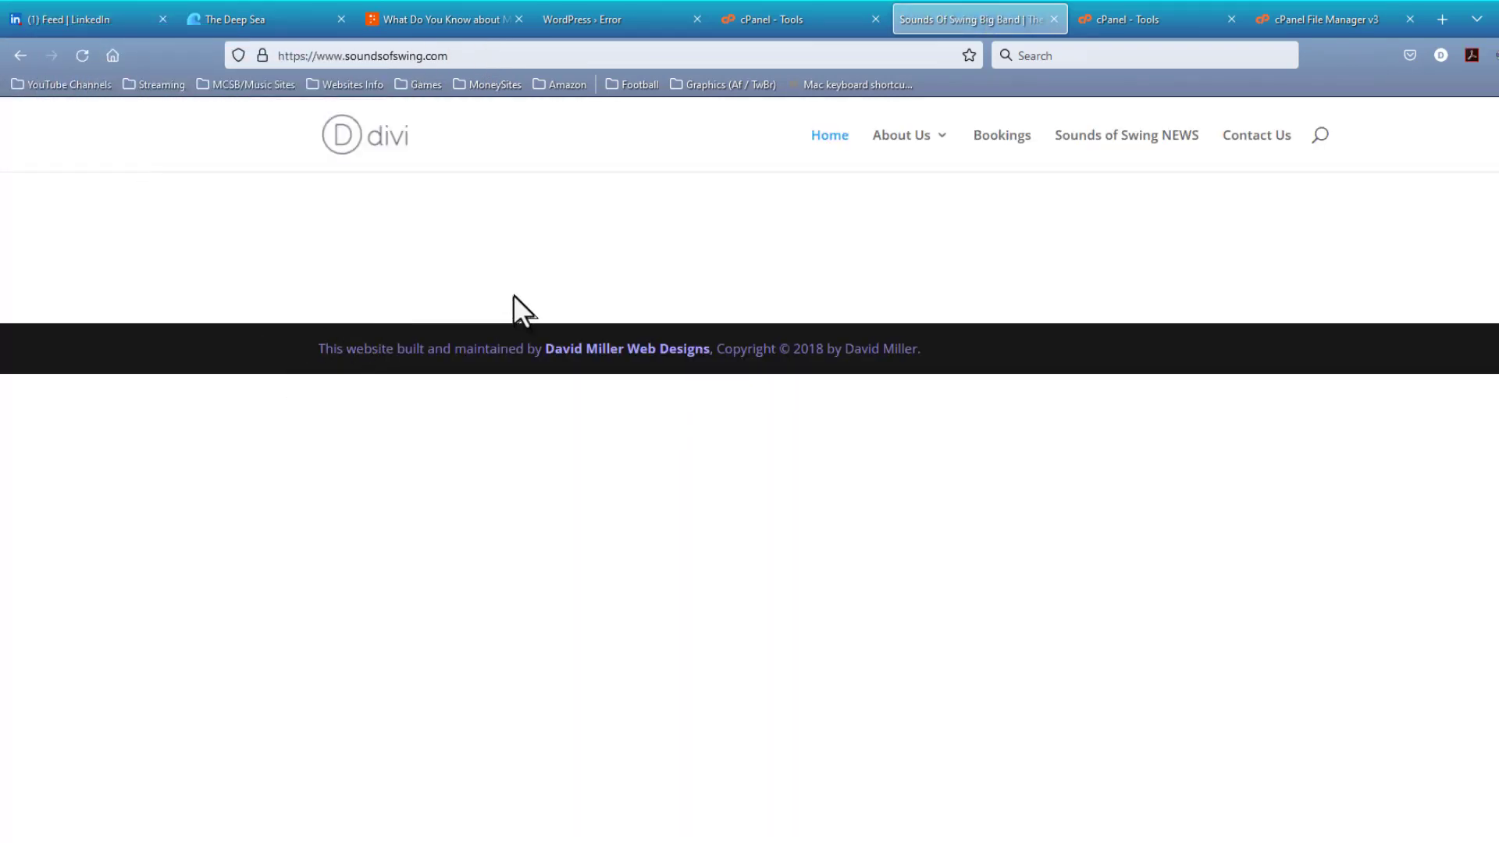
{"action": "mouse_move", "coordinate": [253, 526]}
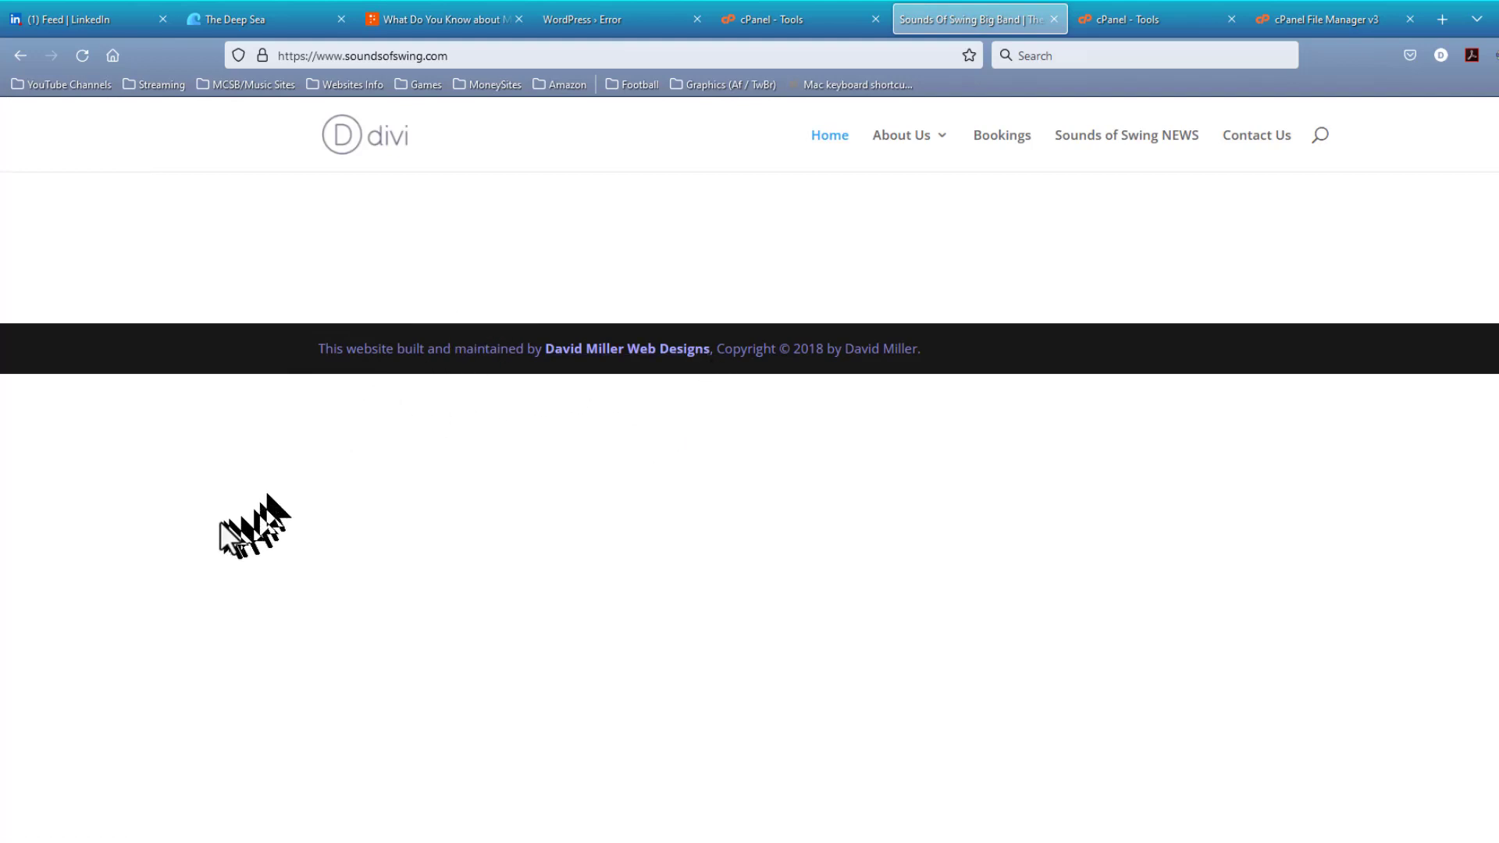
{"action": "mouse_move", "coordinate": [745, 286]}
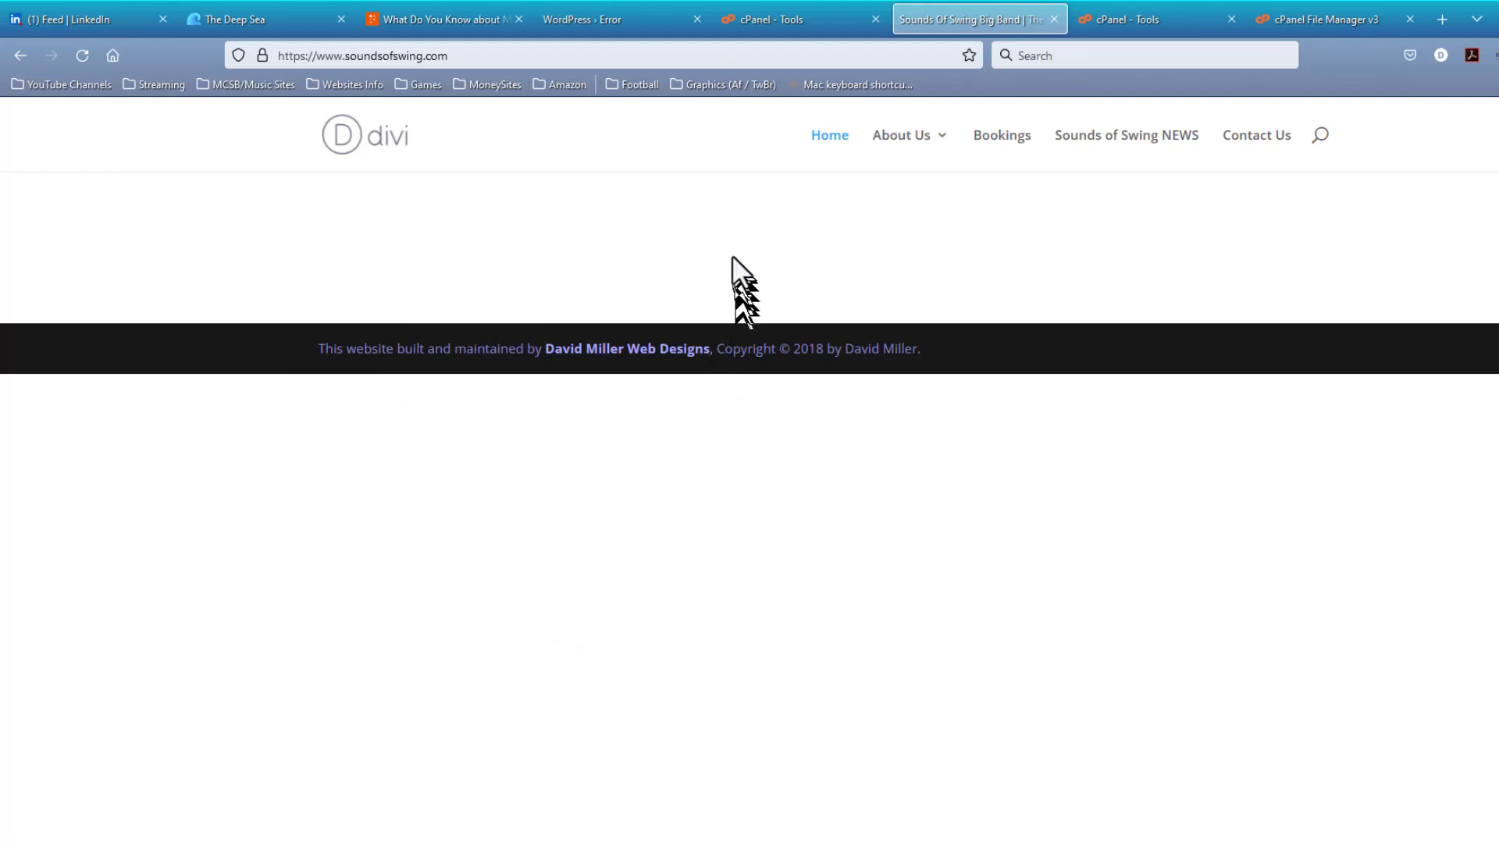
{"action": "mouse_move", "coordinate": [729, 210]}
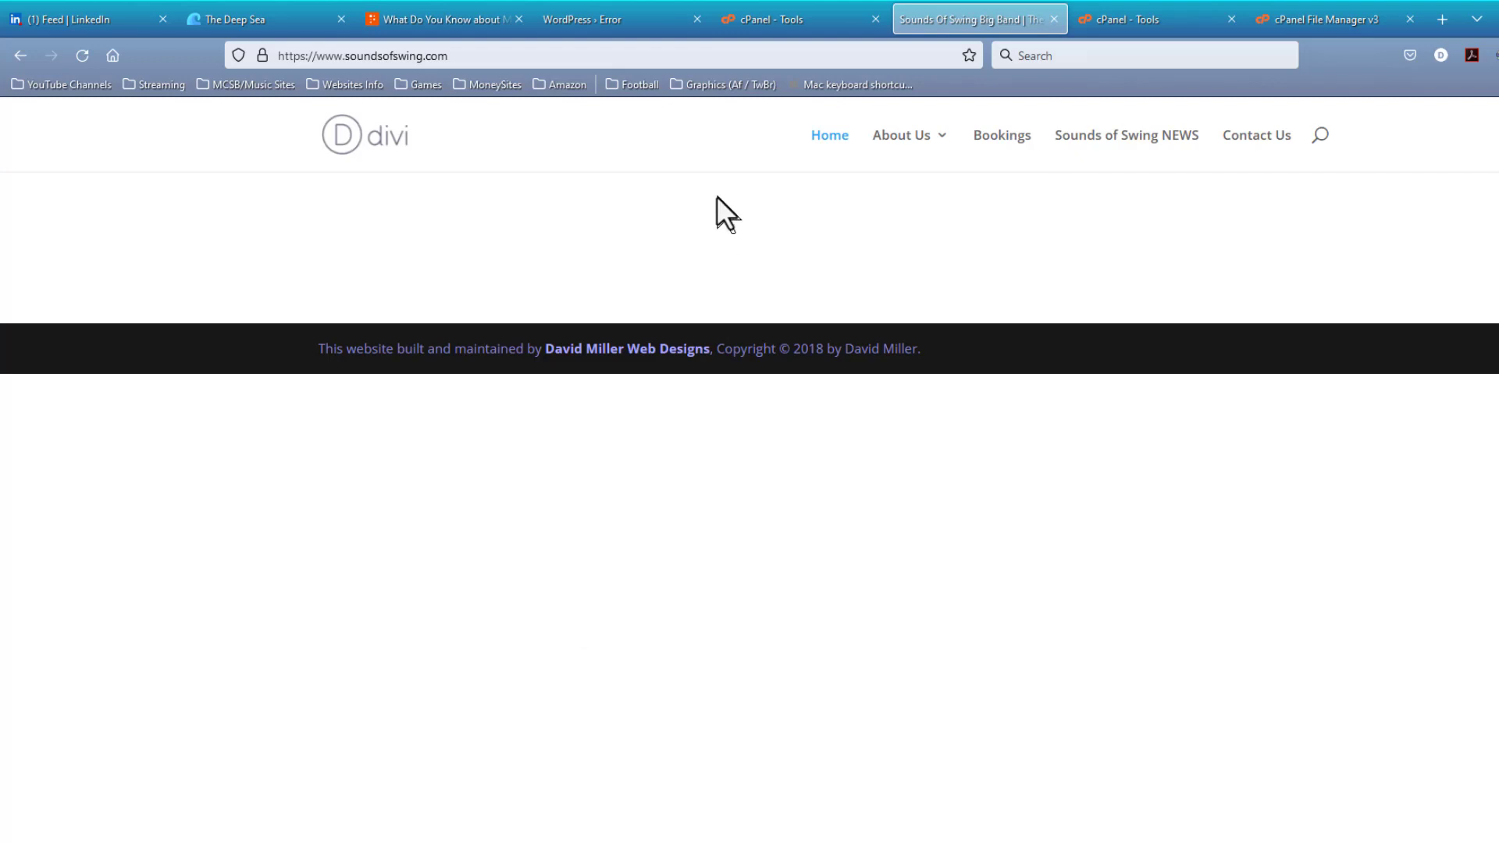
Step: Log in at /wp-admin, confirm the admin email, and view the Plugins list
{"action": "left_click", "coordinate": [362, 54]}
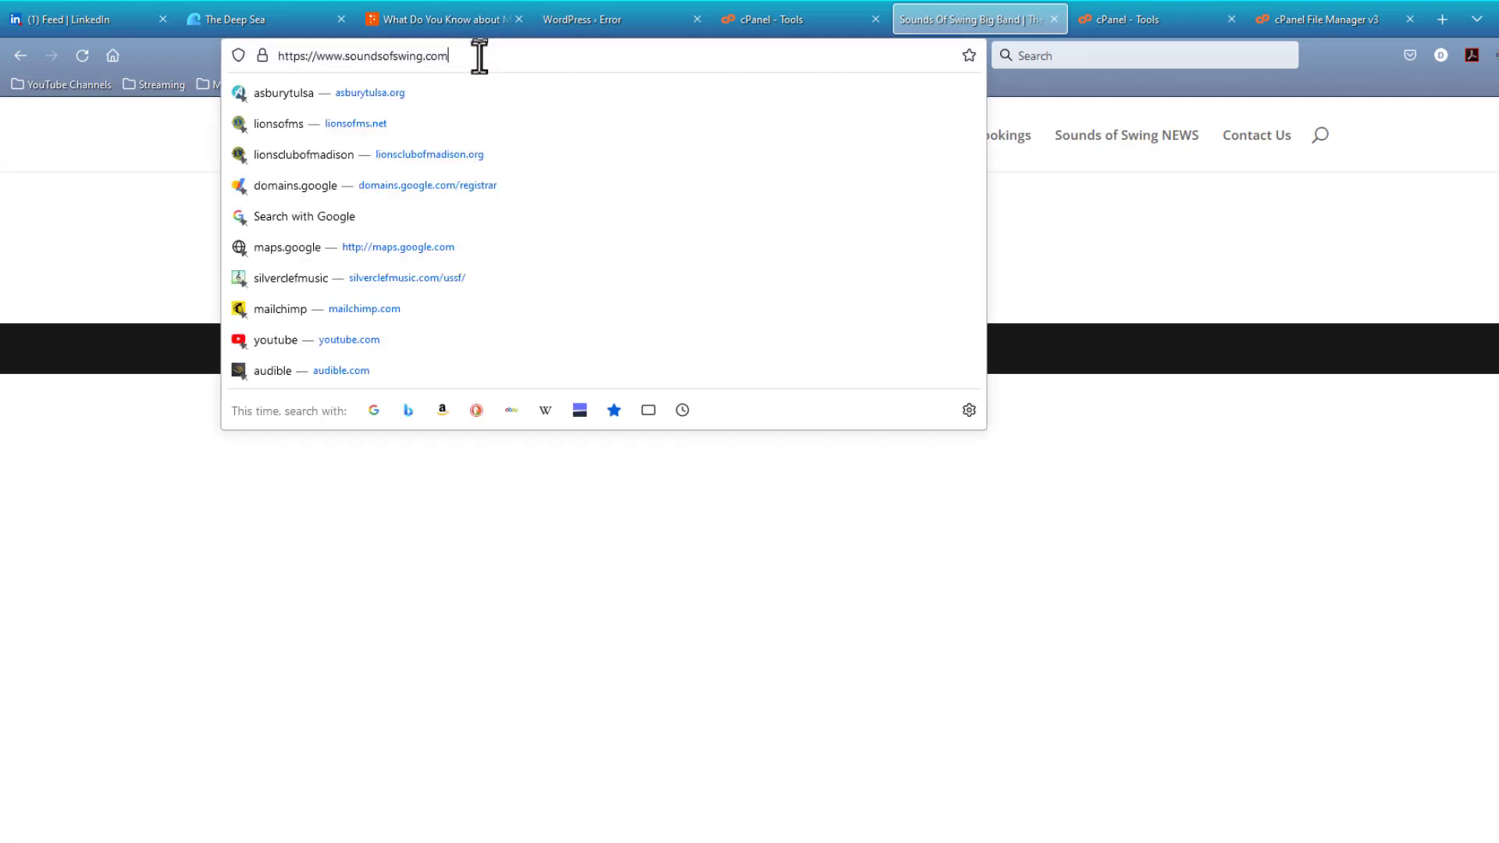
{"action": "mouse_move", "coordinate": [498, 124]}
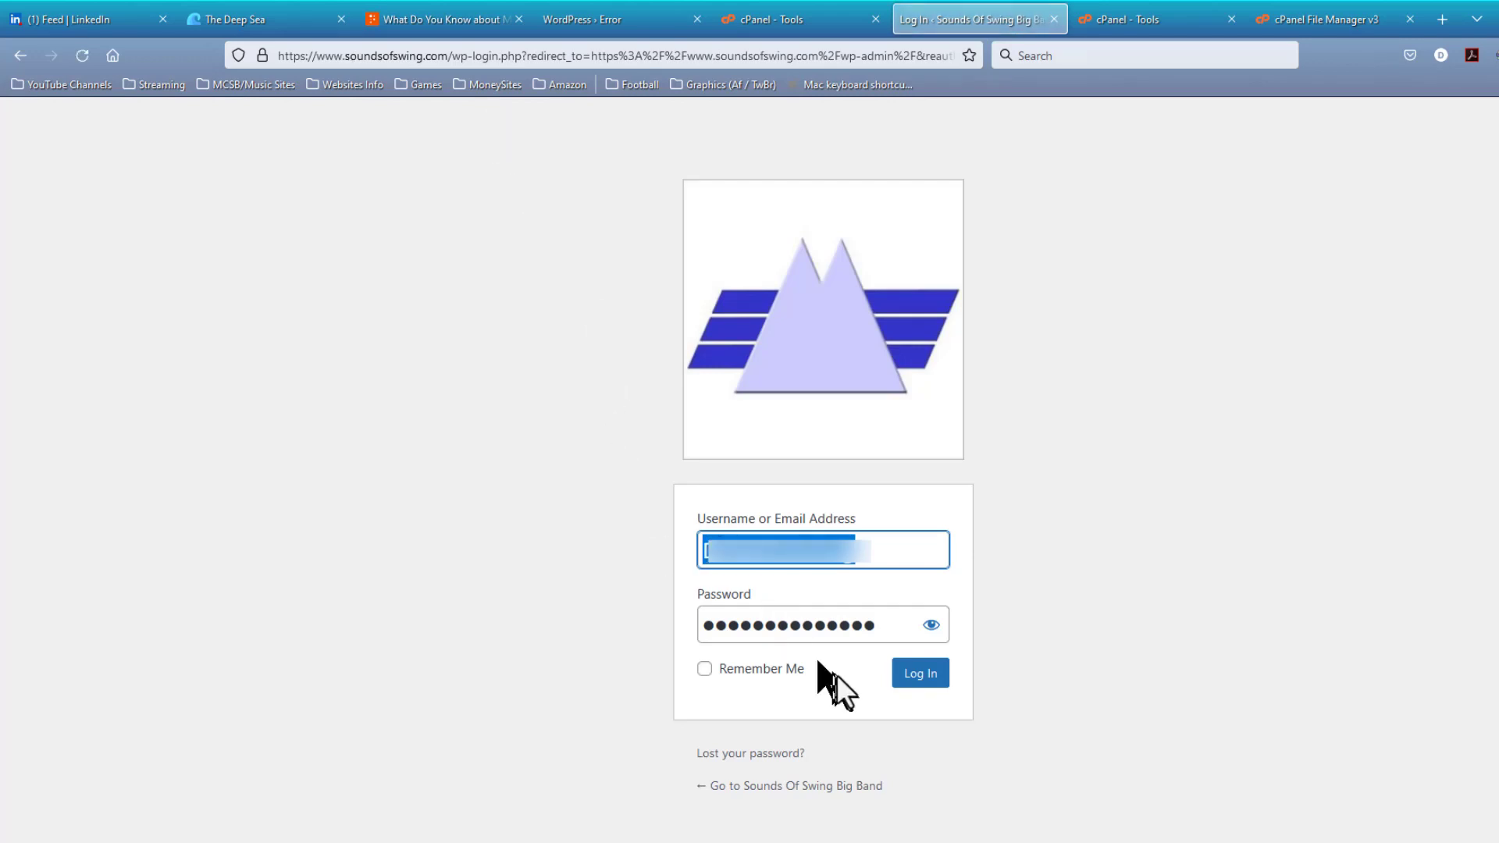
{"action": "left_click", "coordinate": [916, 673]}
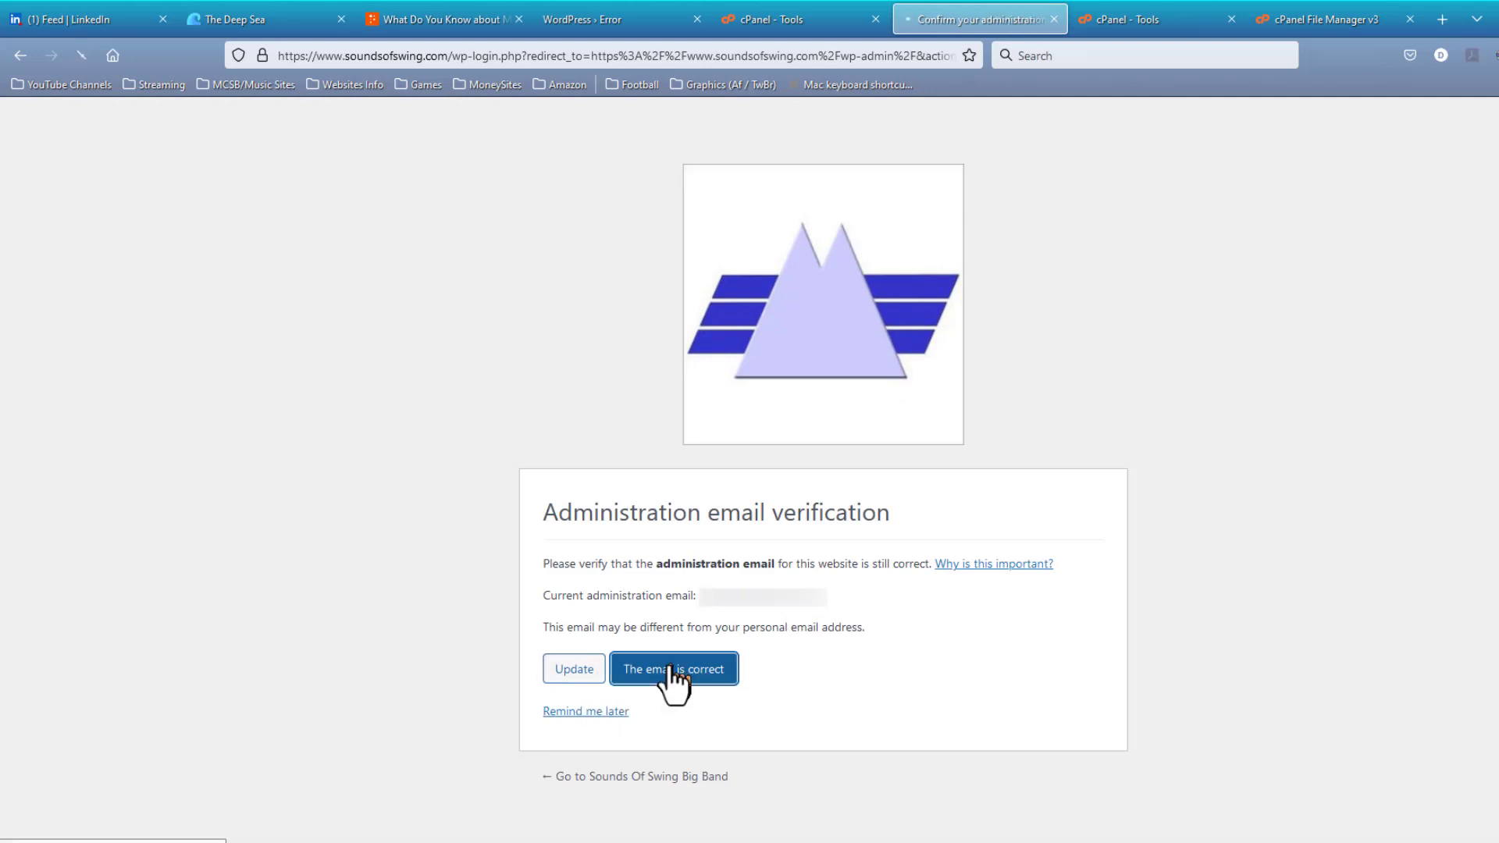
{"action": "left_click", "coordinate": [673, 670]}
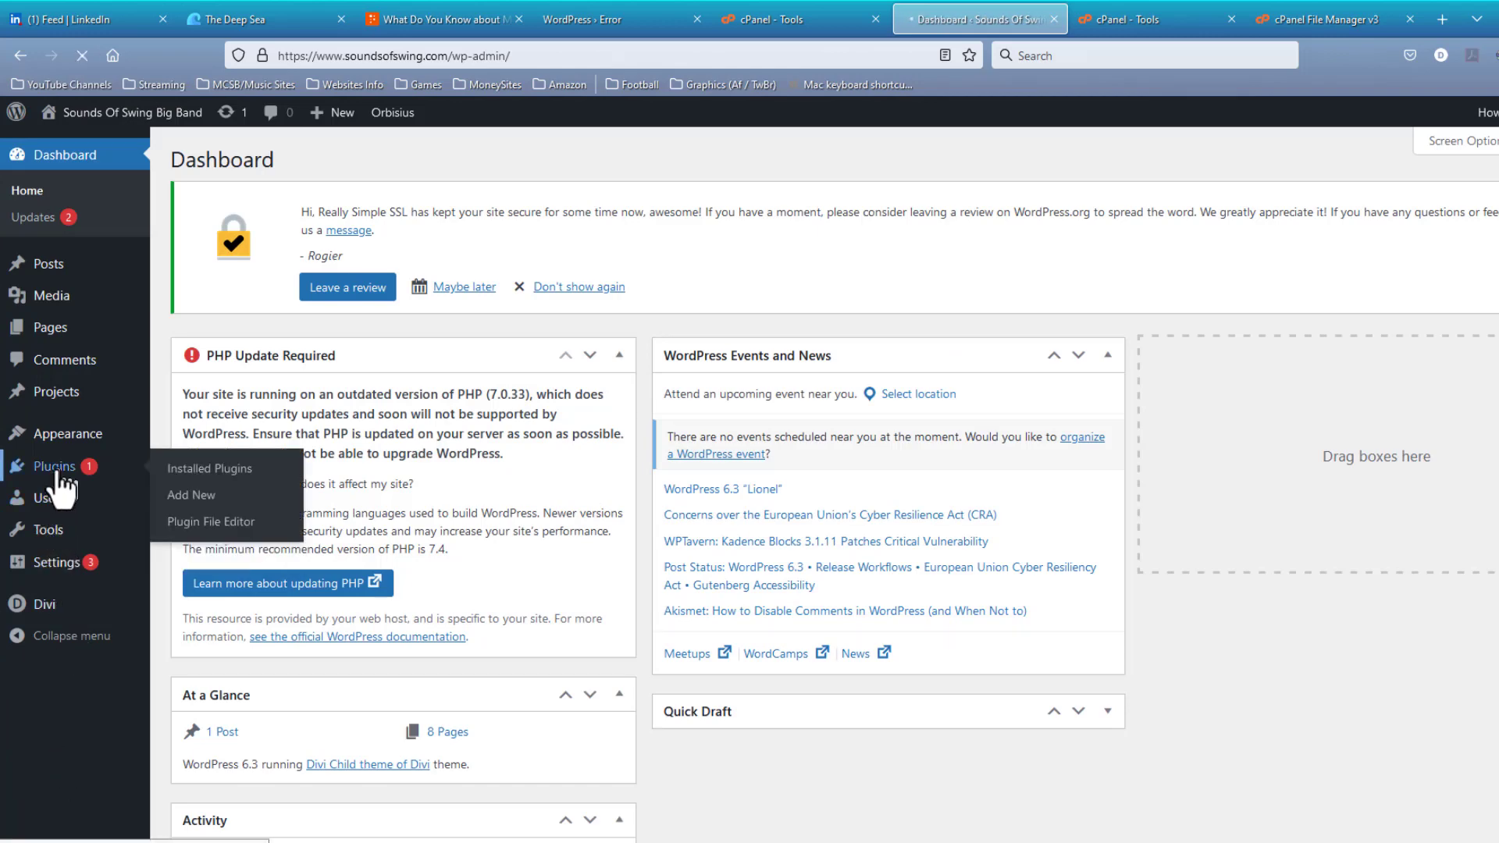
{"action": "left_click", "coordinate": [210, 469]}
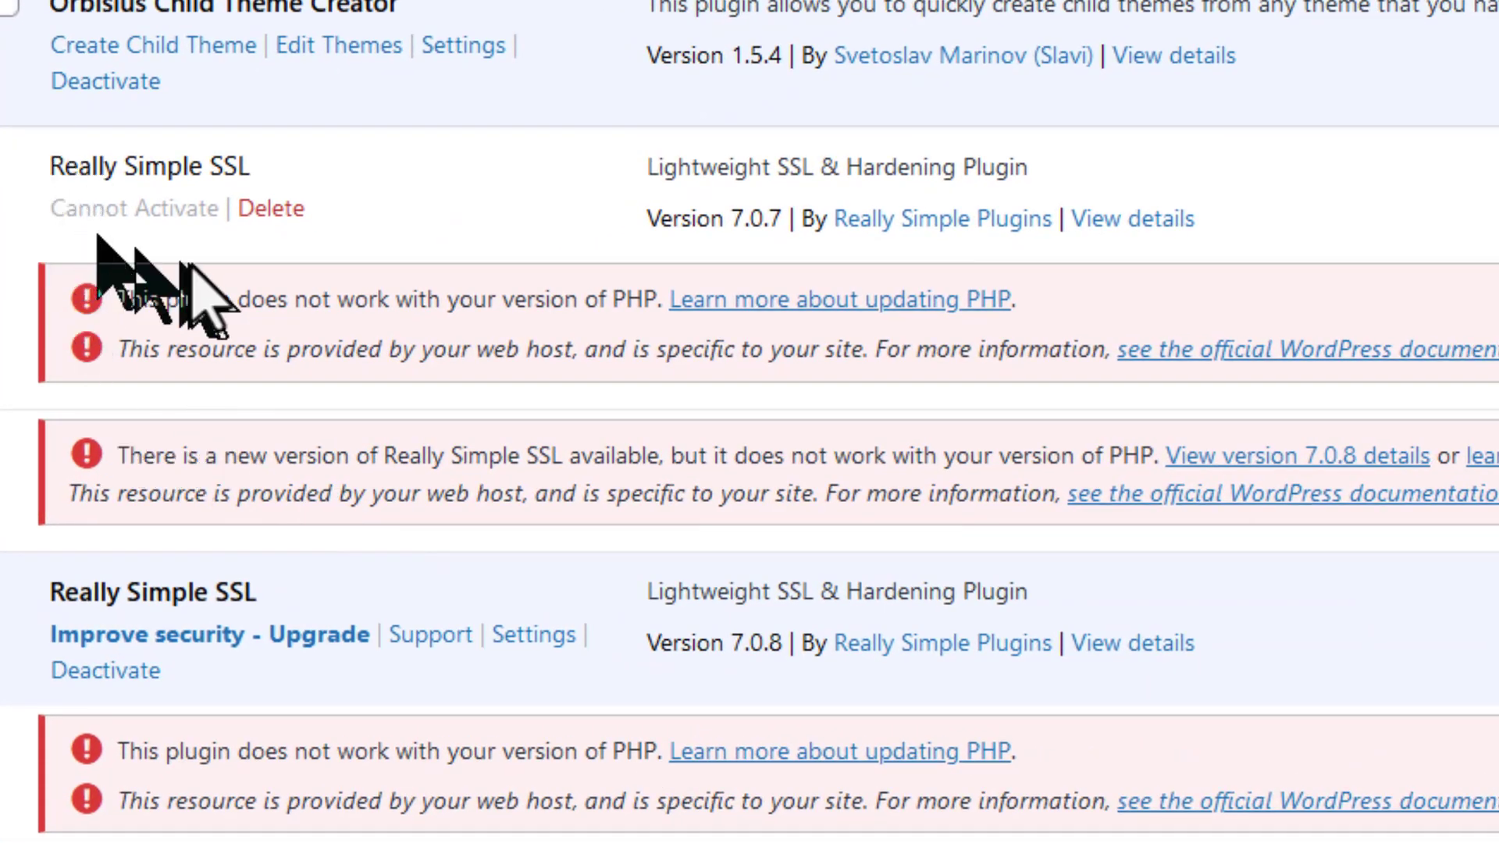
Step: Delete the inactive Really Simple SSL 7.0.7 plugin and confirm with OK
{"action": "left_click", "coordinate": [271, 208]}
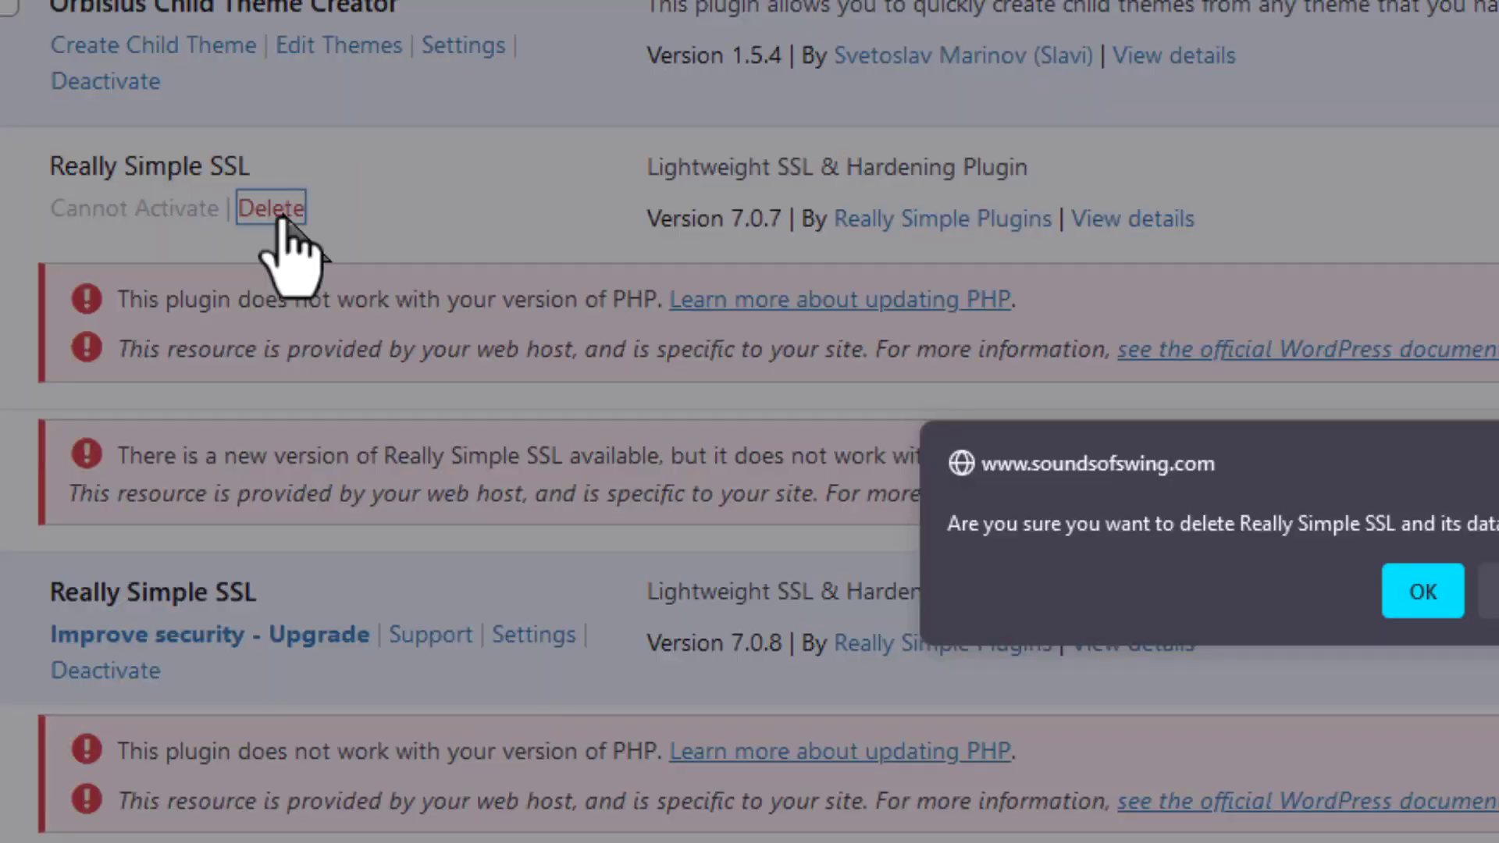
{"action": "left_click", "coordinate": [1422, 590]}
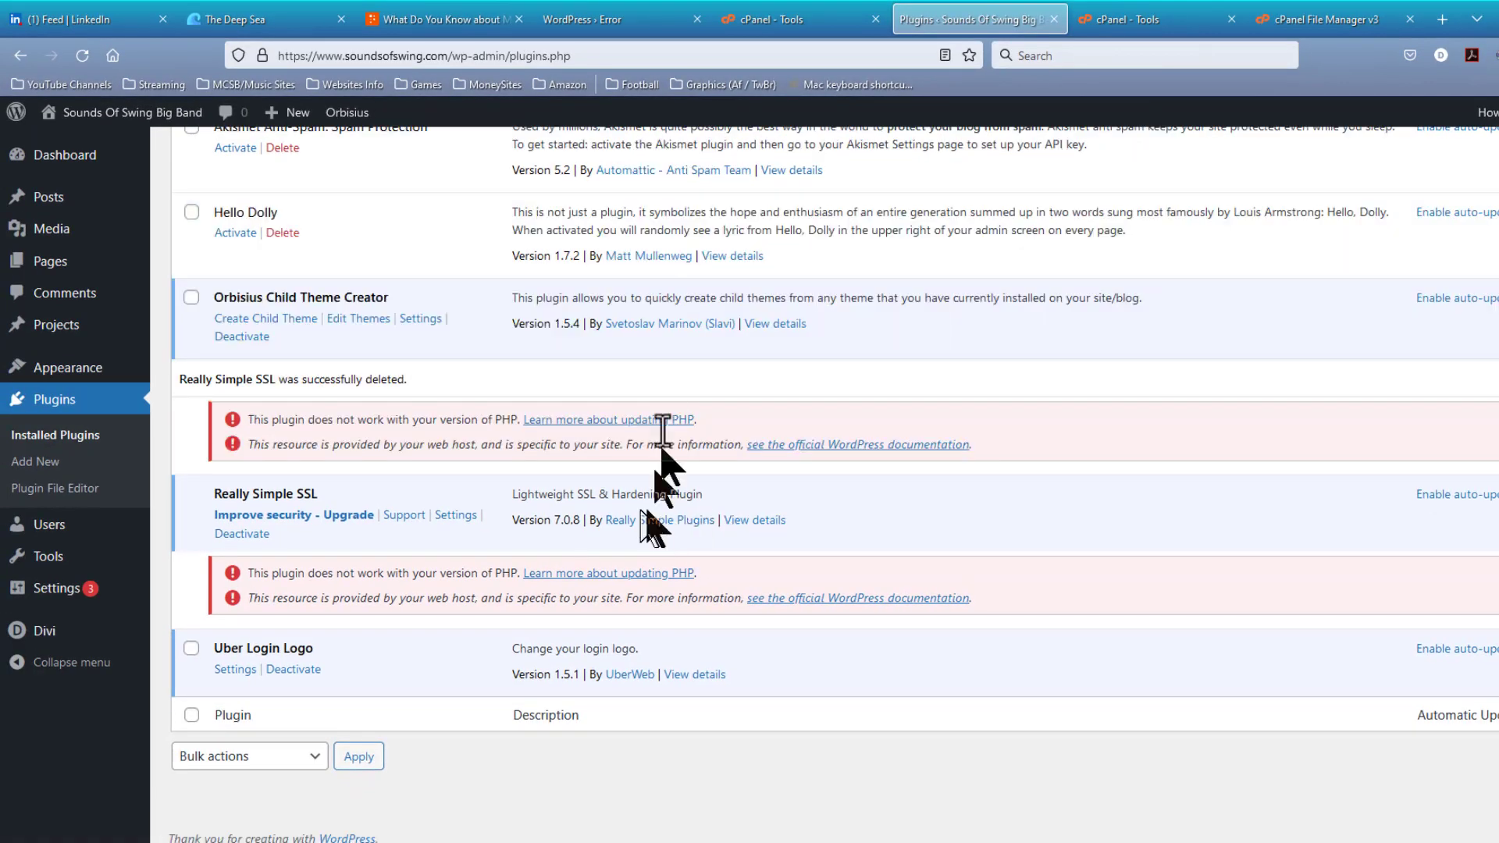
{"action": "mouse_move", "coordinate": [966, 43]}
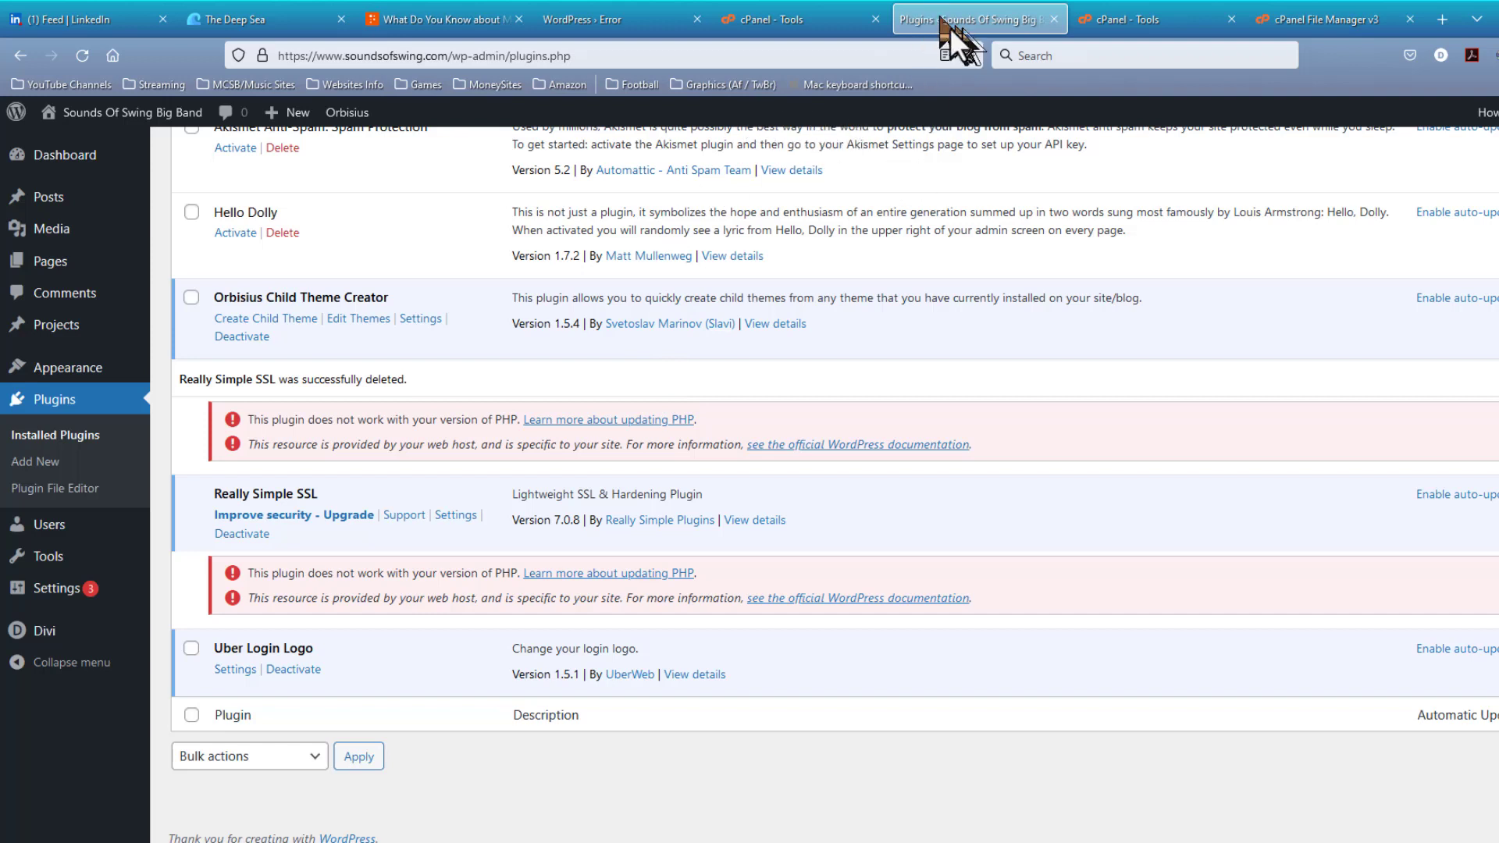
{"action": "mouse_move", "coordinate": [765, 201]}
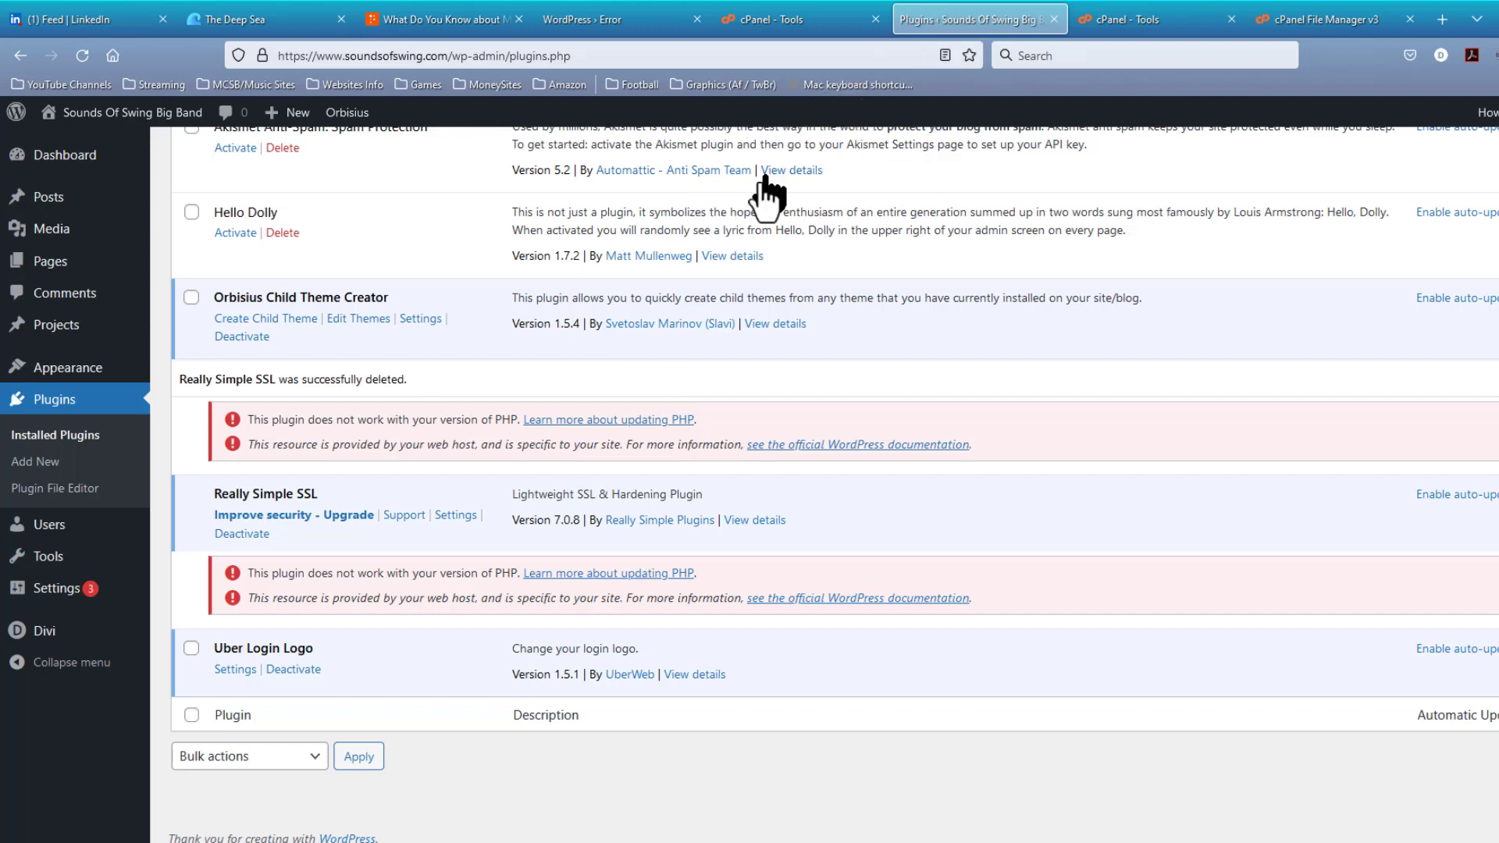
{"action": "mouse_move", "coordinate": [731, 218]}
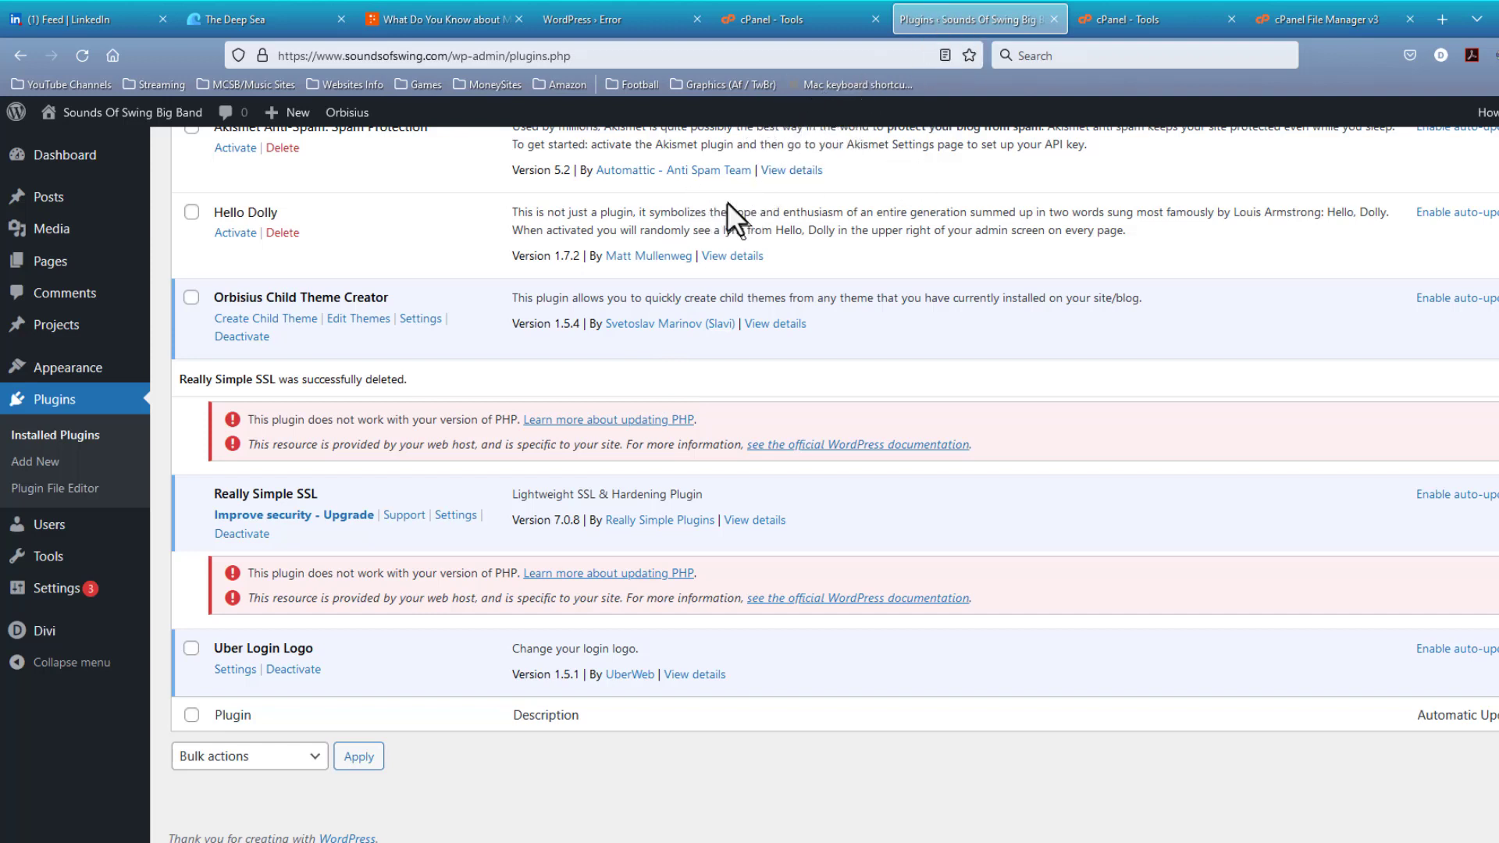
Step: Open sogomusicms.com's File Manager at public_html/wp-content/plugins, after viewing its error page
{"action": "left_click", "coordinate": [593, 19]}
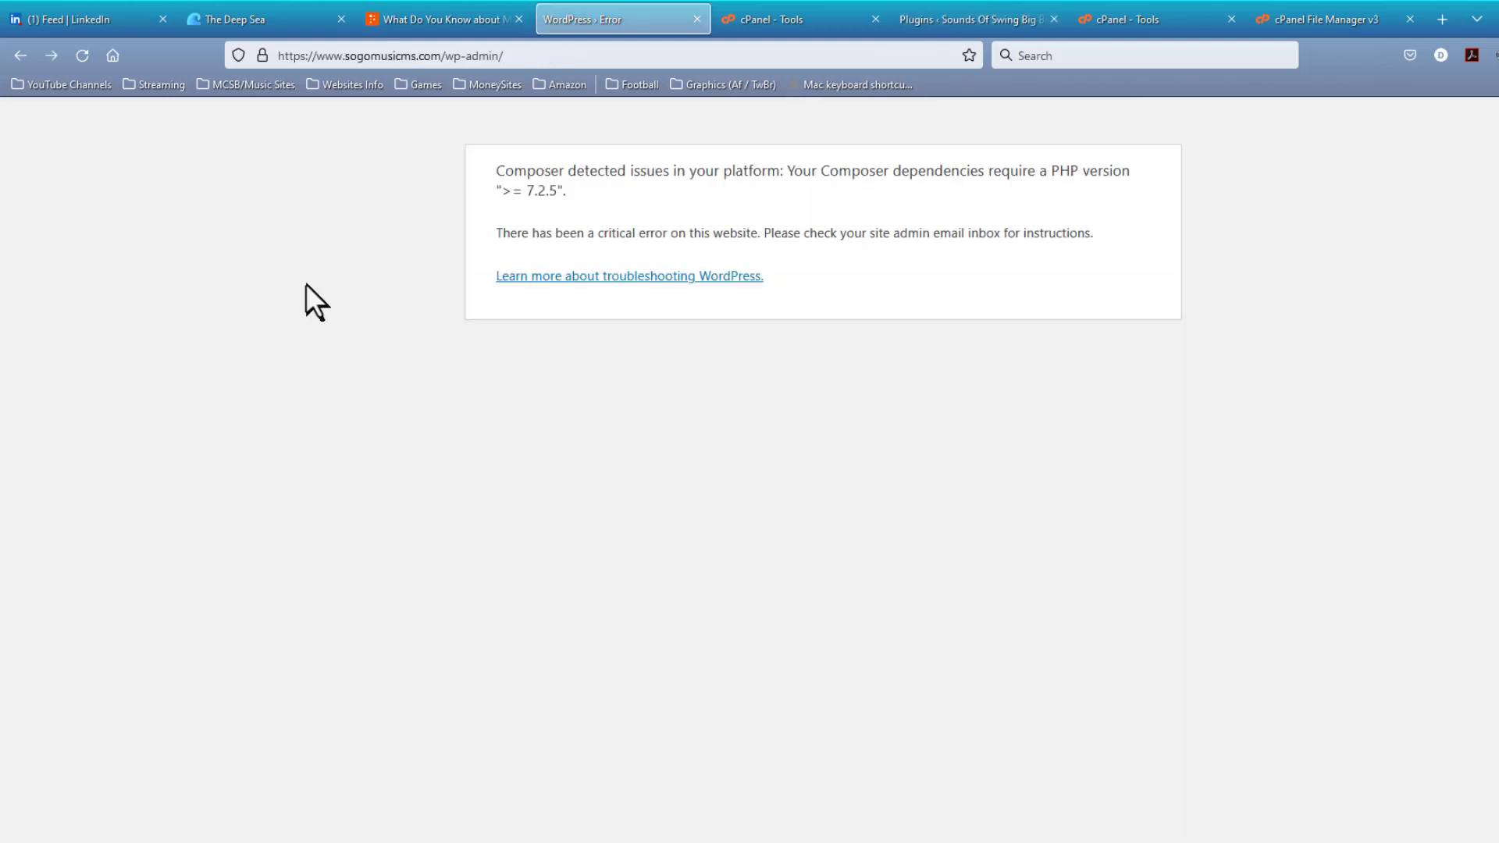
{"action": "mouse_move", "coordinate": [392, 182]}
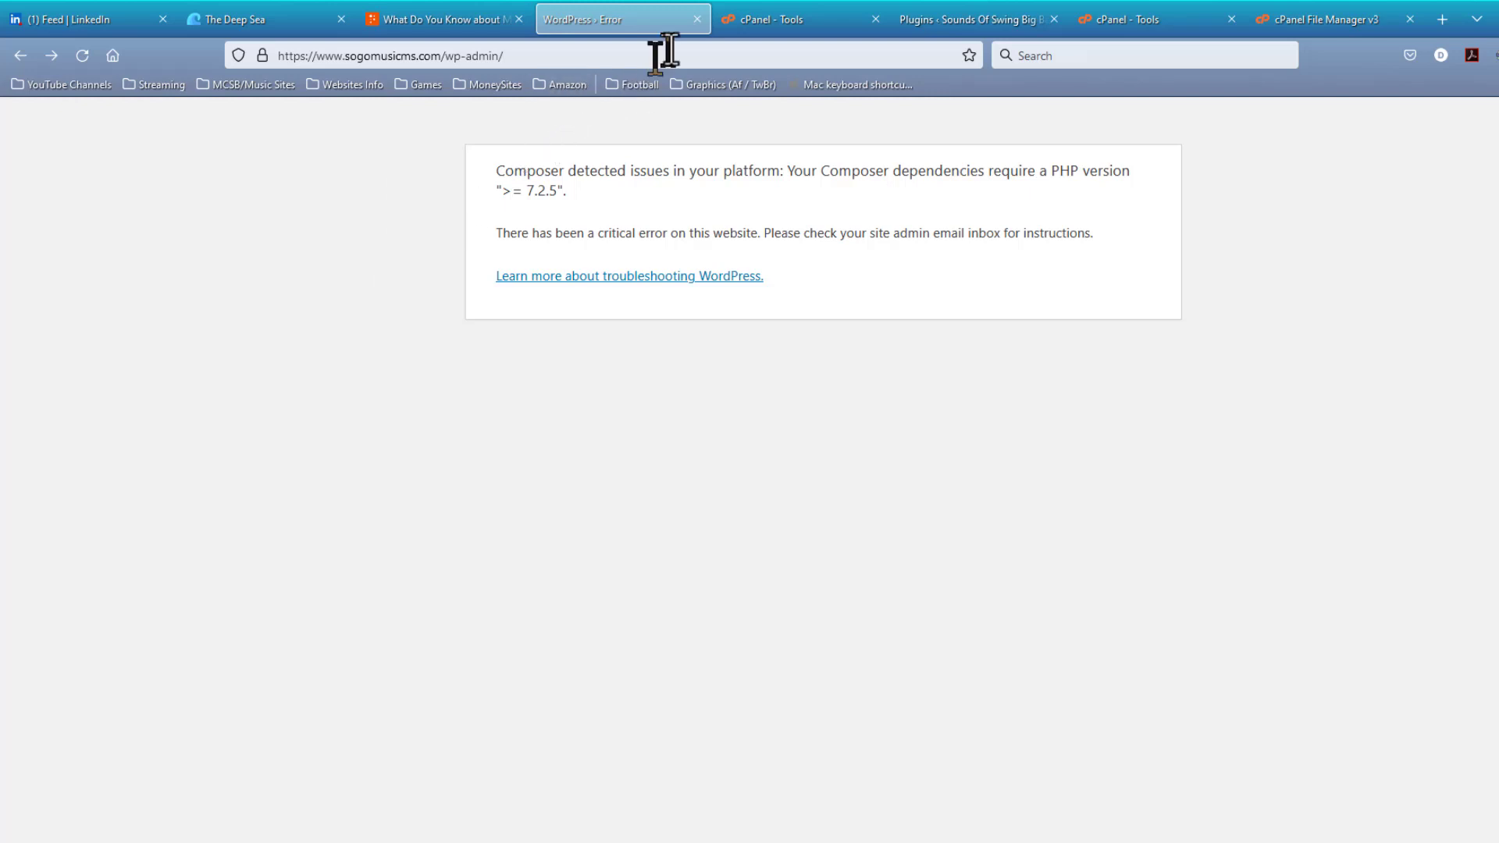
{"action": "left_click", "coordinate": [799, 18]}
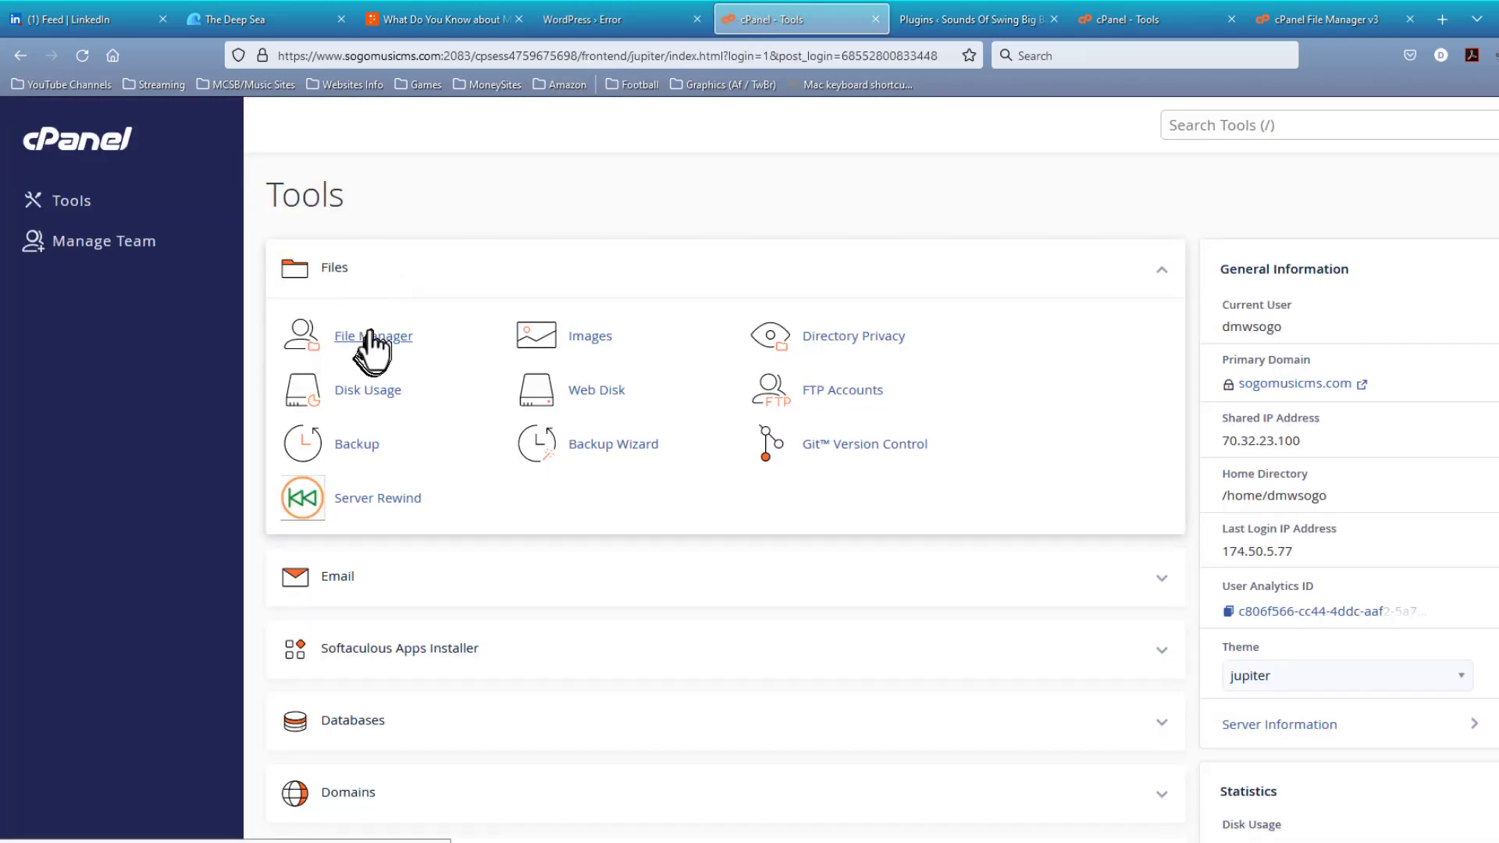
{"action": "left_click", "coordinate": [373, 336]}
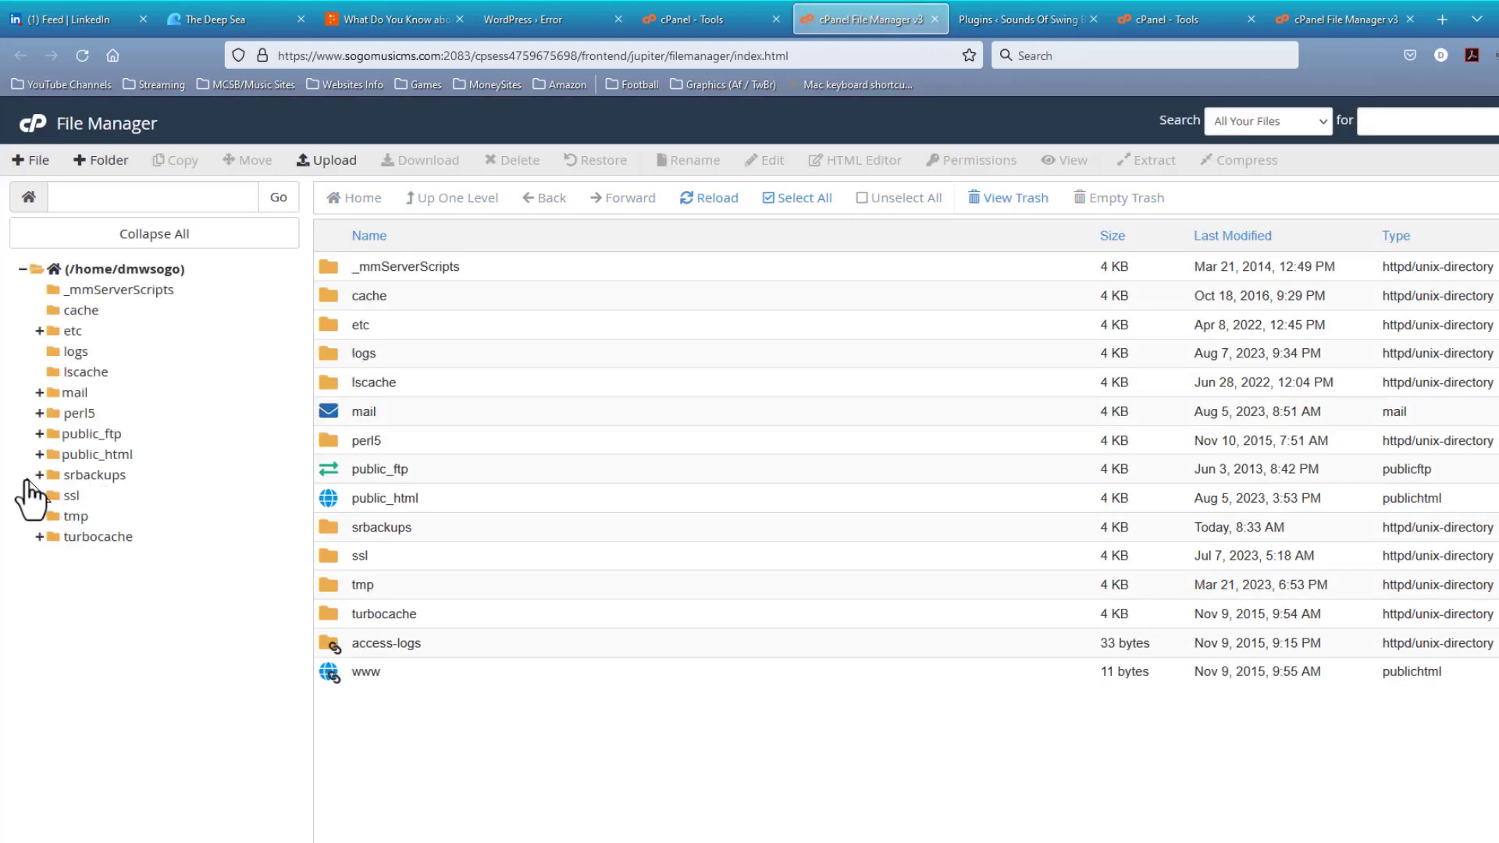
{"action": "left_click", "coordinate": [39, 454]}
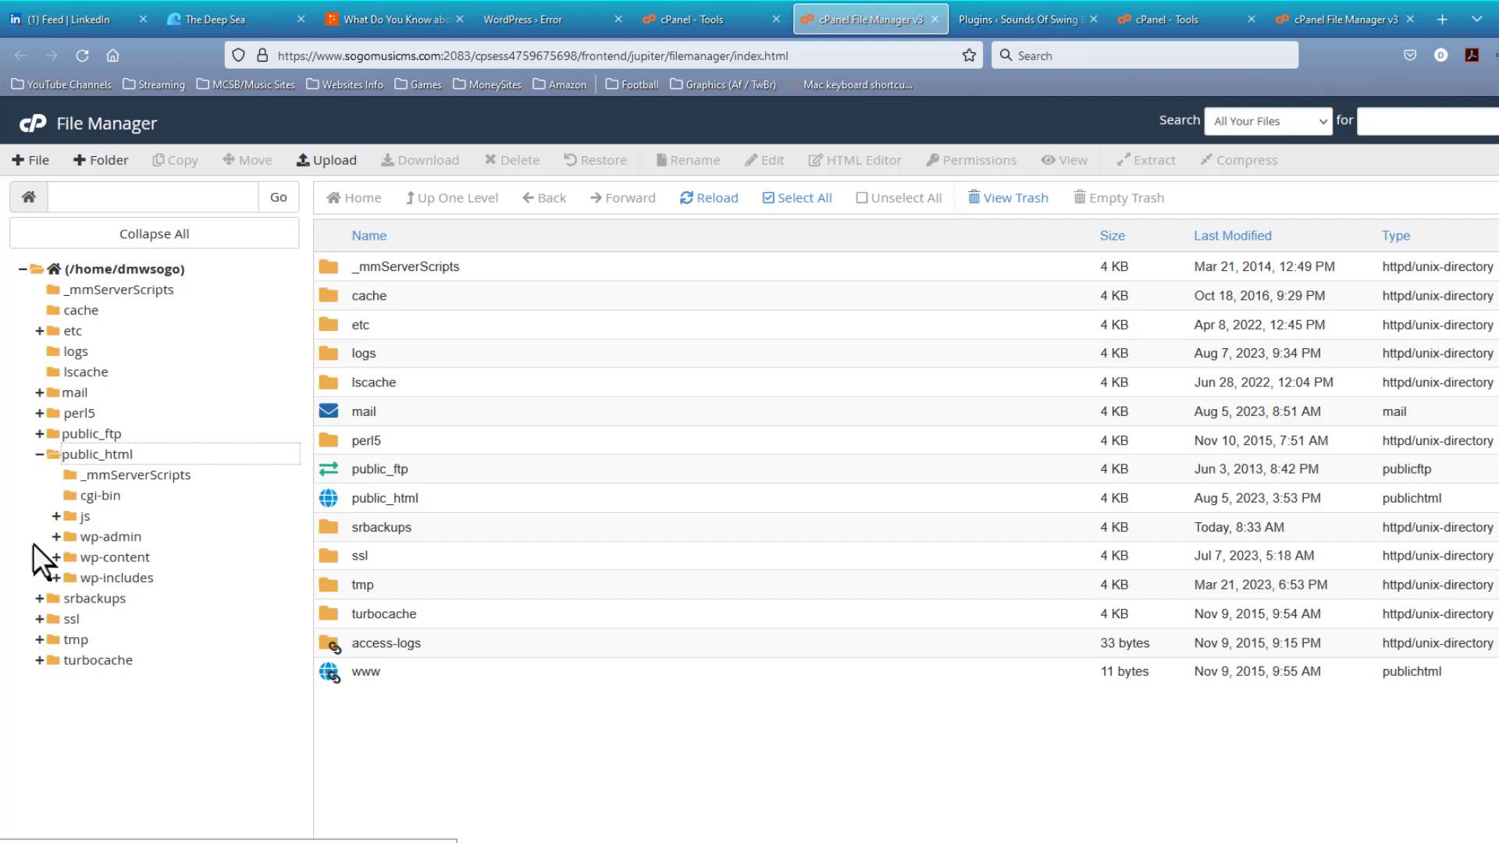
{"action": "mouse_move", "coordinate": [54, 569]}
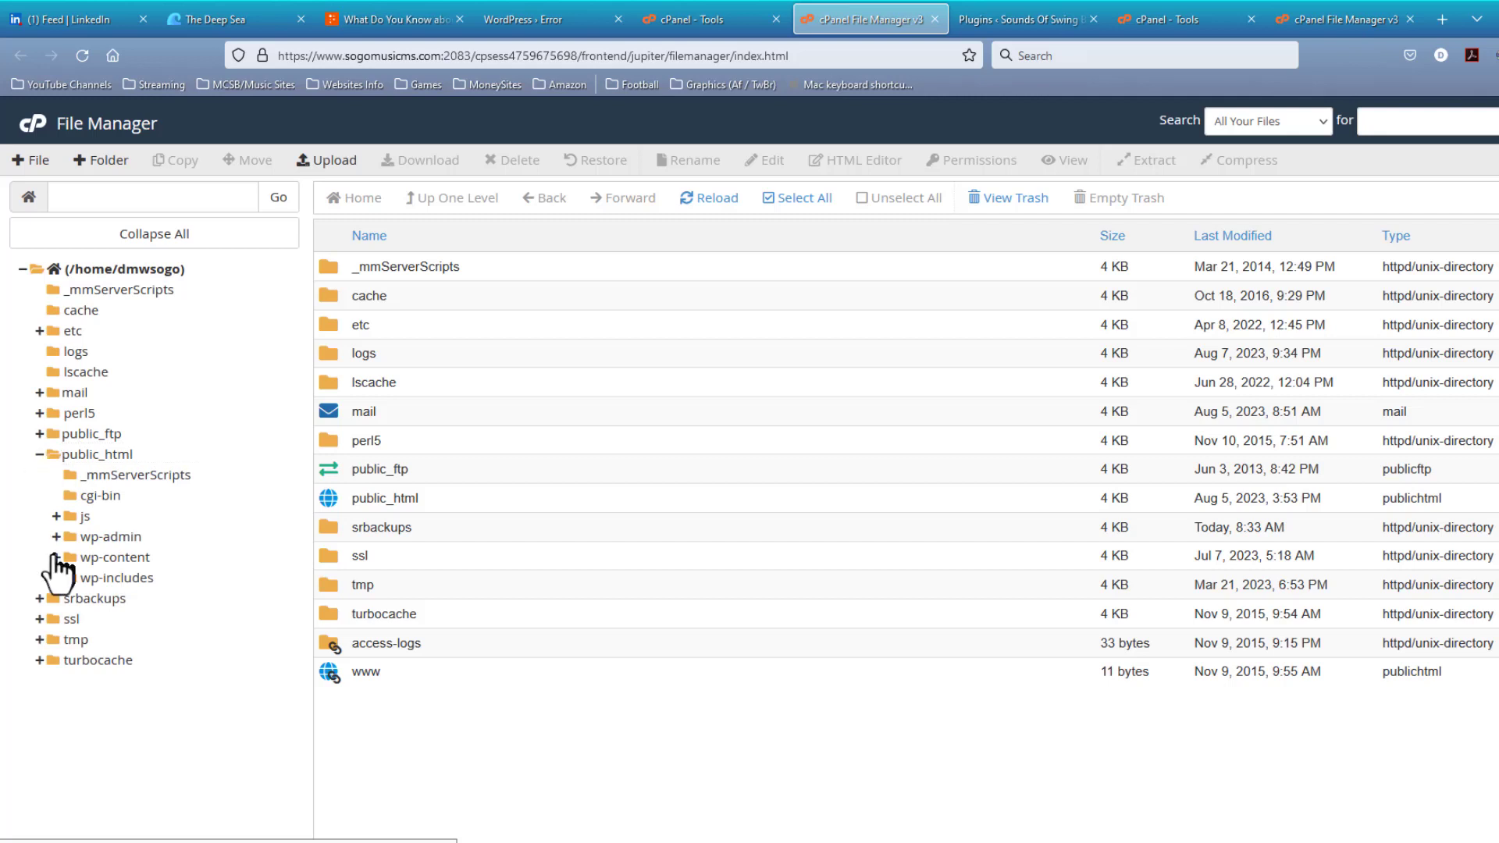
{"action": "left_click", "coordinate": [51, 557]}
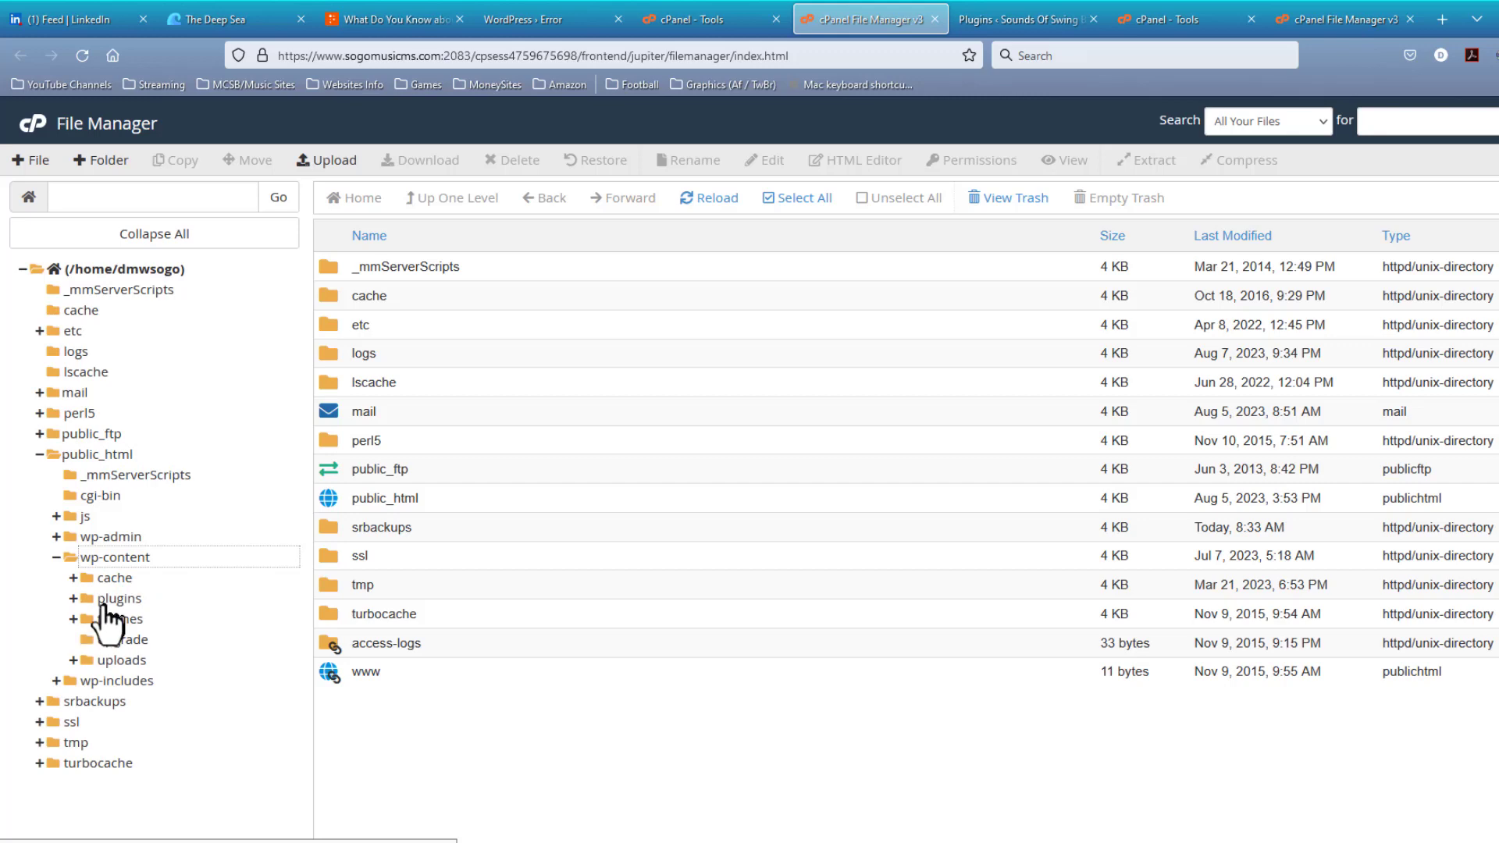
{"action": "left_click", "coordinate": [121, 598]}
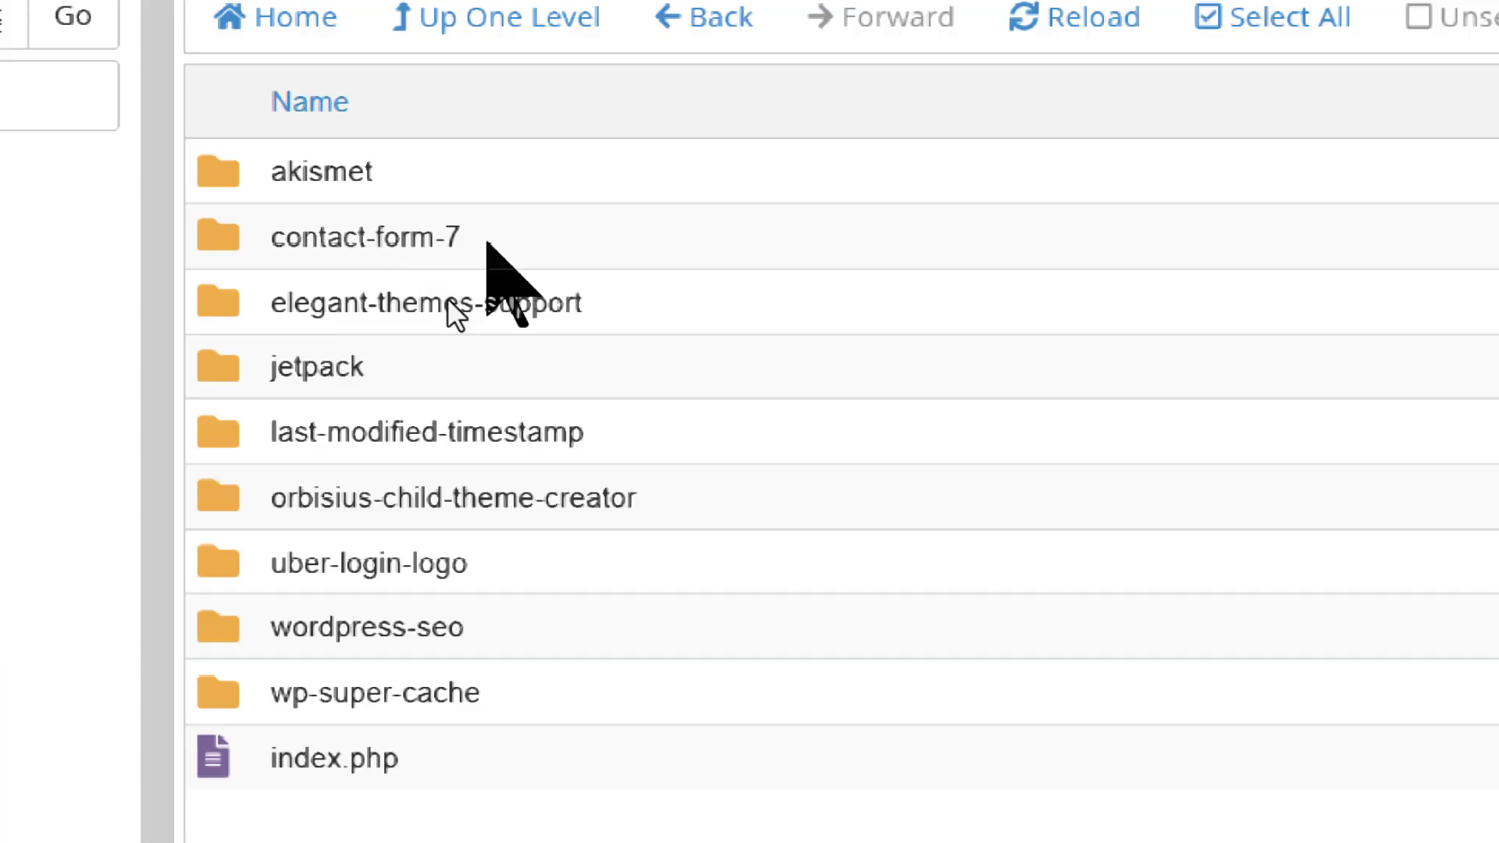
{"action": "mouse_move", "coordinate": [521, 286]}
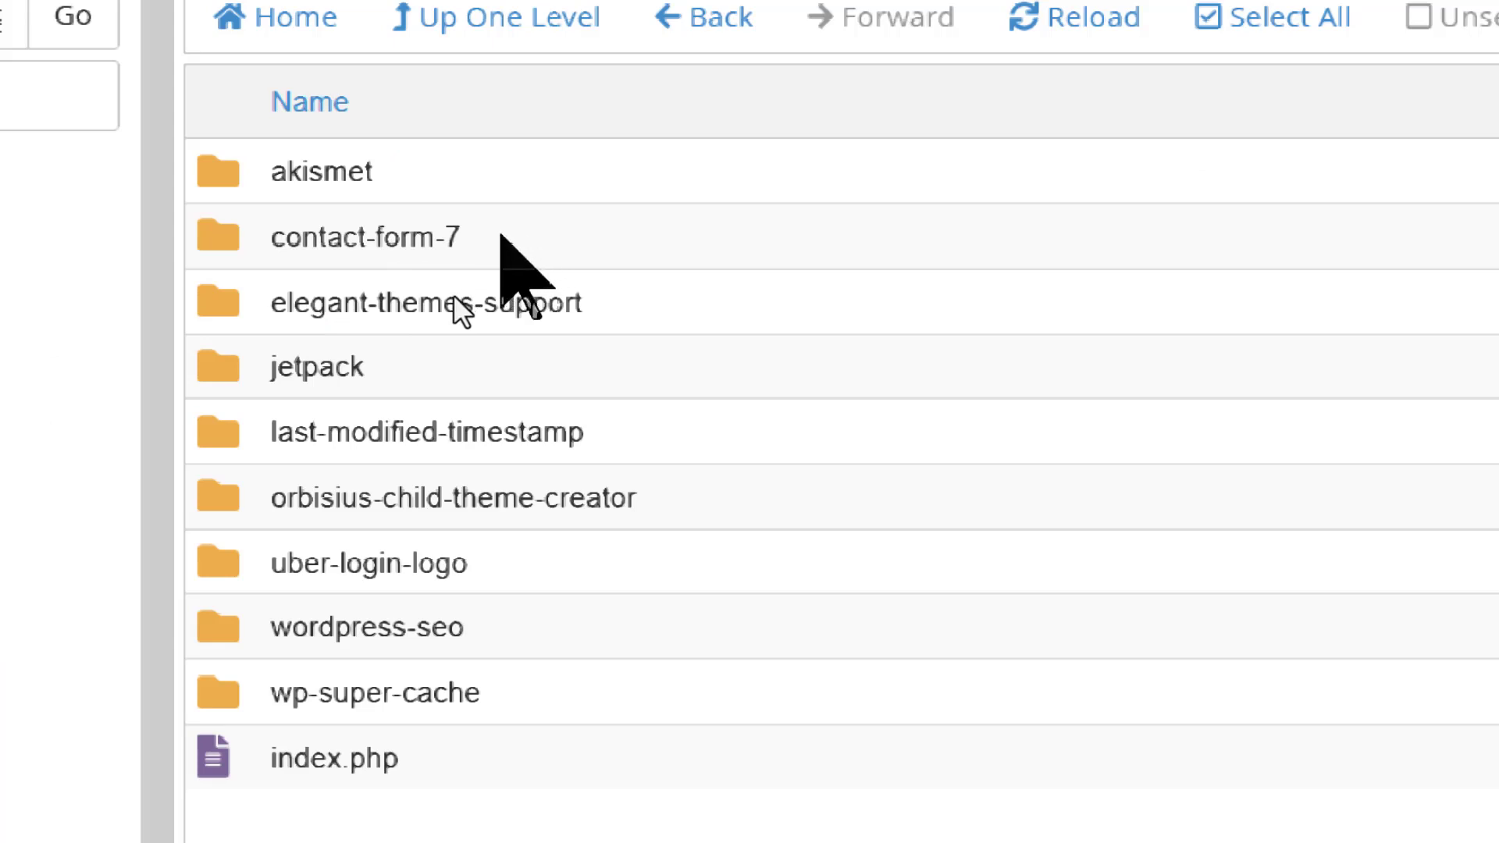
{"action": "mouse_move", "coordinate": [679, 335]}
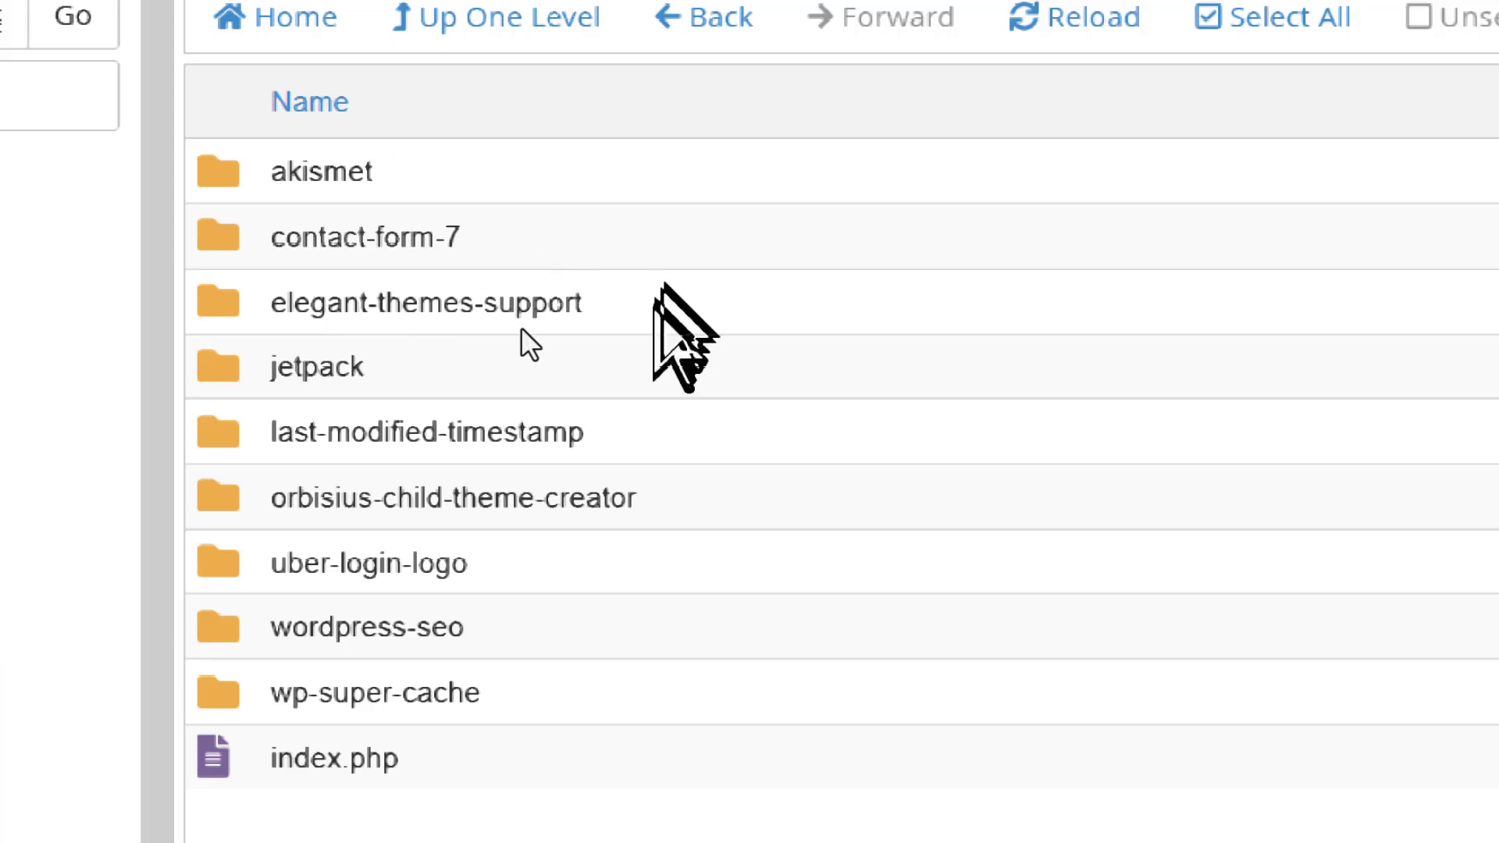
{"action": "mouse_move", "coordinate": [382, 344]}
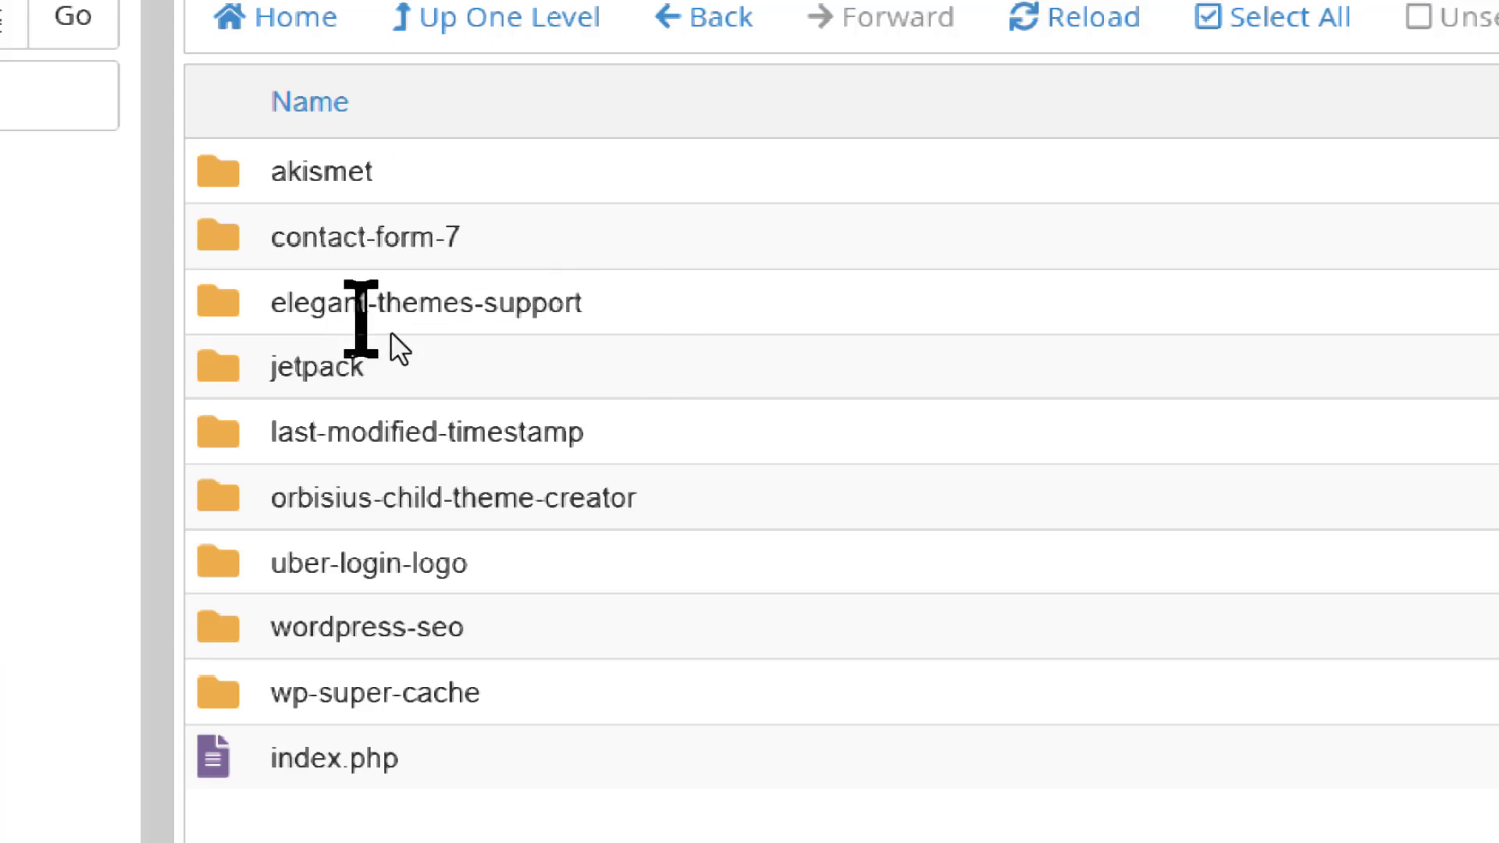
{"action": "mouse_move", "coordinate": [435, 401]}
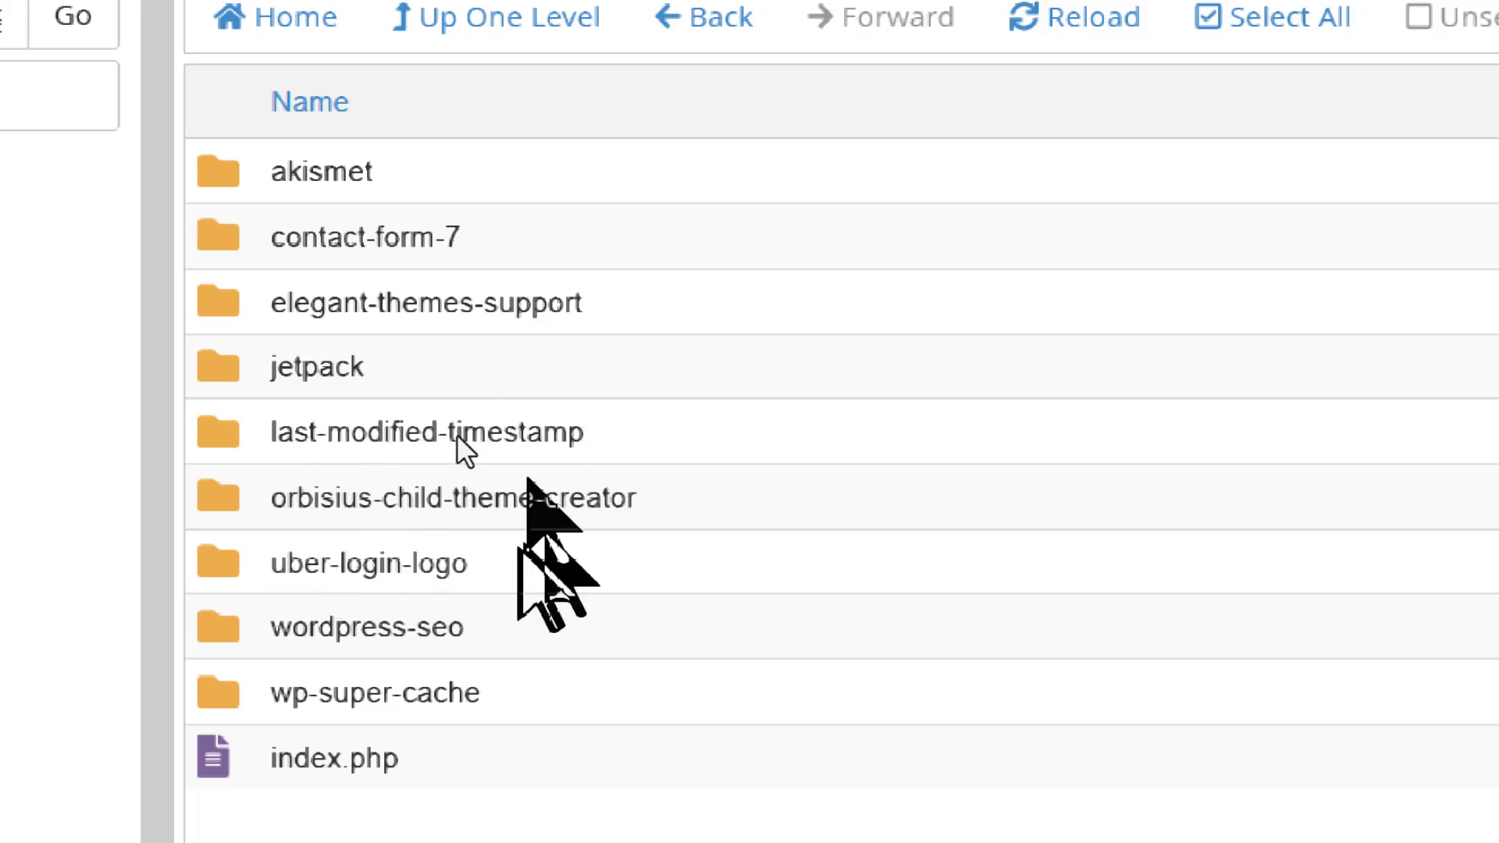
{"action": "mouse_move", "coordinate": [292, 688]}
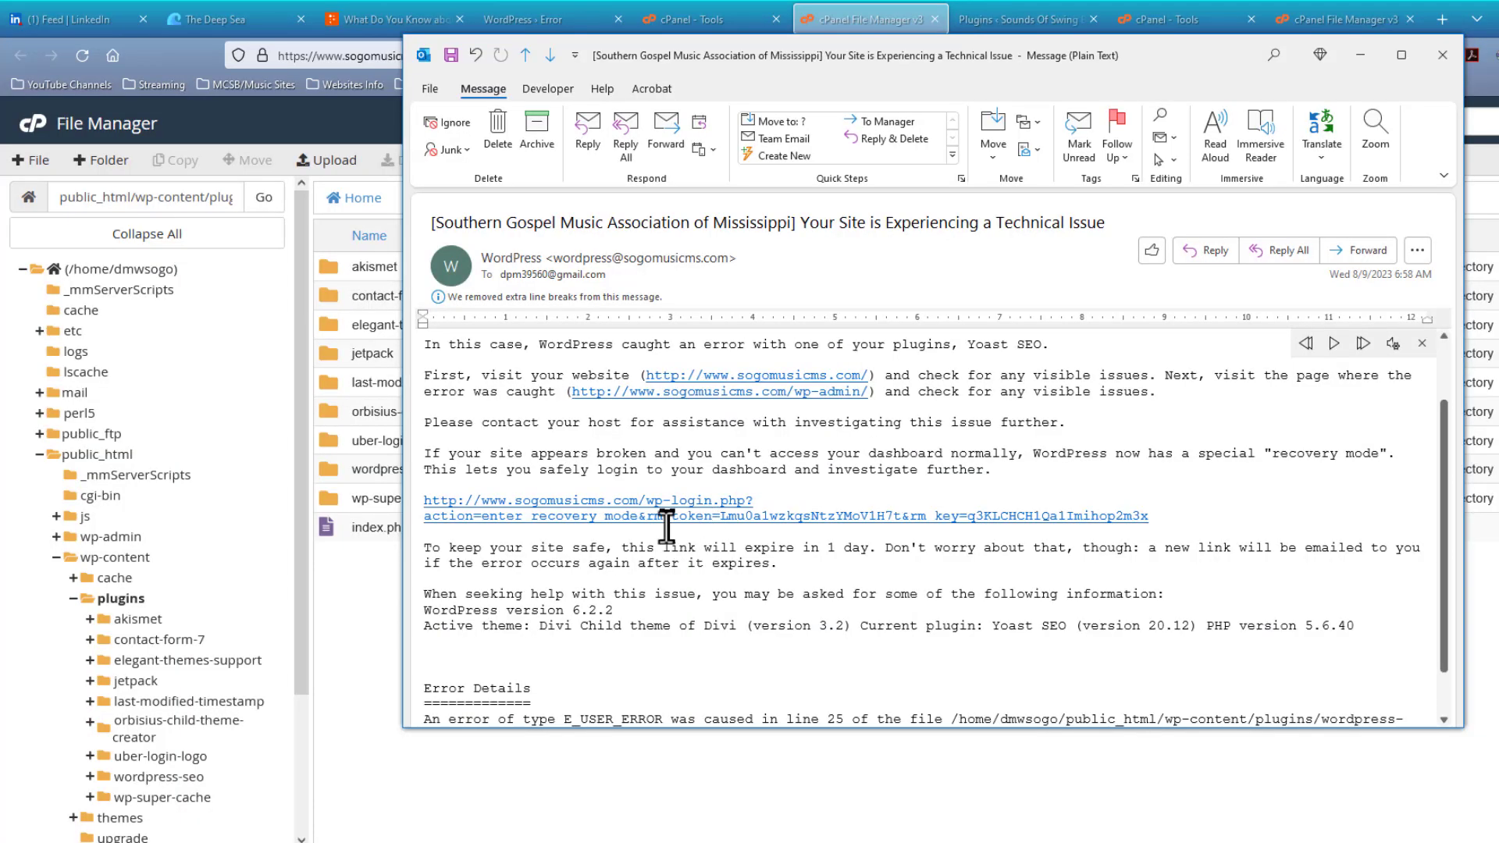
{"action": "mouse_move", "coordinate": [679, 459]}
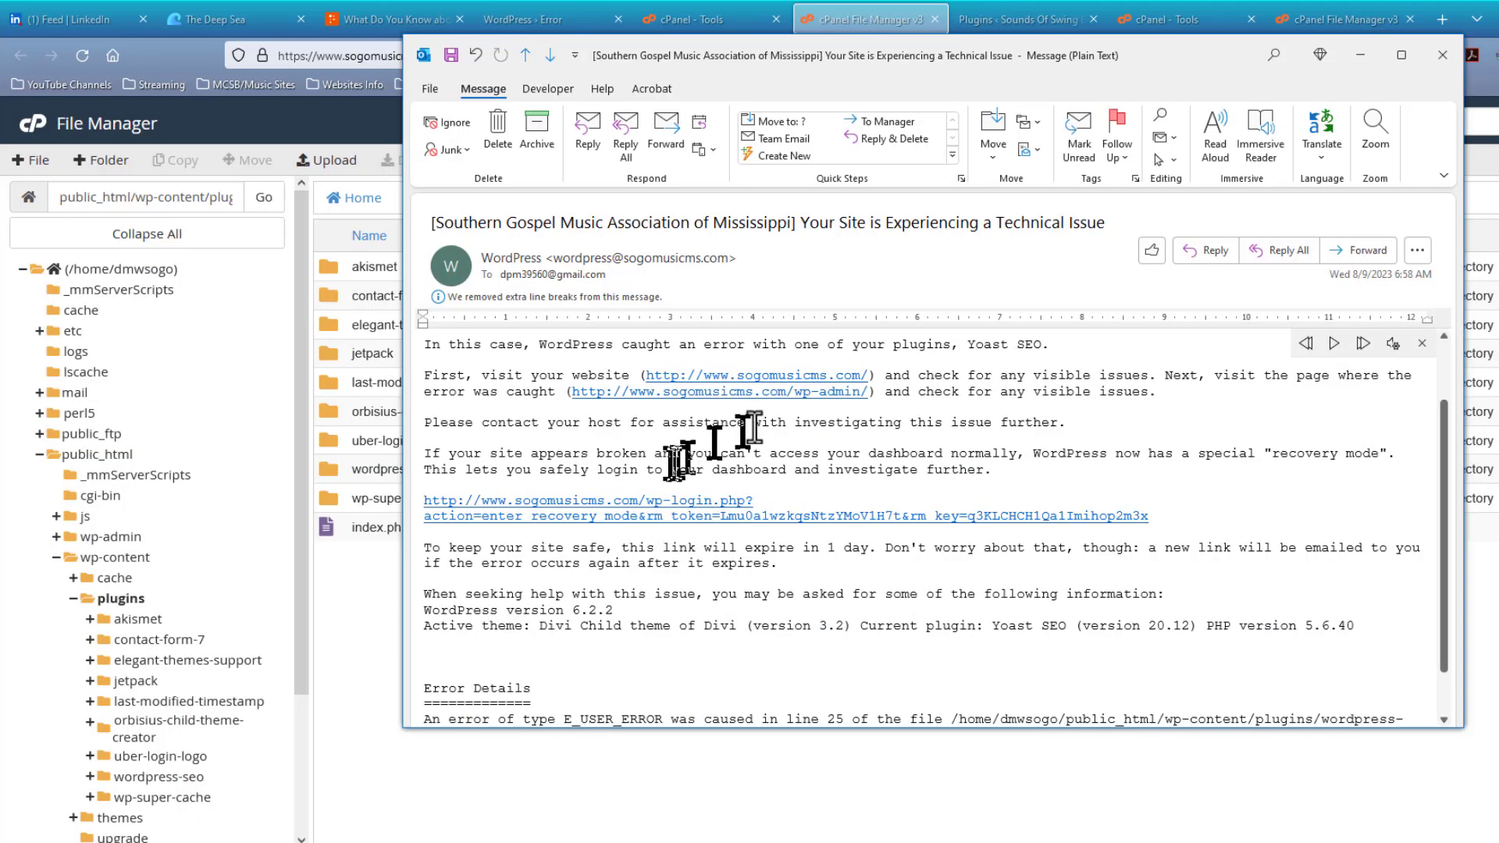
{"action": "mouse_move", "coordinate": [1430, 76]}
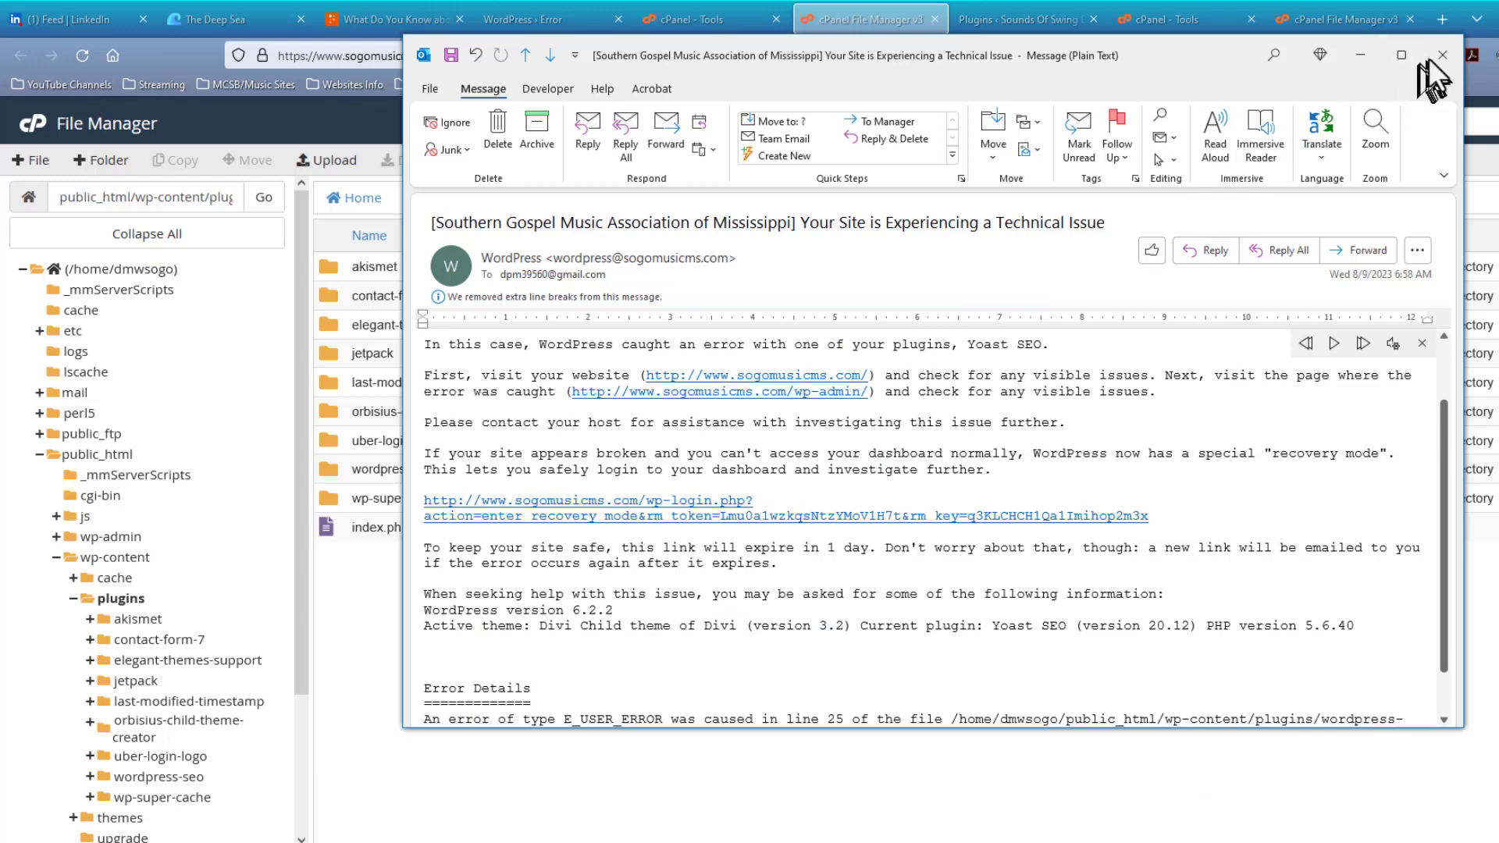
Step: Close the Outlook email reporting the Yoast SEO plugin error
{"action": "left_click", "coordinate": [1443, 54]}
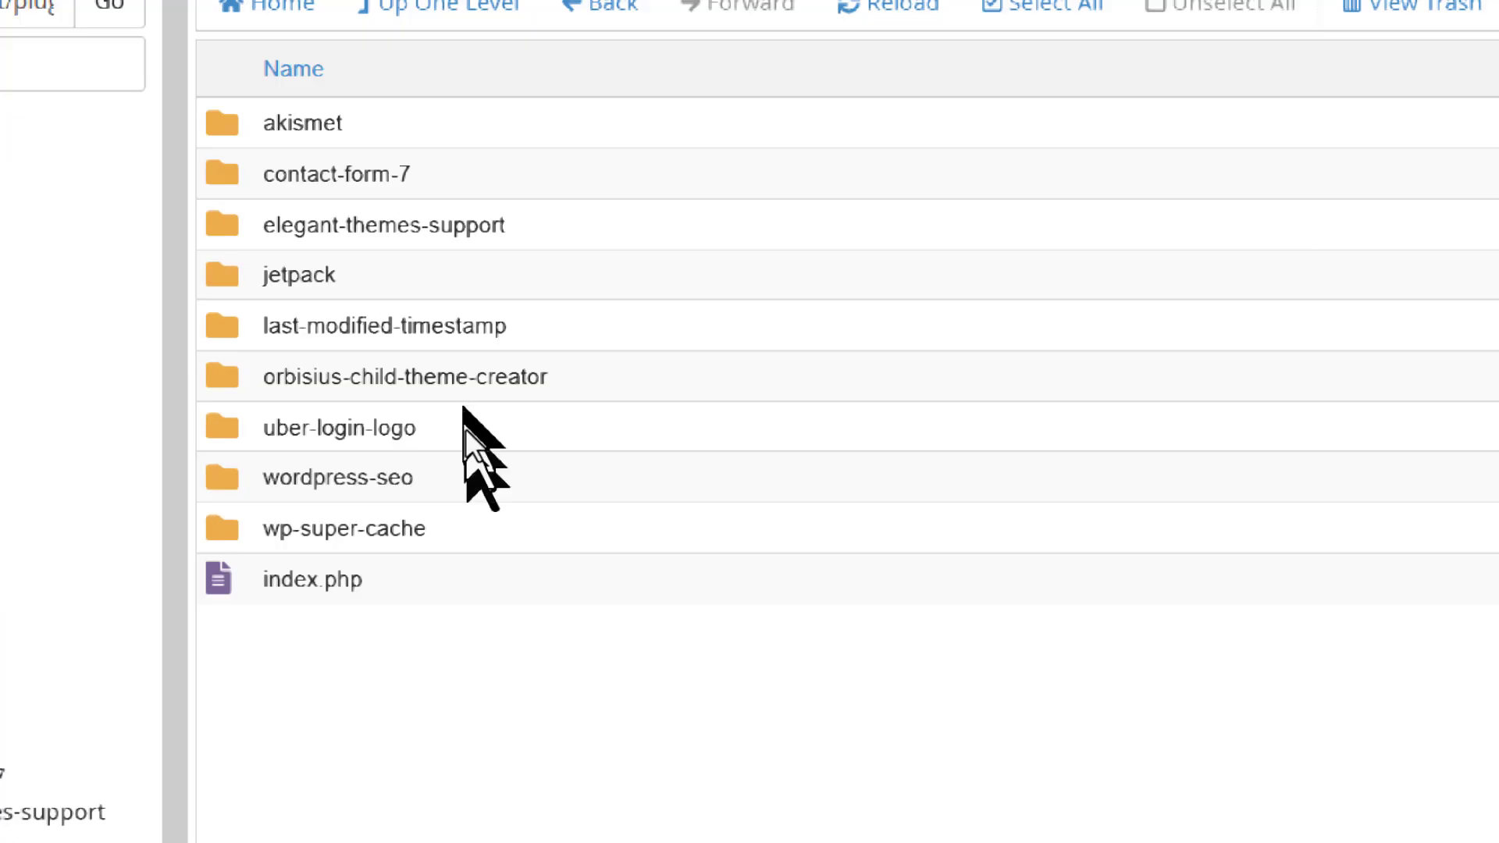
{"action": "mouse_move", "coordinate": [356, 182]}
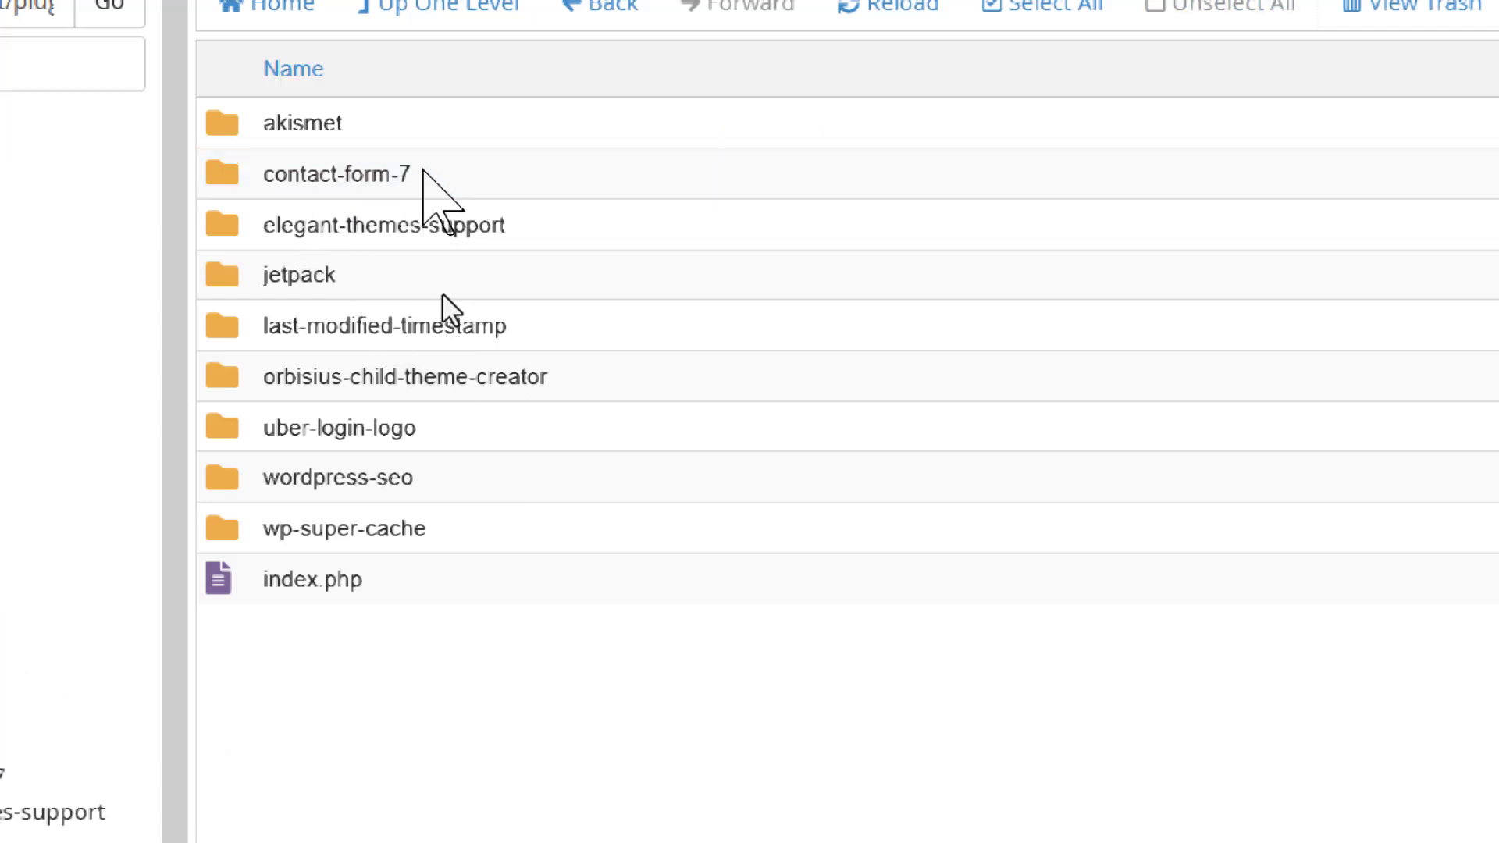
Step: Rename contact-form-7 and wordpress-seo by appending X to each folder name
{"action": "double_click", "coordinate": [335, 175]}
{"action": "type", "text": "X"}
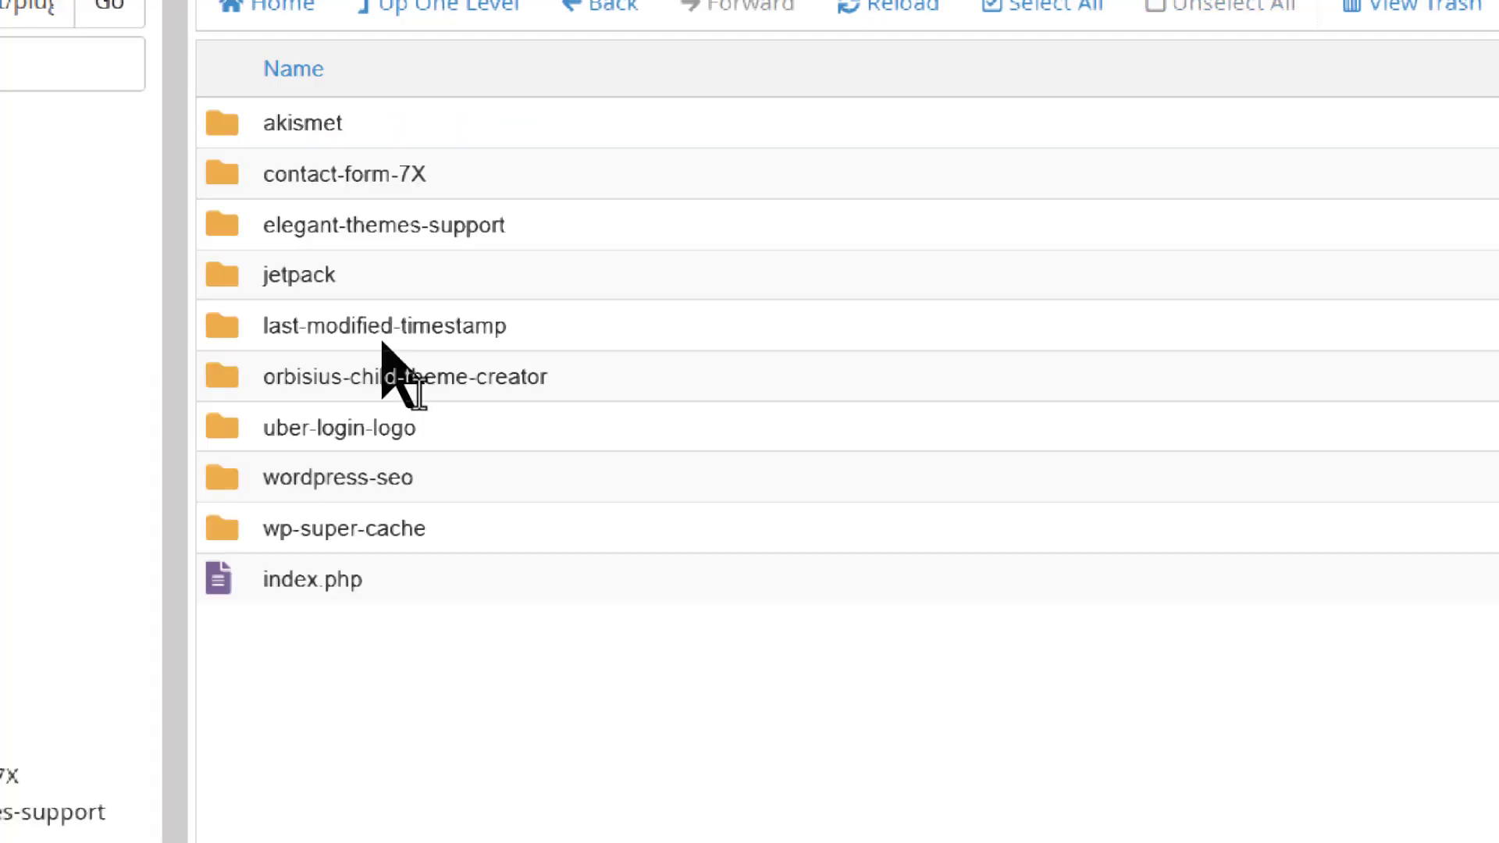
{"action": "mouse_move", "coordinate": [371, 581]}
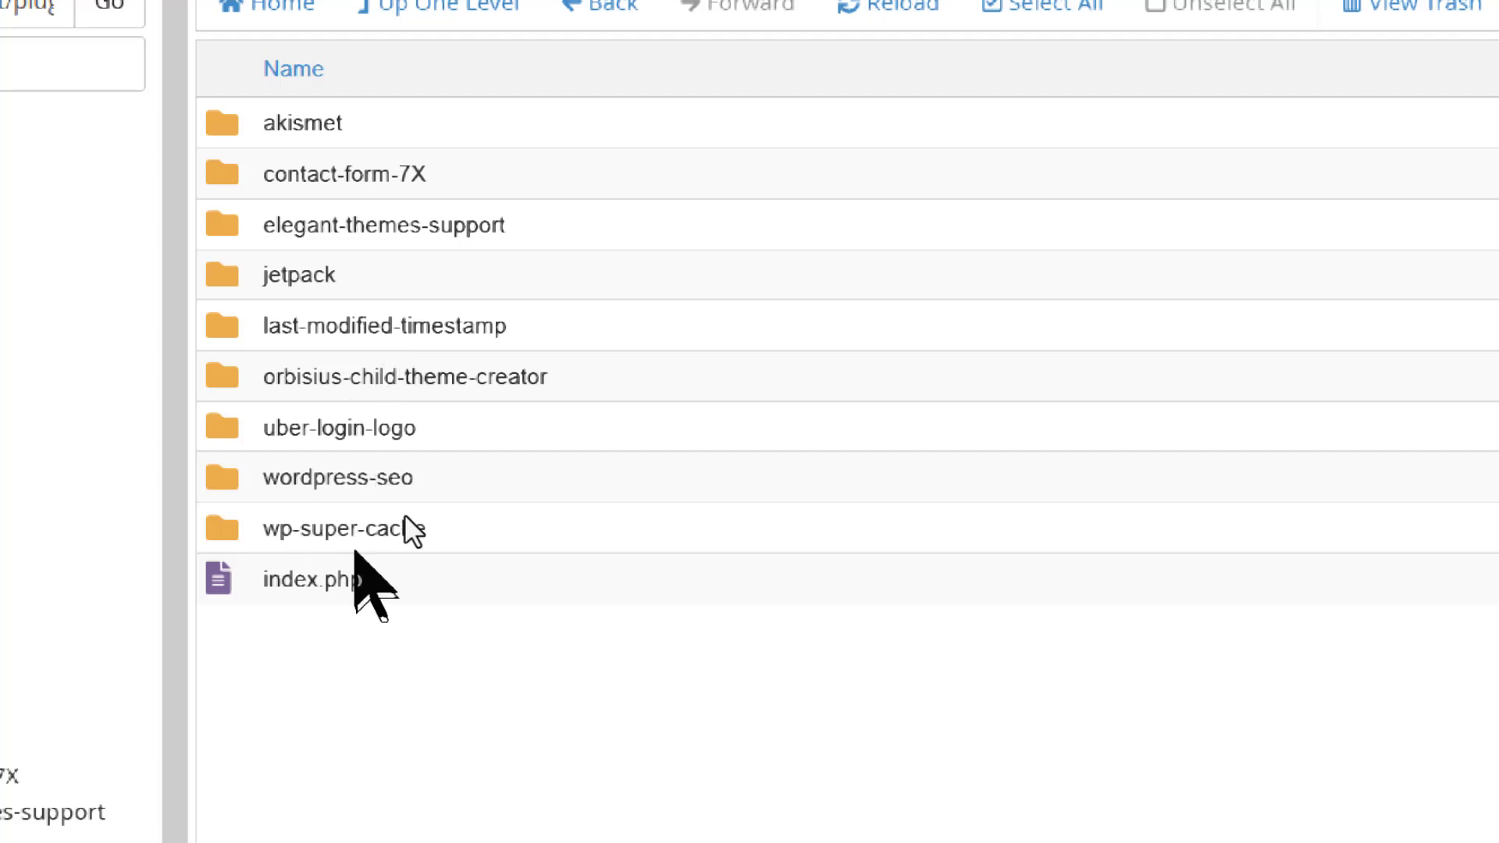
{"action": "mouse_move", "coordinate": [344, 531]}
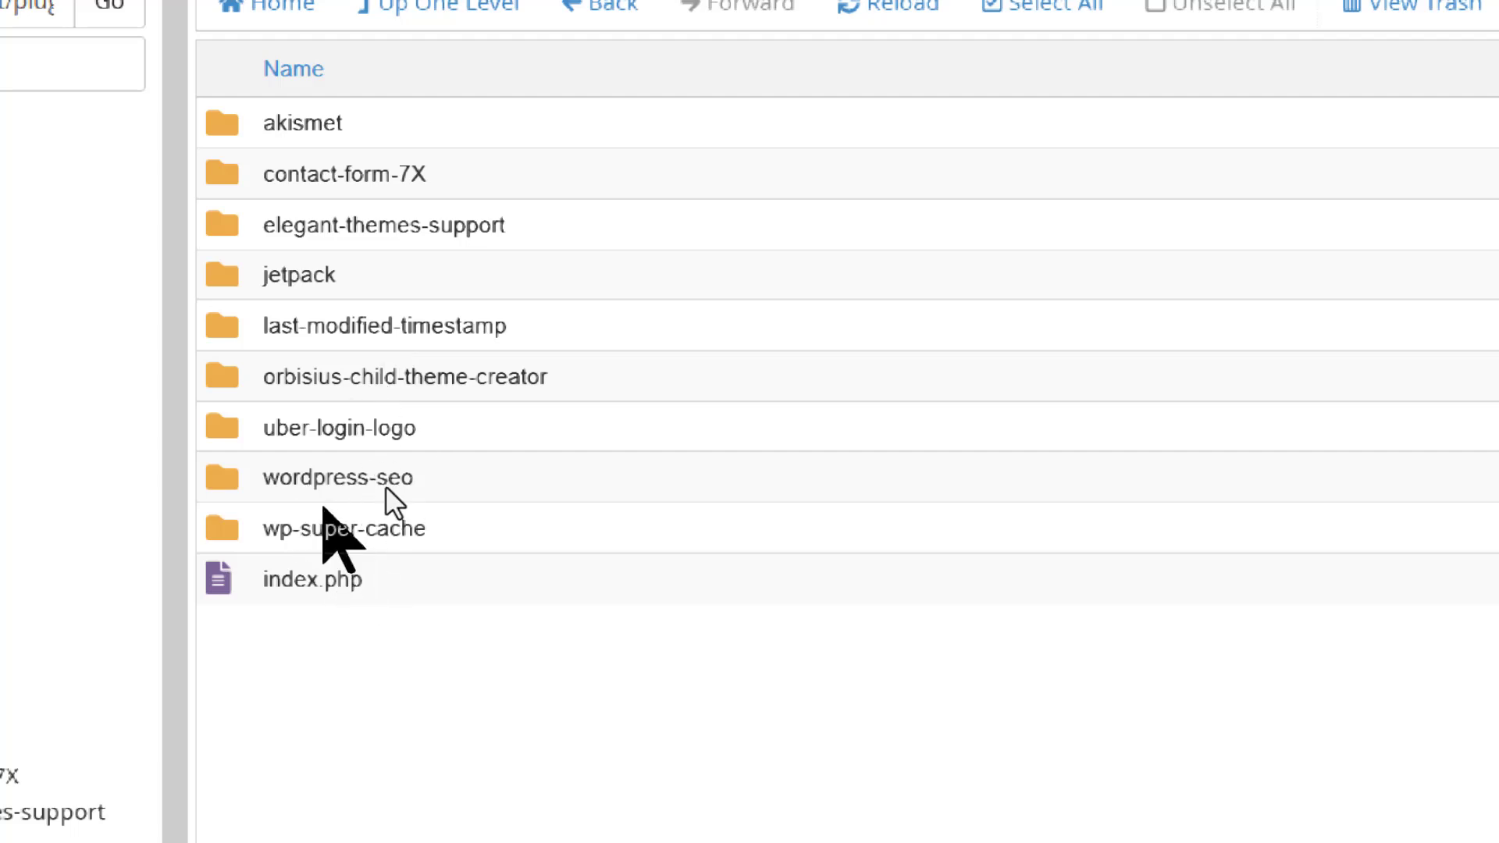
{"action": "double_click", "coordinate": [340, 477]}
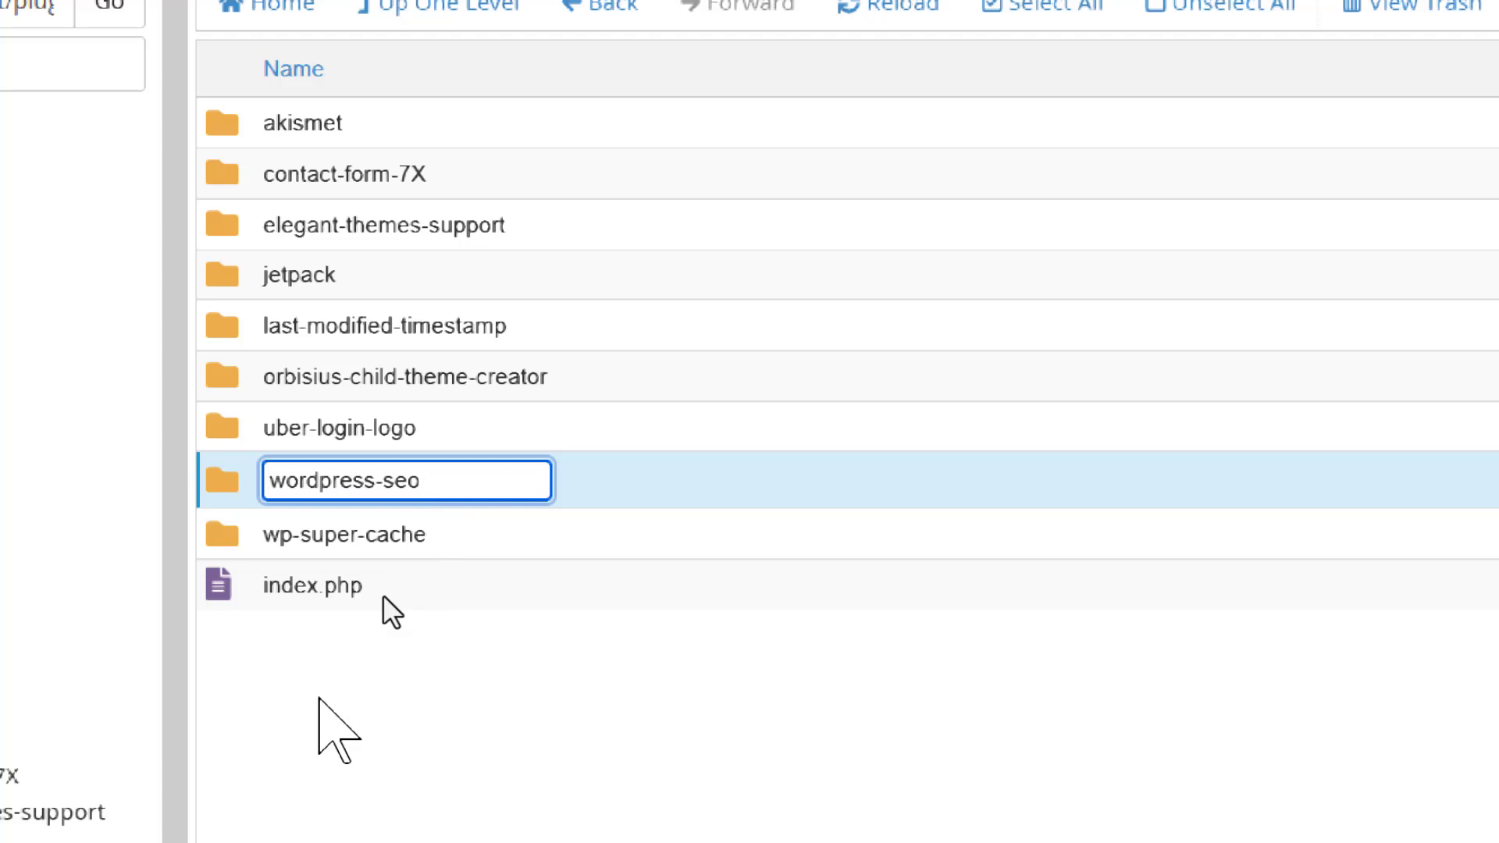
{"action": "type", "text": "X"}
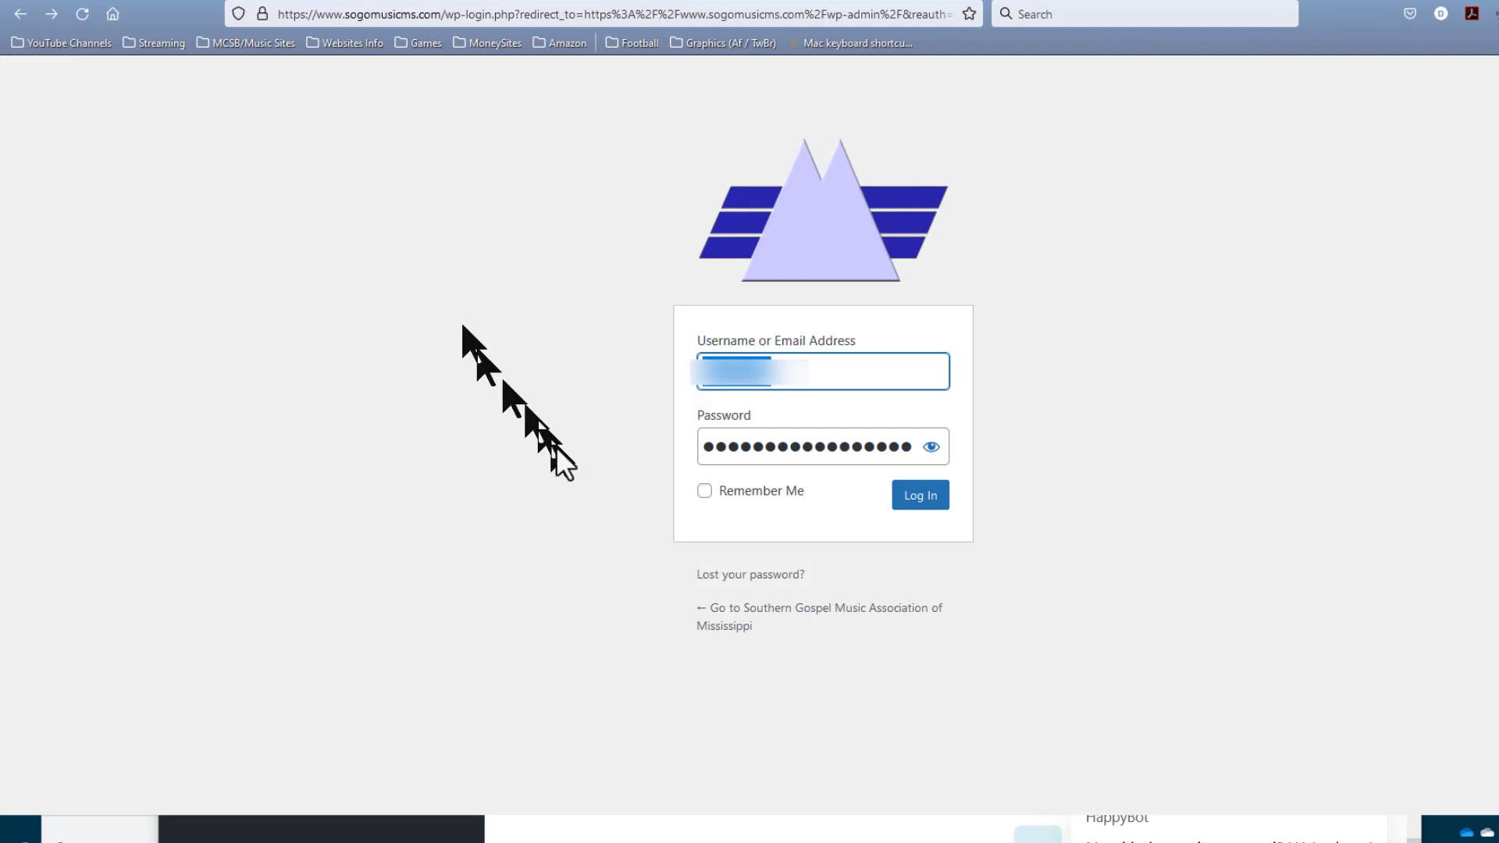
{"action": "mouse_move", "coordinate": [712, 517]}
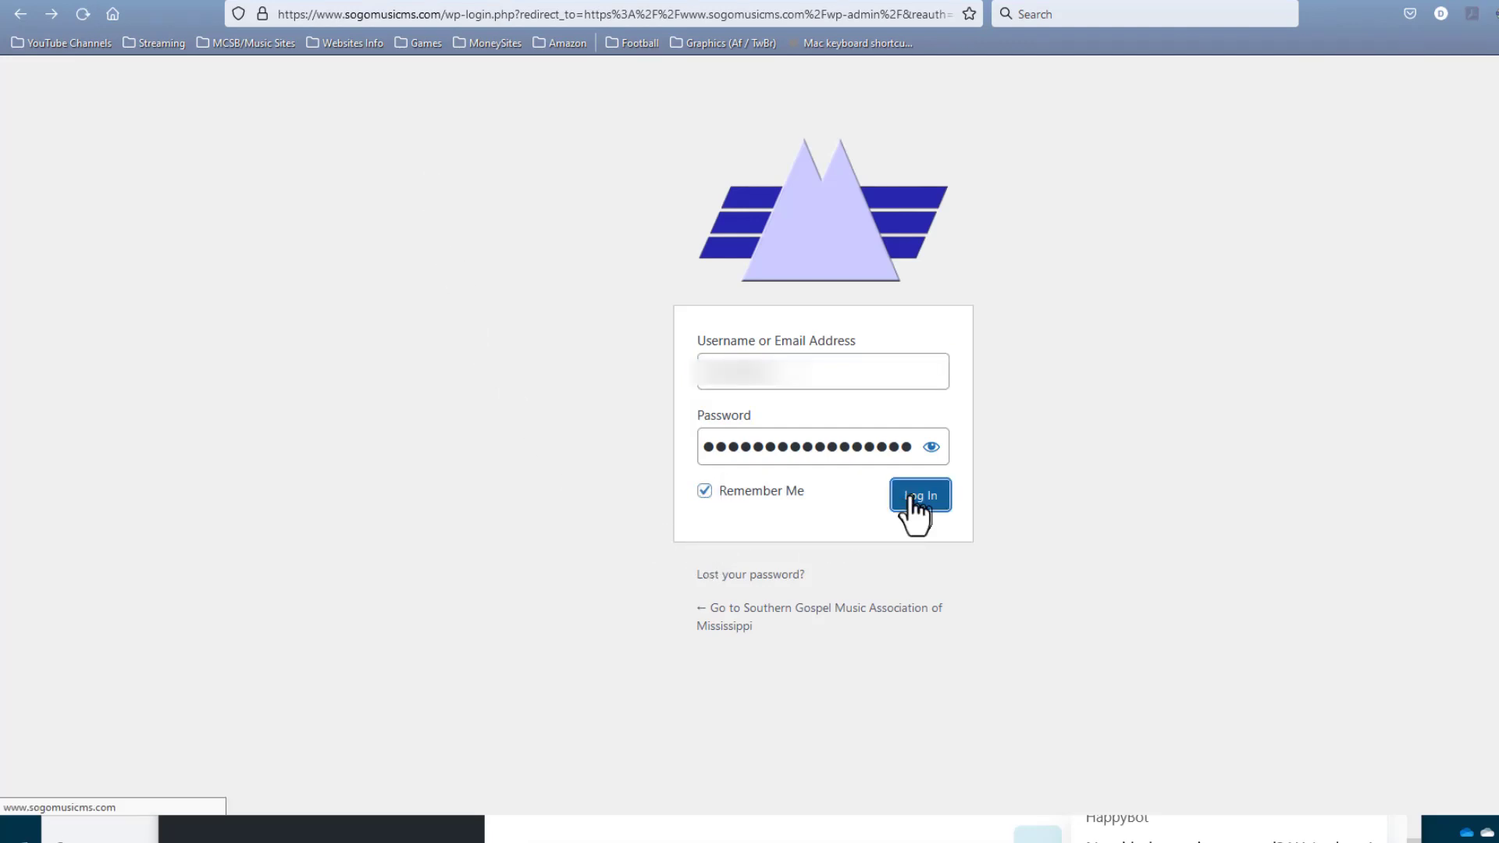
Step: Log in to sogomusicms.com and confirm the administration email to reach the Dashboard
{"action": "left_click", "coordinate": [918, 495]}
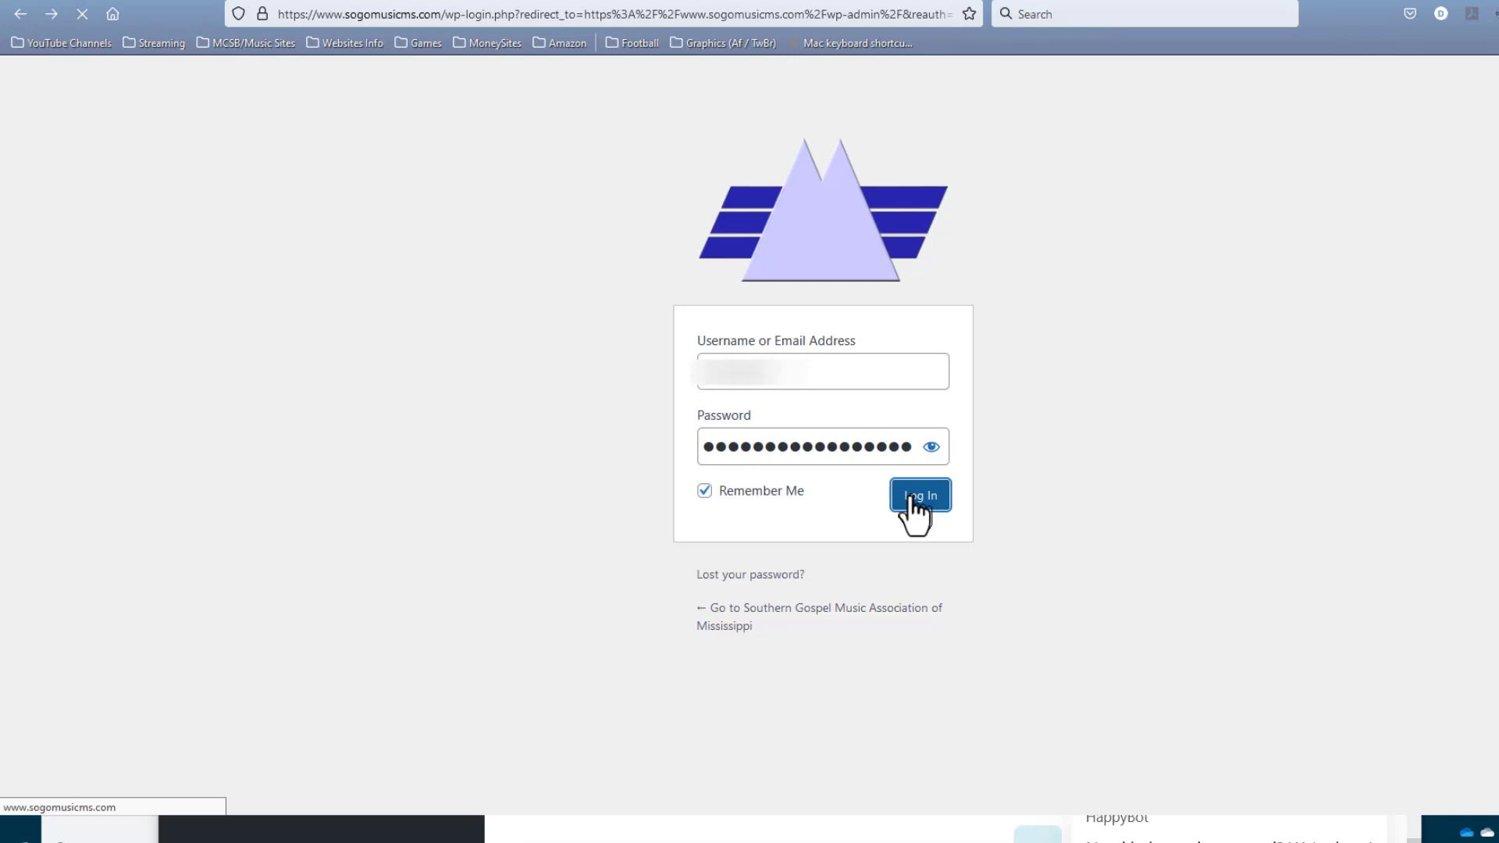
{"action": "left_click", "coordinate": [918, 496]}
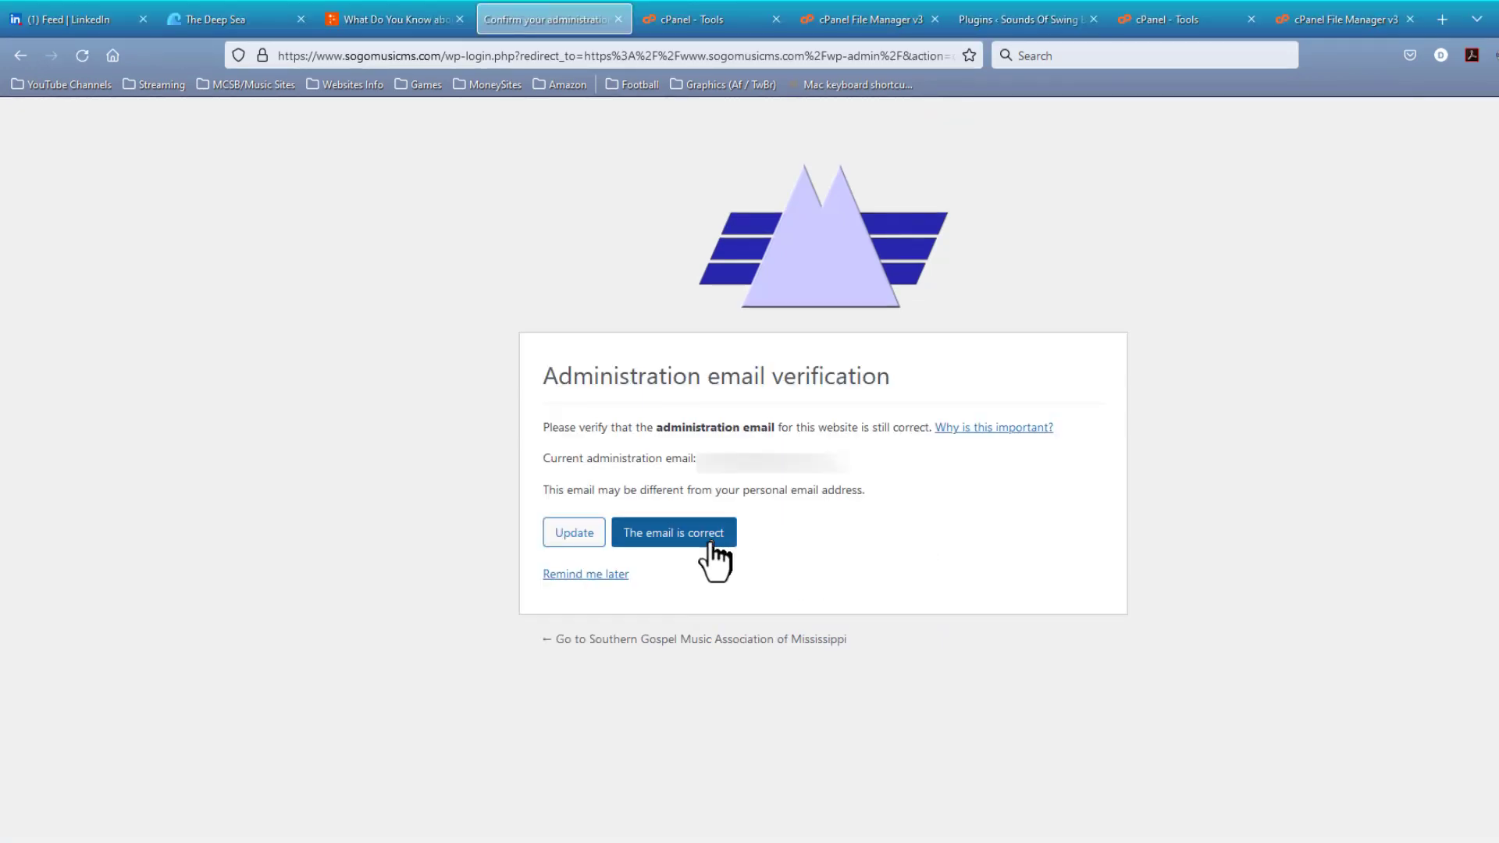
{"action": "left_click", "coordinate": [673, 532]}
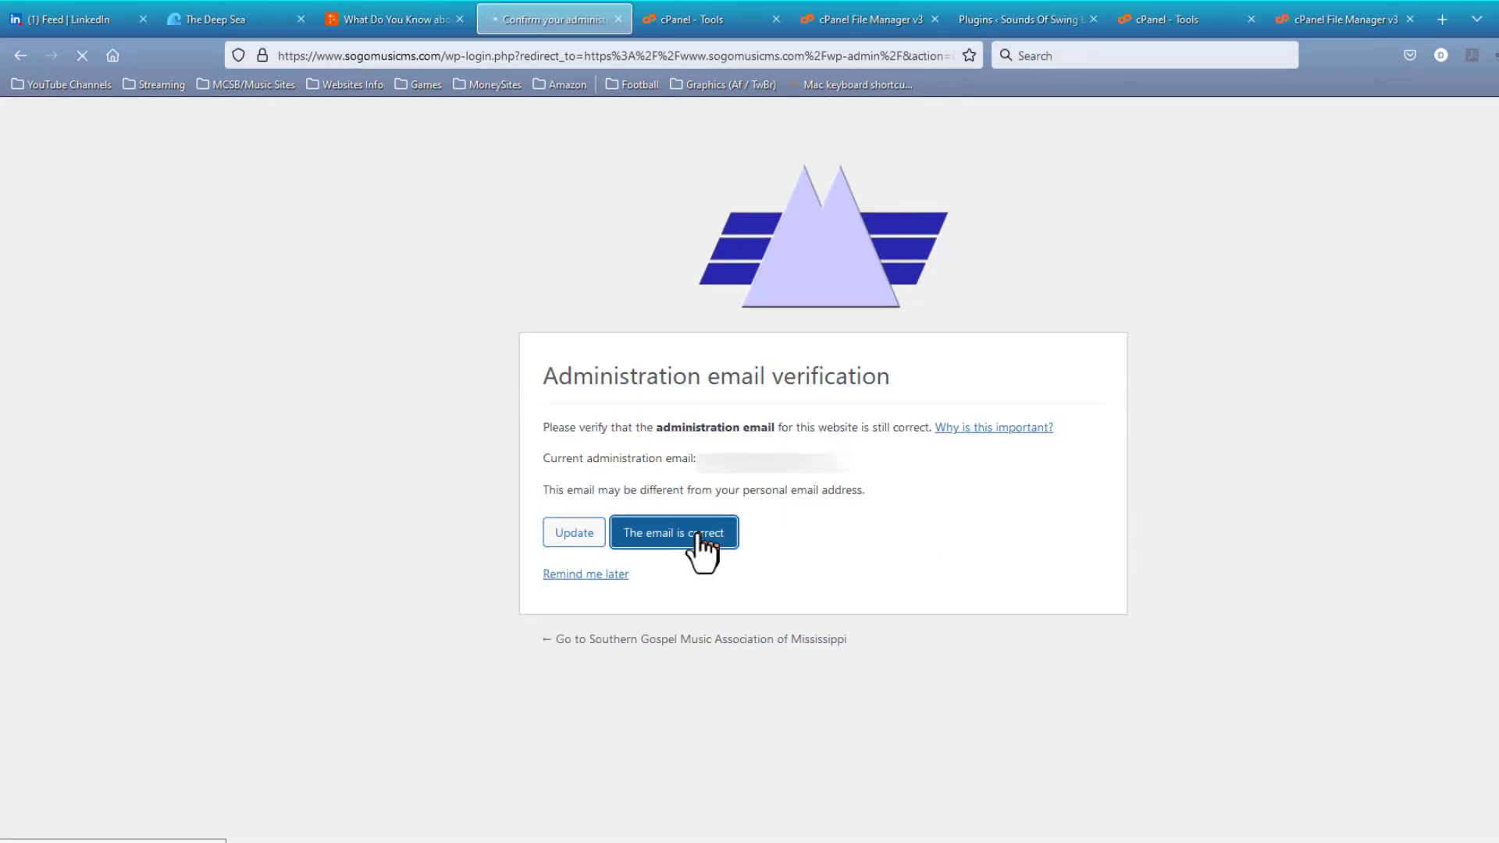
{"action": "left_click", "coordinate": [672, 533]}
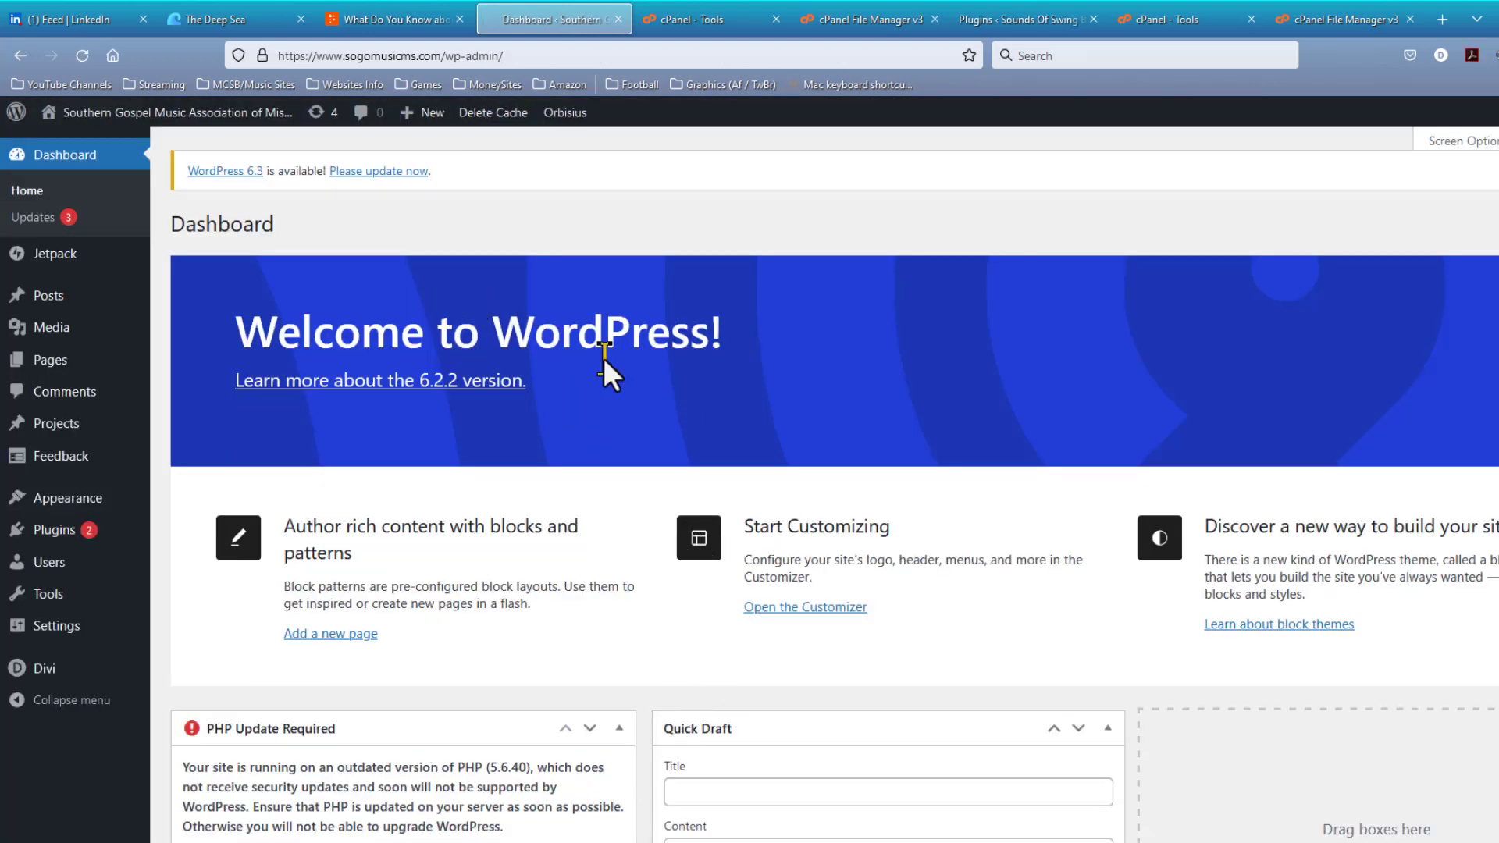
{"action": "mouse_move", "coordinate": [421, 277]}
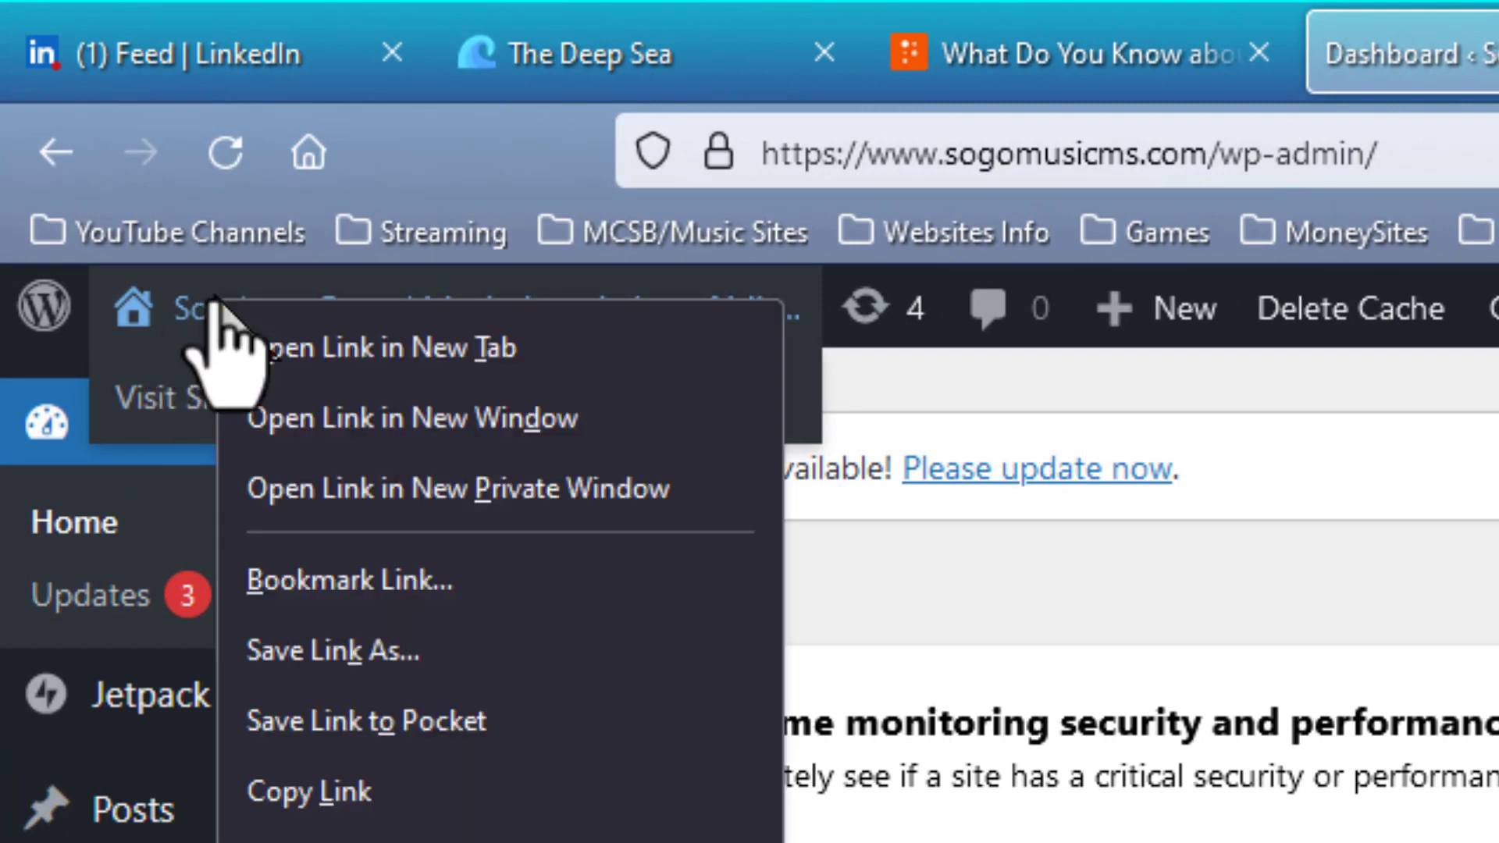
{"action": "mouse_move", "coordinate": [378, 402]}
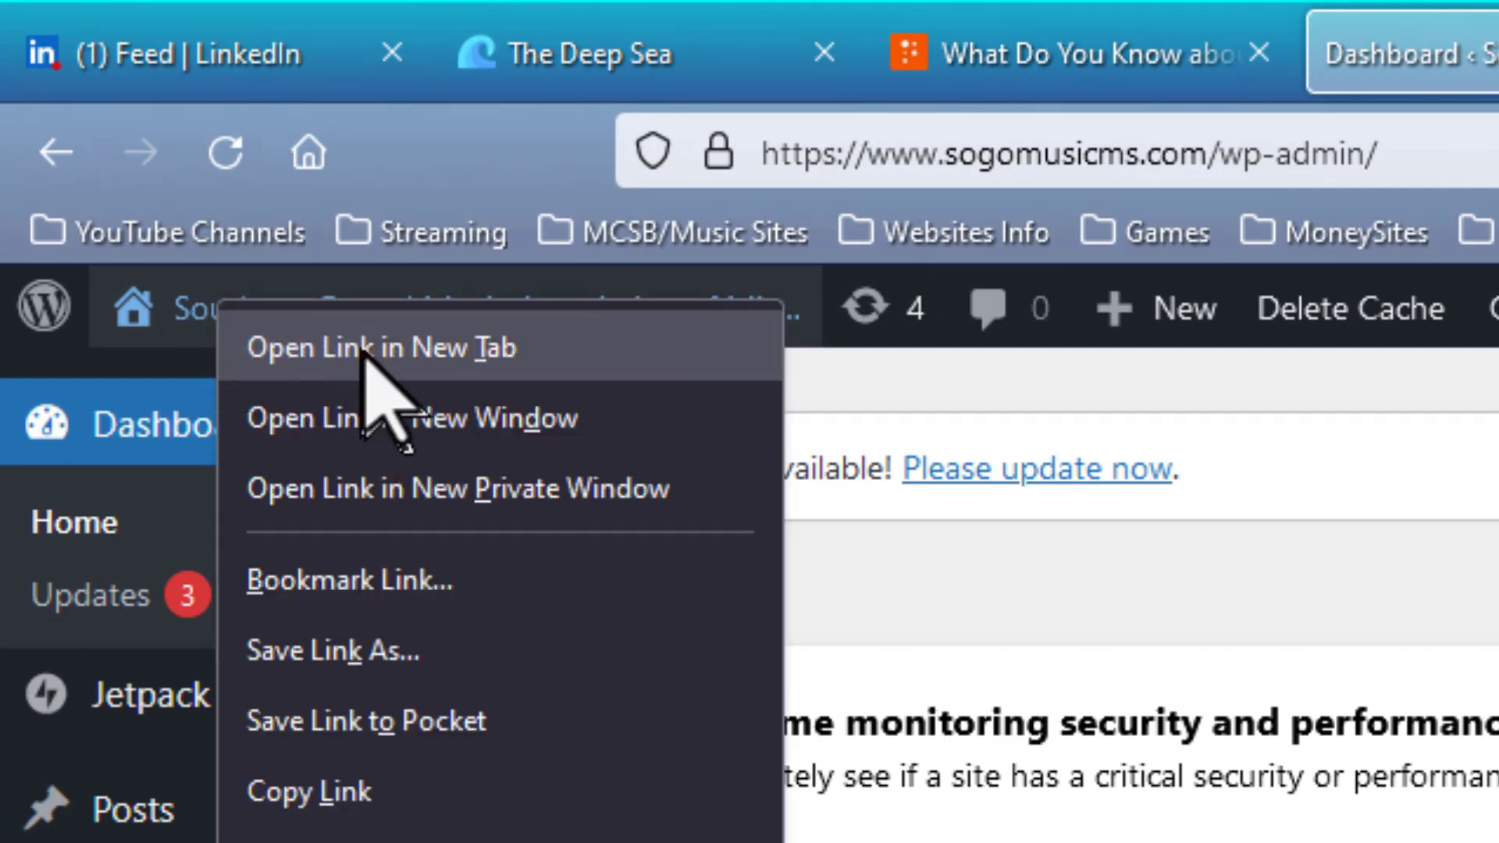
Step: Confirm the sogomusicms.com front page loads in a new tab, then return to the Dashboard
{"action": "left_click", "coordinate": [379, 347]}
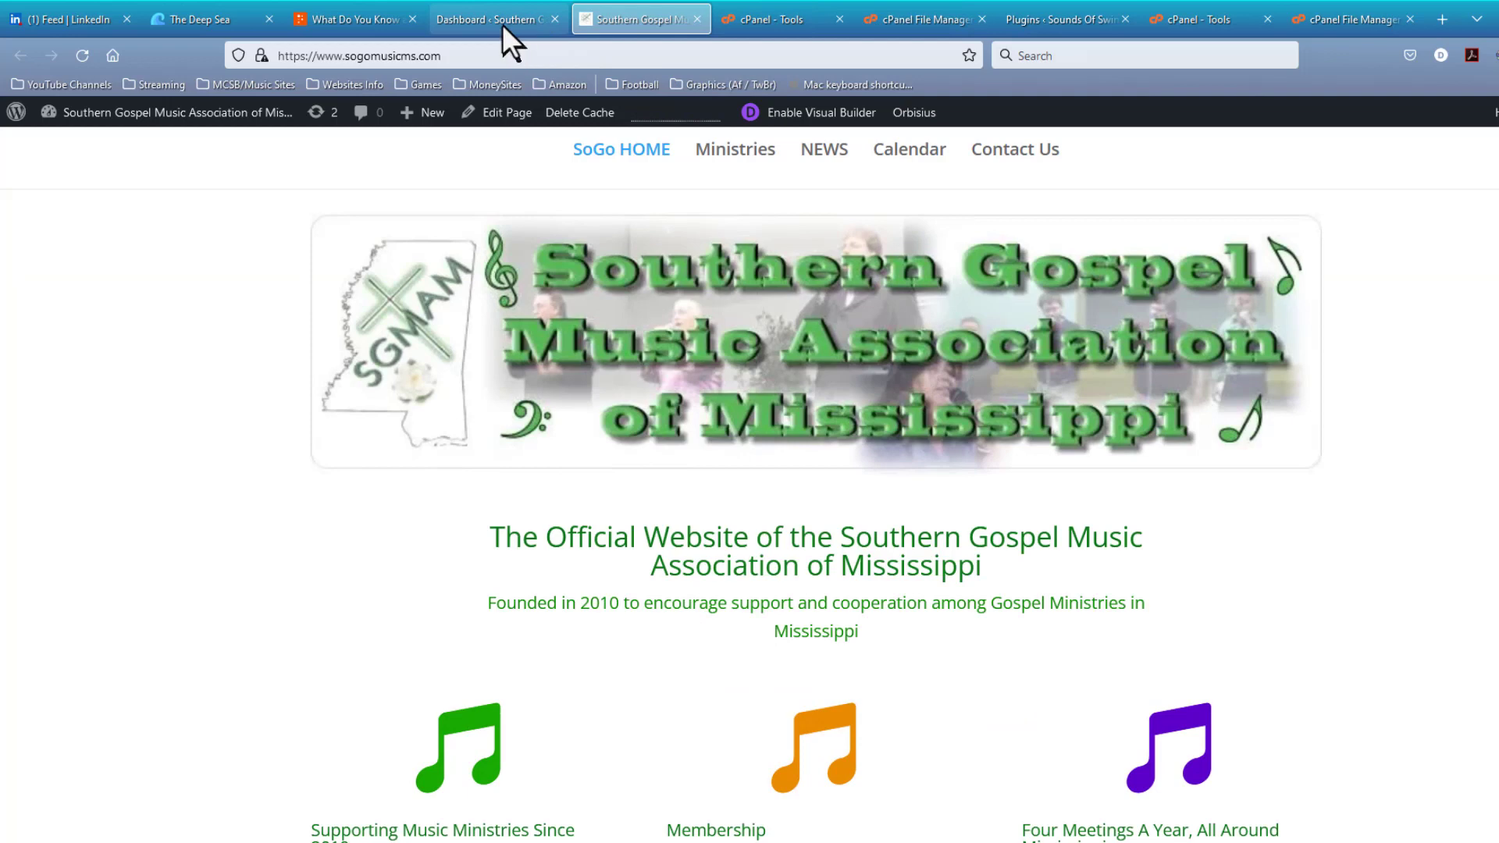
{"action": "left_click", "coordinate": [493, 18]}
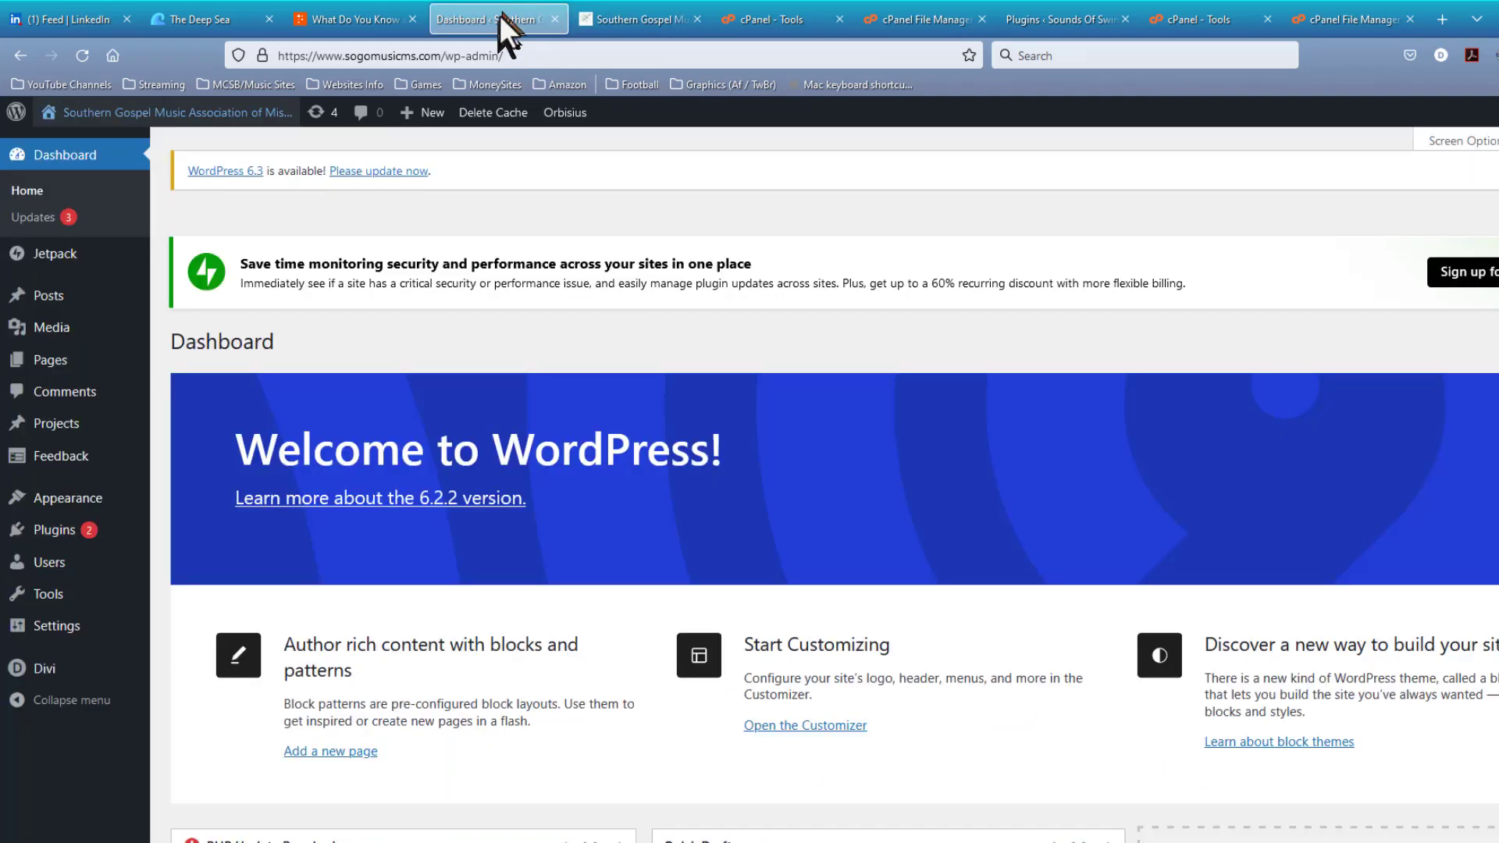
{"action": "mouse_move", "coordinate": [432, 401]}
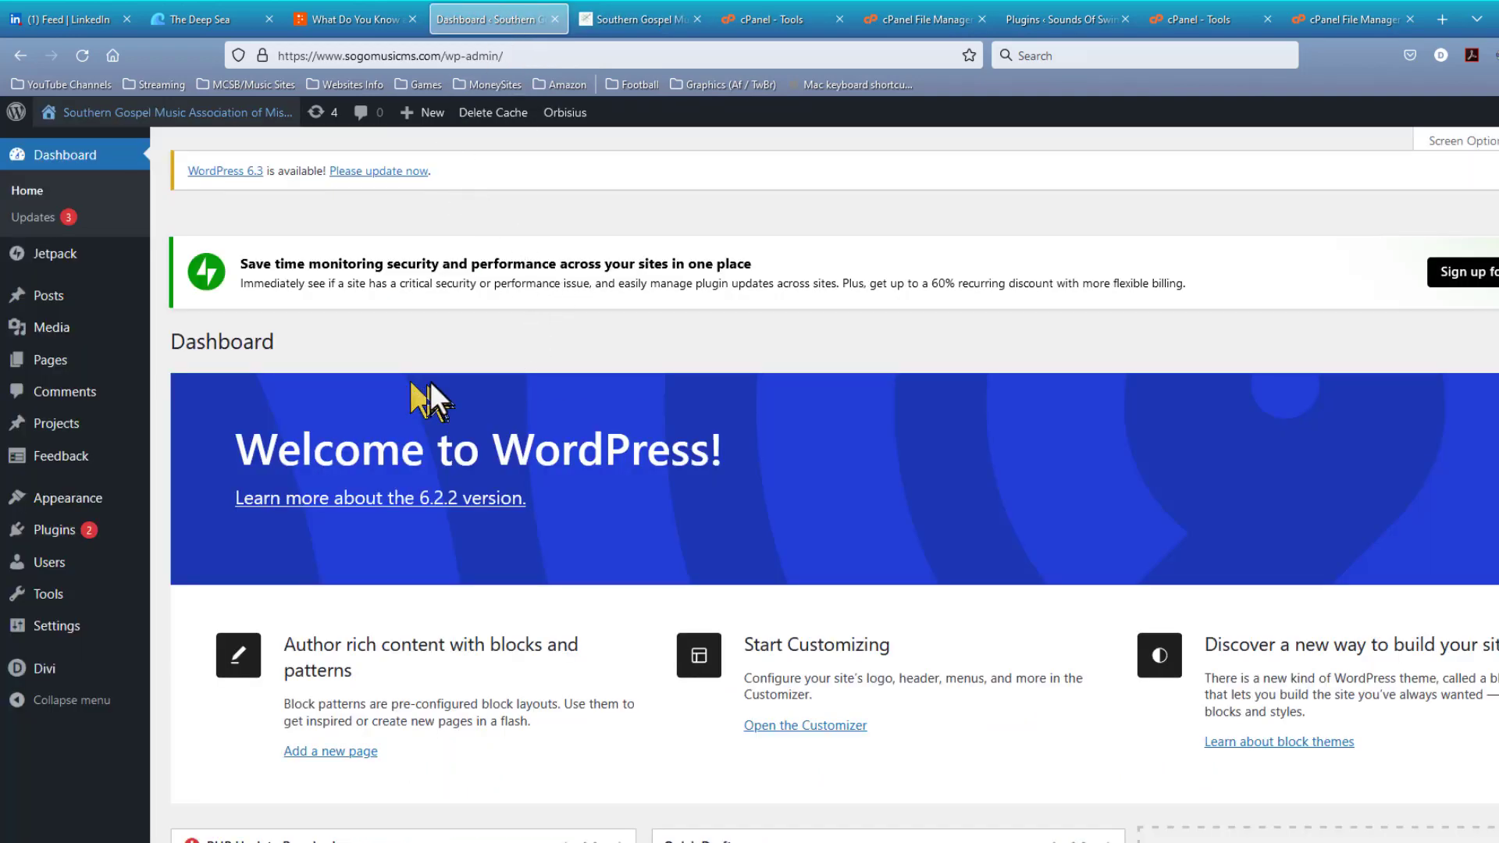
{"action": "mouse_move", "coordinate": [460, 397]}
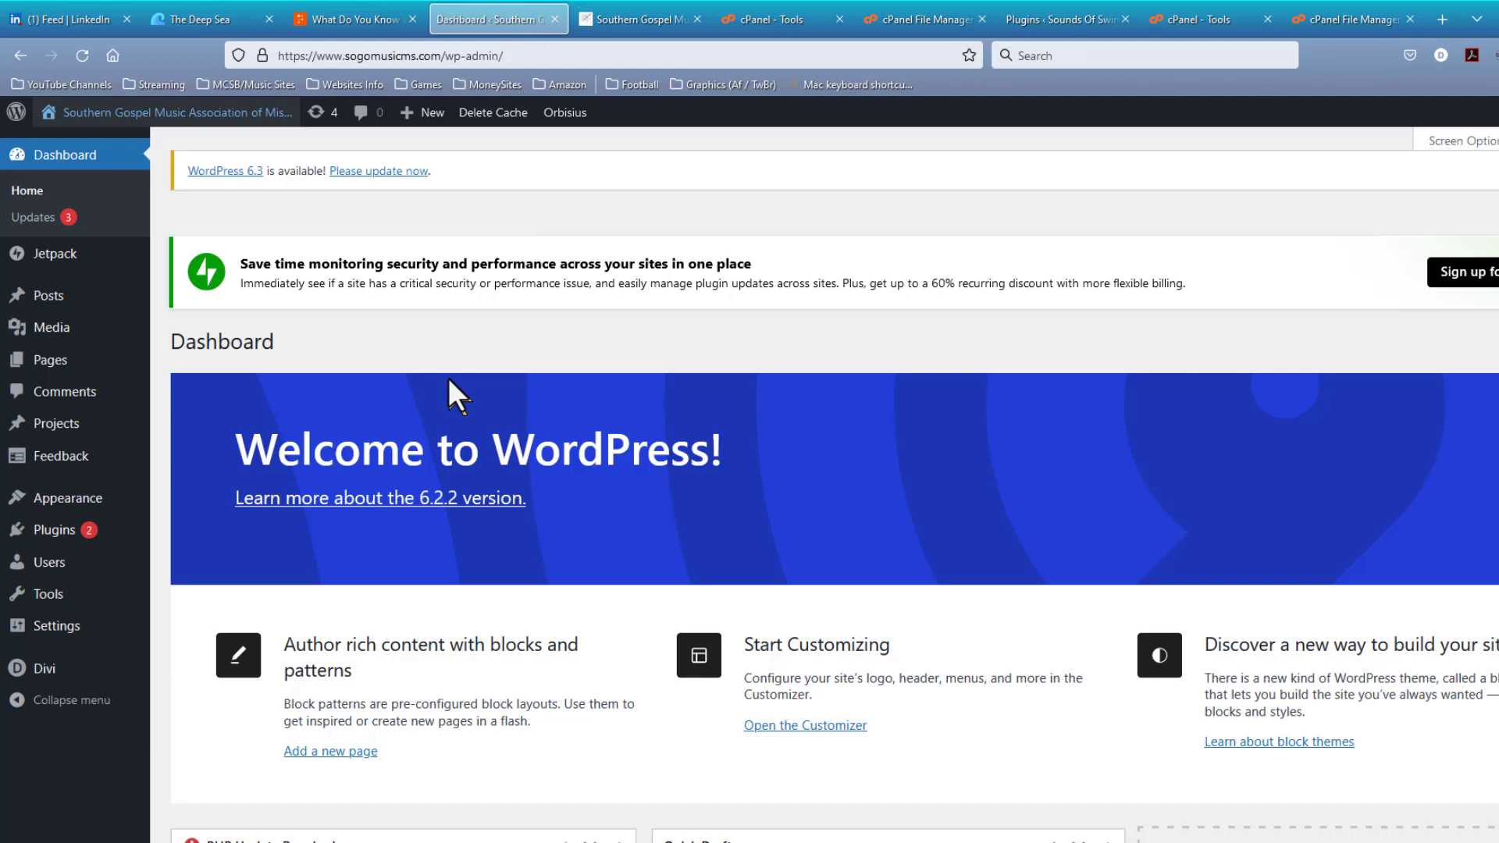
{"action": "mouse_move", "coordinate": [456, 387]}
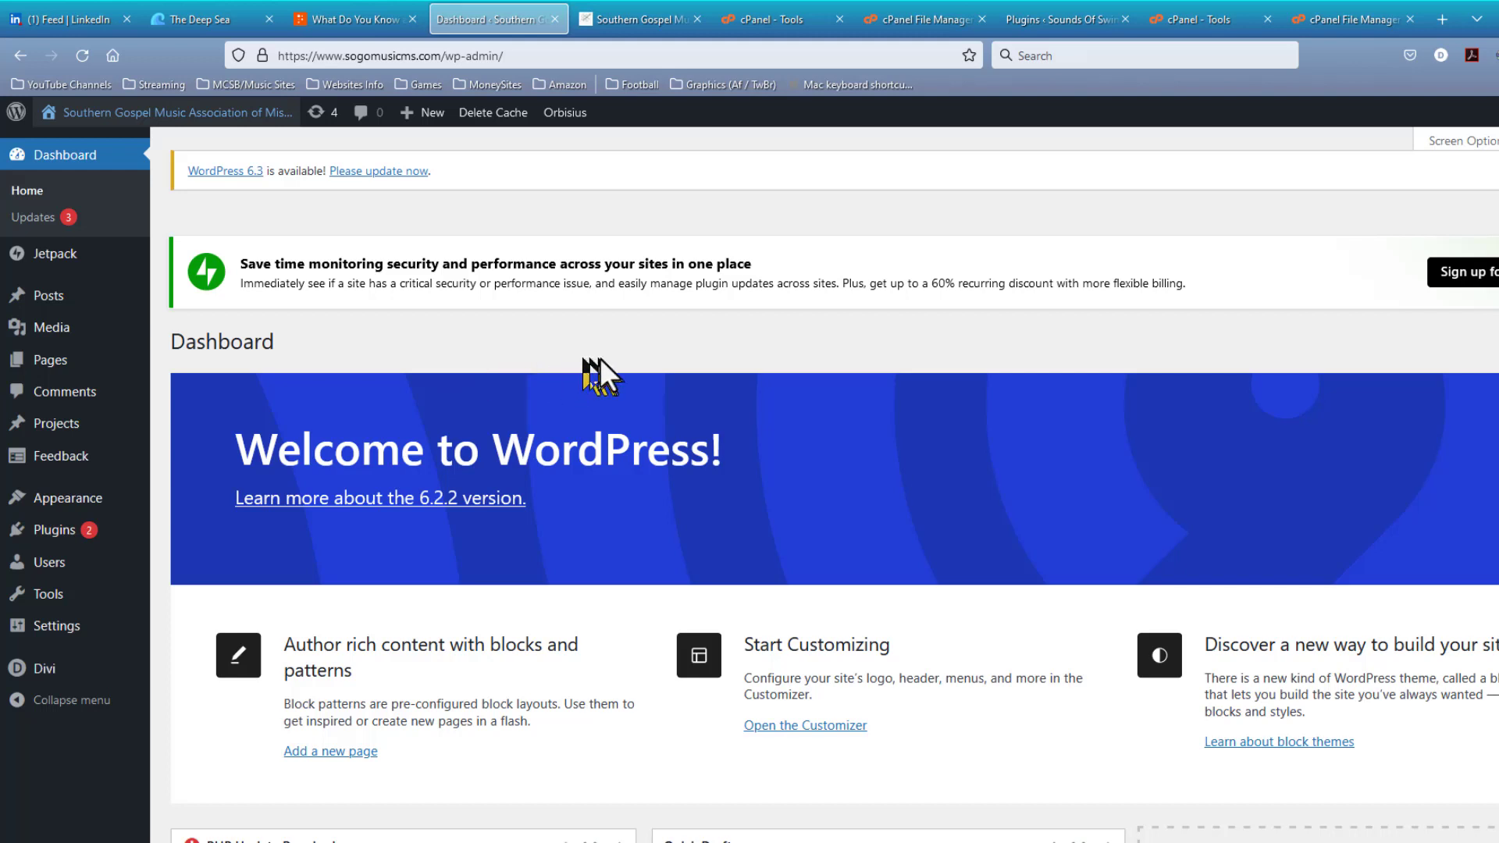
{"action": "mouse_move", "coordinate": [563, 363]}
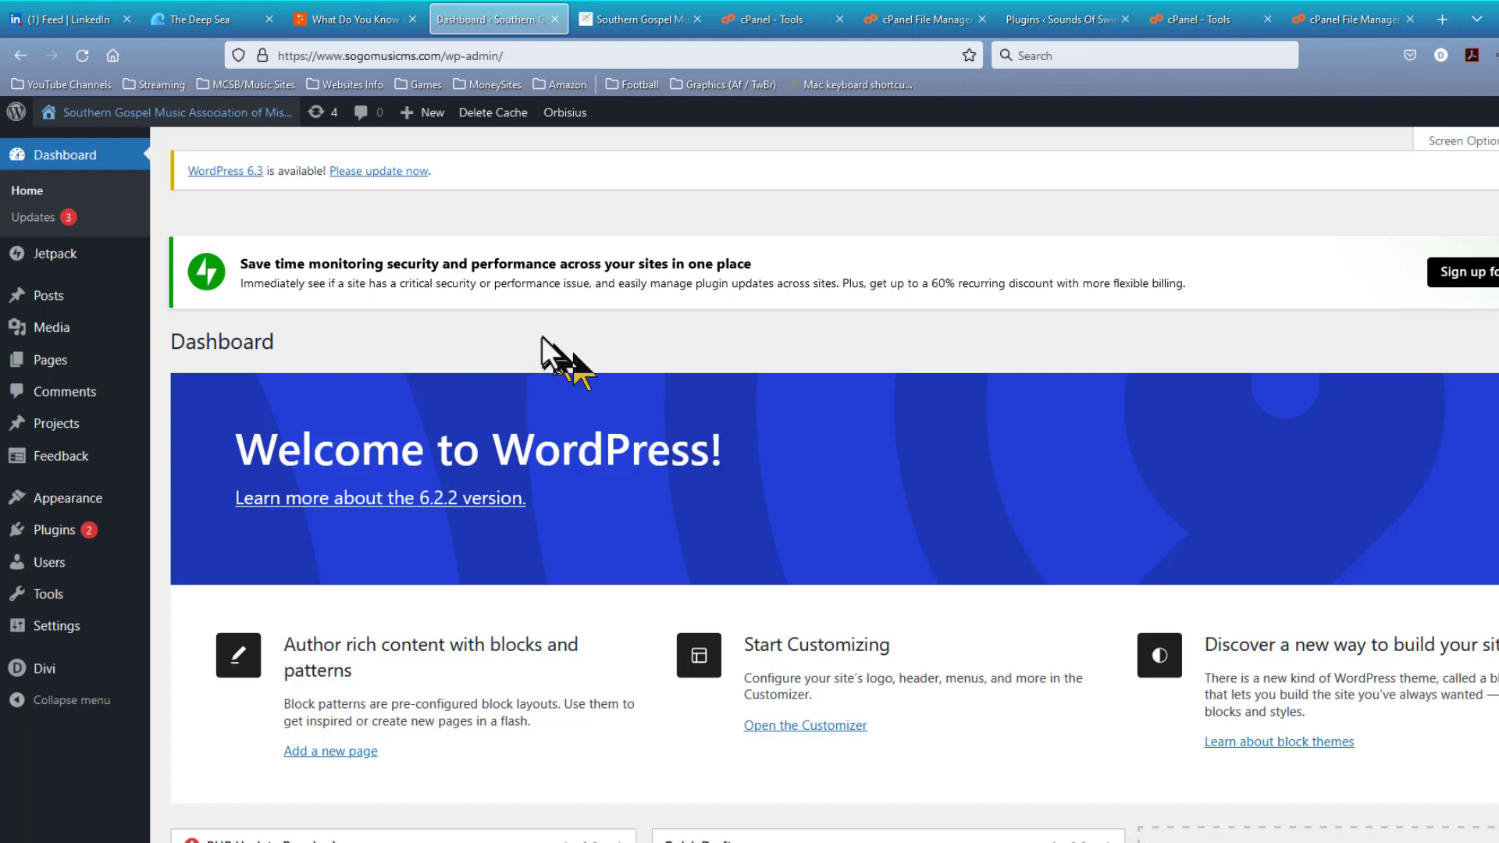
{"action": "mouse_move", "coordinate": [535, 353]}
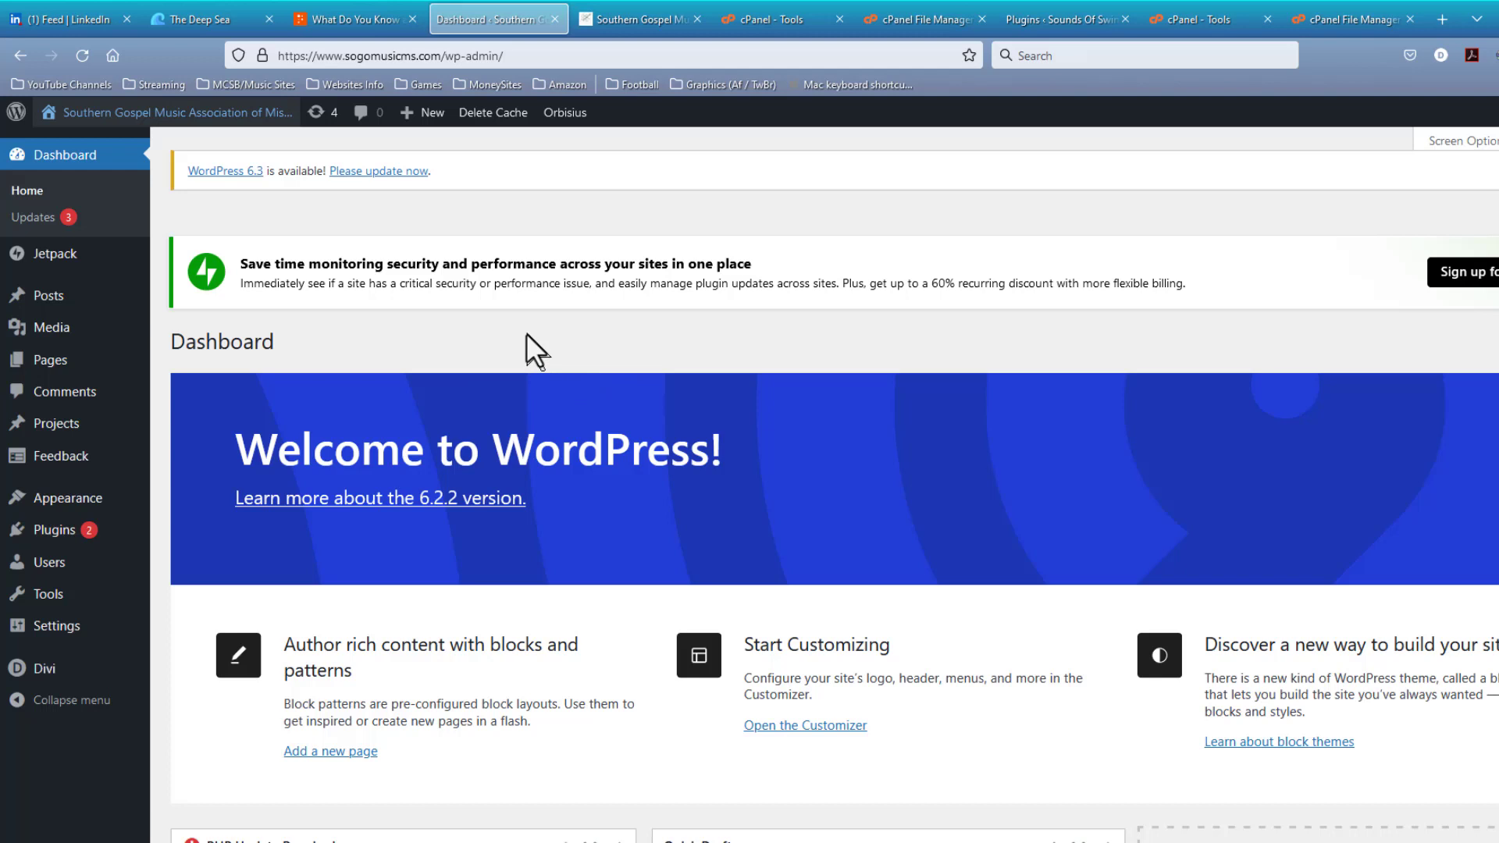
{"action": "mouse_move", "coordinate": [469, 359]}
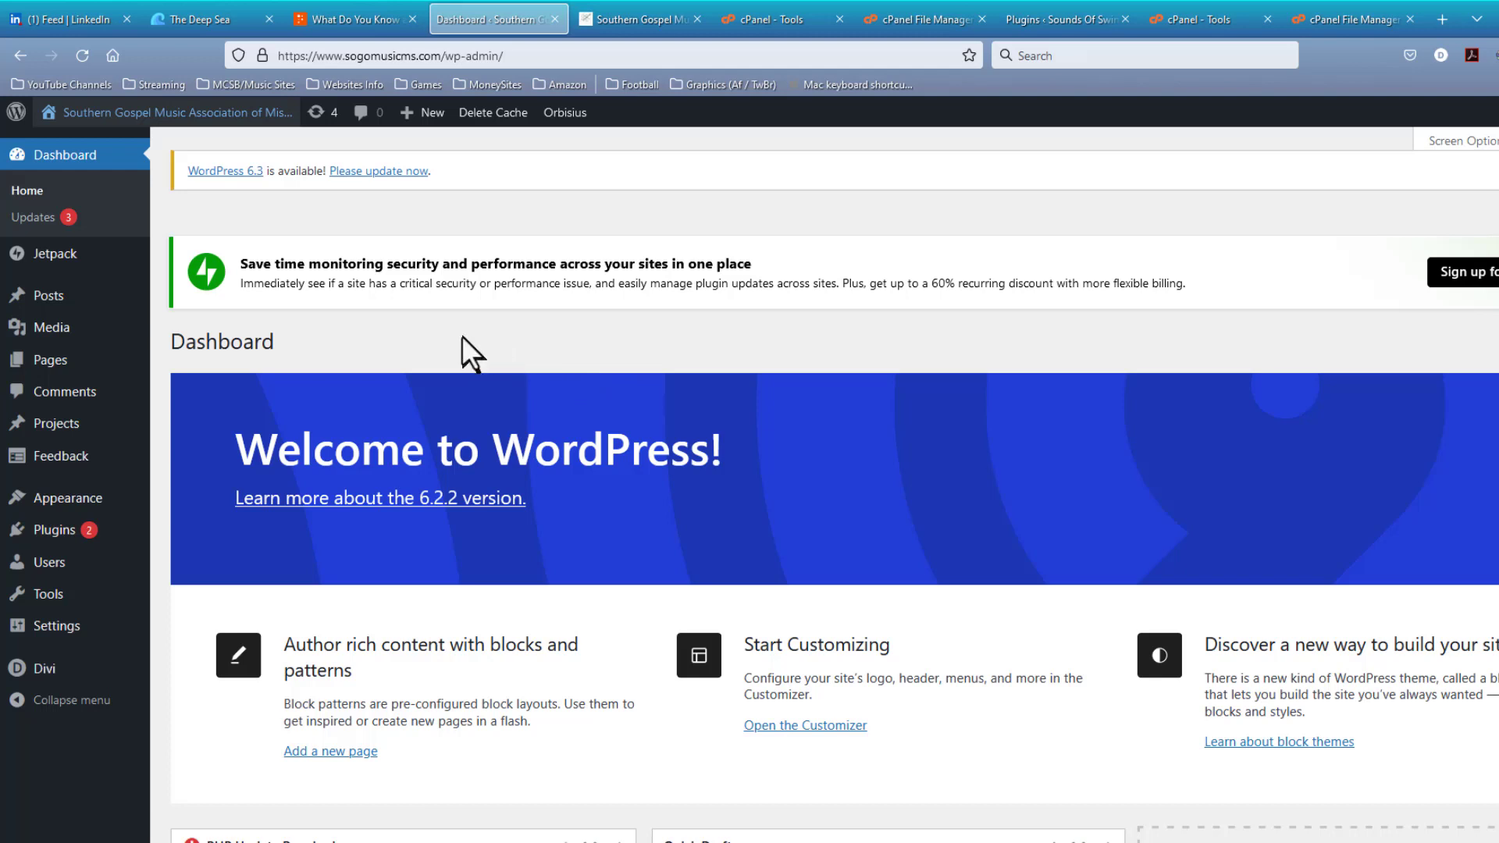